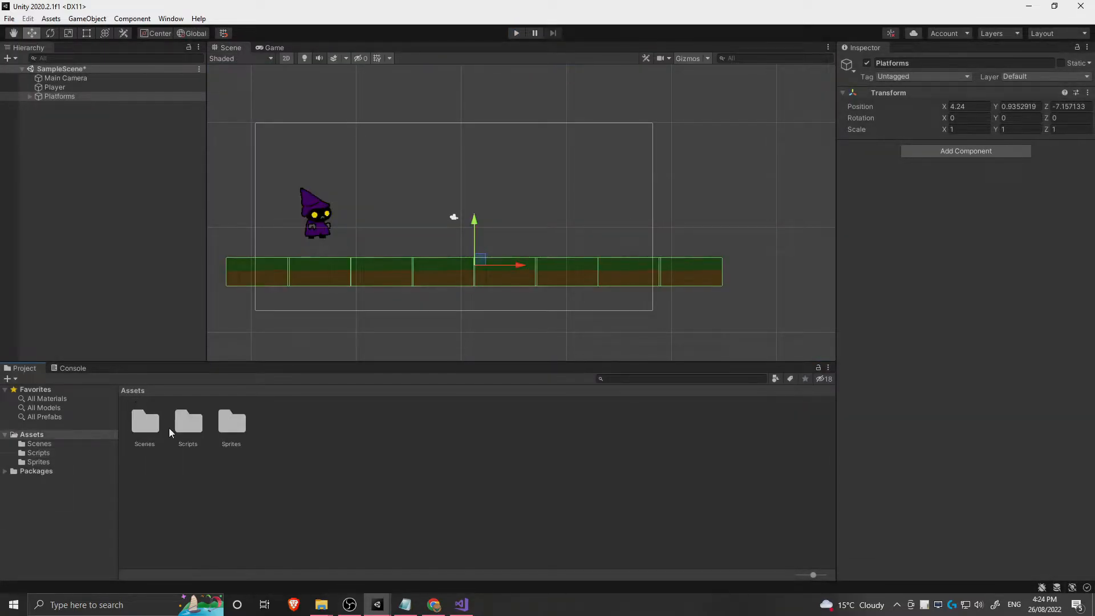
mouse_move(179, 441)
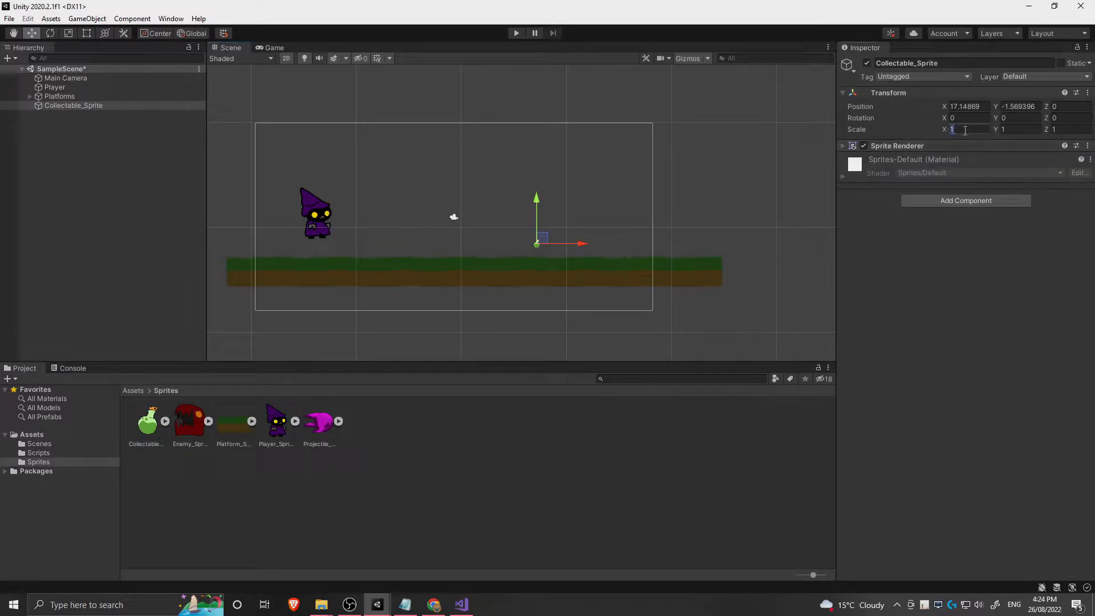
Scale the potion sprite to 2 on X and Y and drag it left toward the player.
text(2)
click(1020, 106)
text(-0.81)
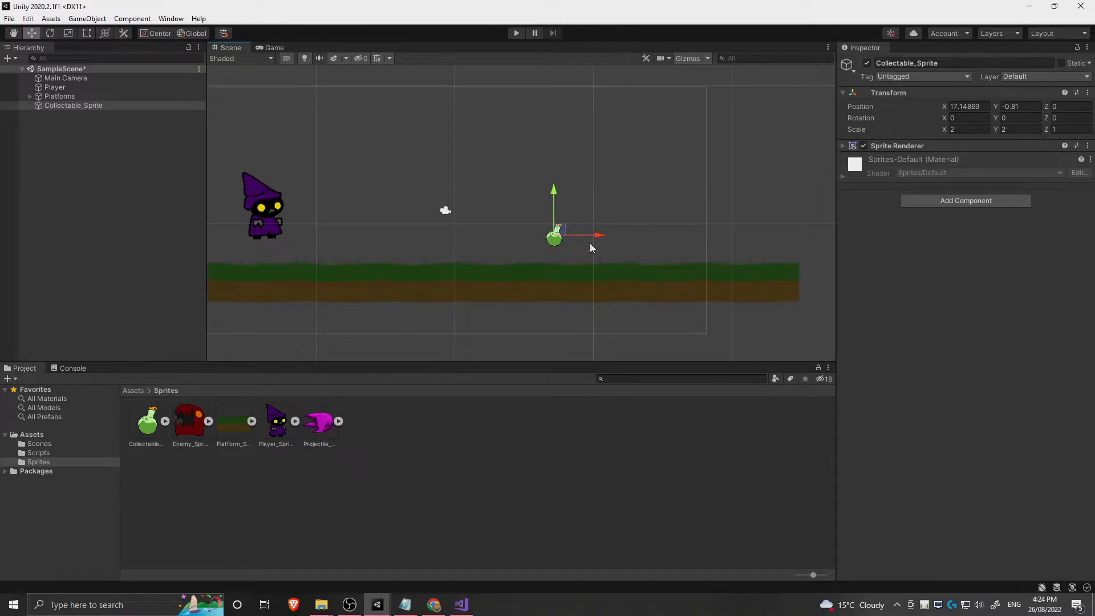
drag(554, 236, 396, 236)
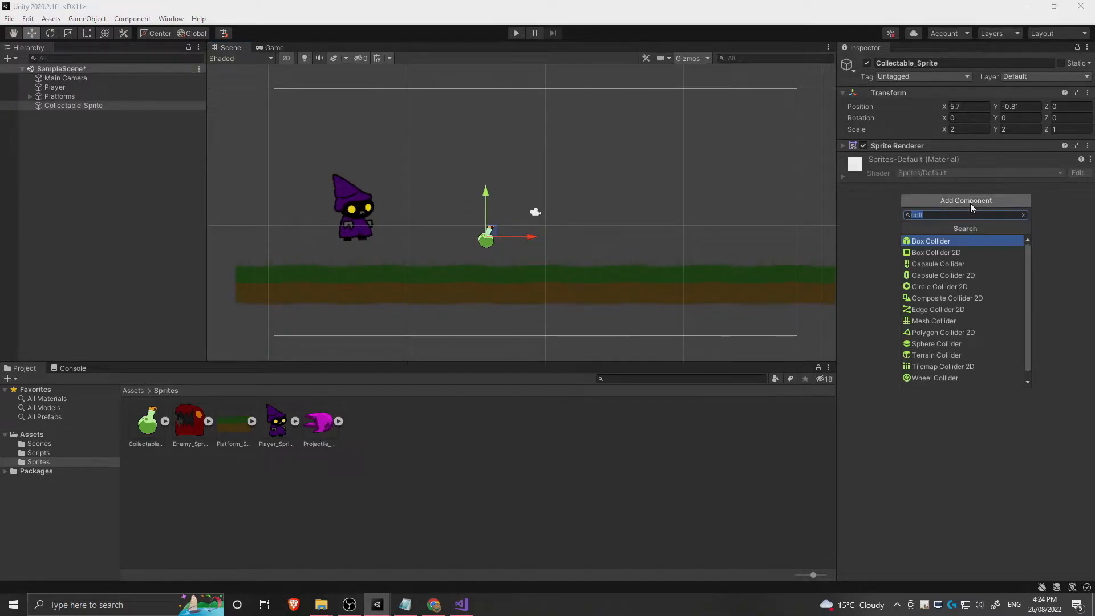
mouse_move(943, 275)
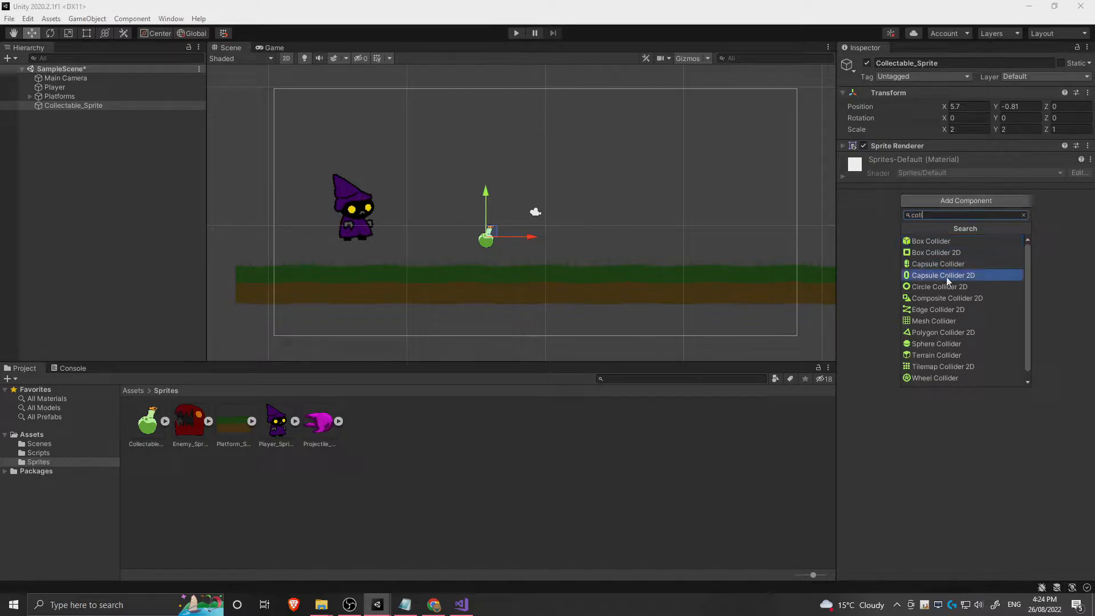
Add a Circle Collider 2D to the potion and shrink its circle to fit the bottle.
click(939, 286)
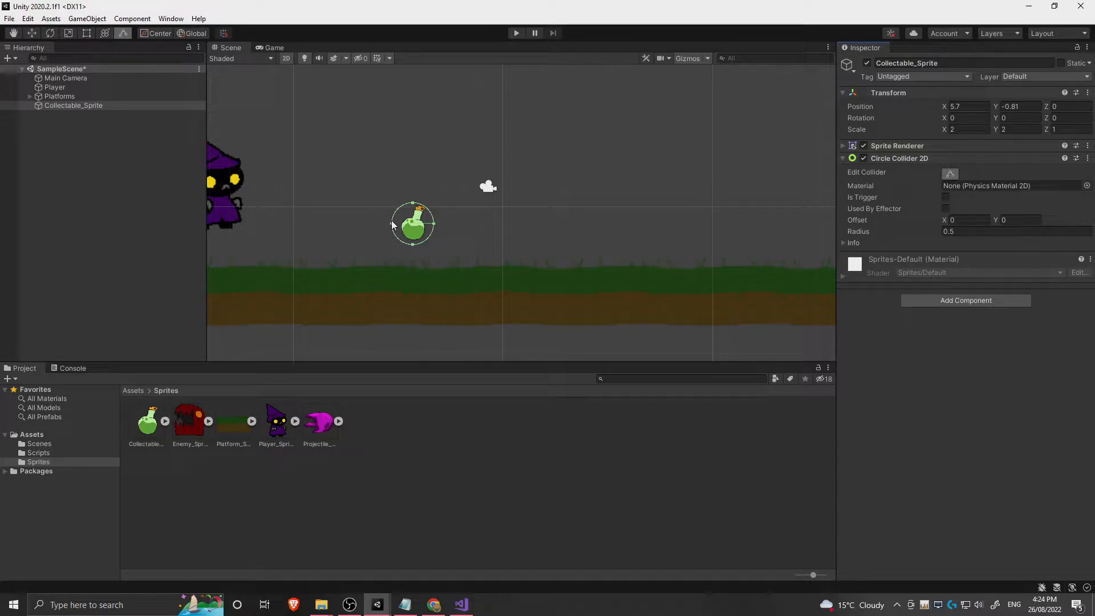
drag(395, 224, 403, 230)
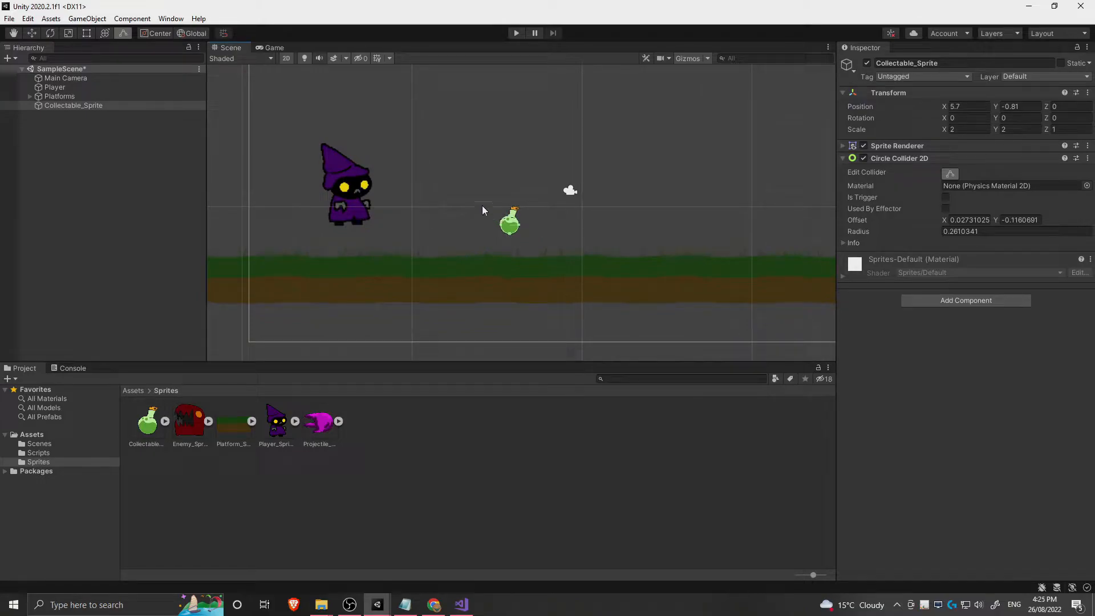
Tick Is Trigger on the Circle Collider 2D and rename Collectable_Sprite to Potion.
click(945, 197)
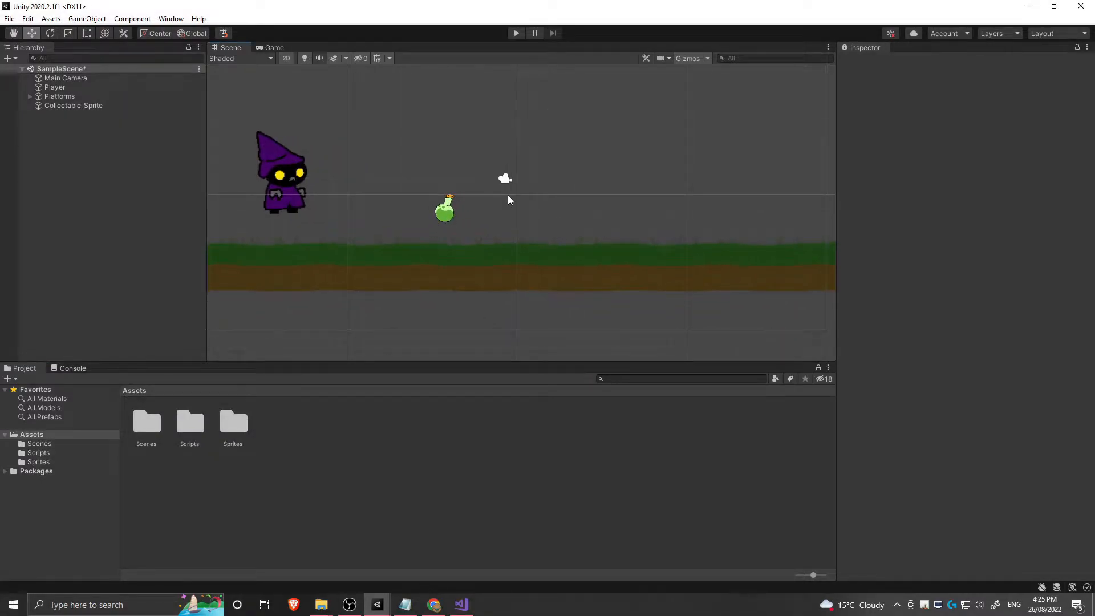
click(73, 105)
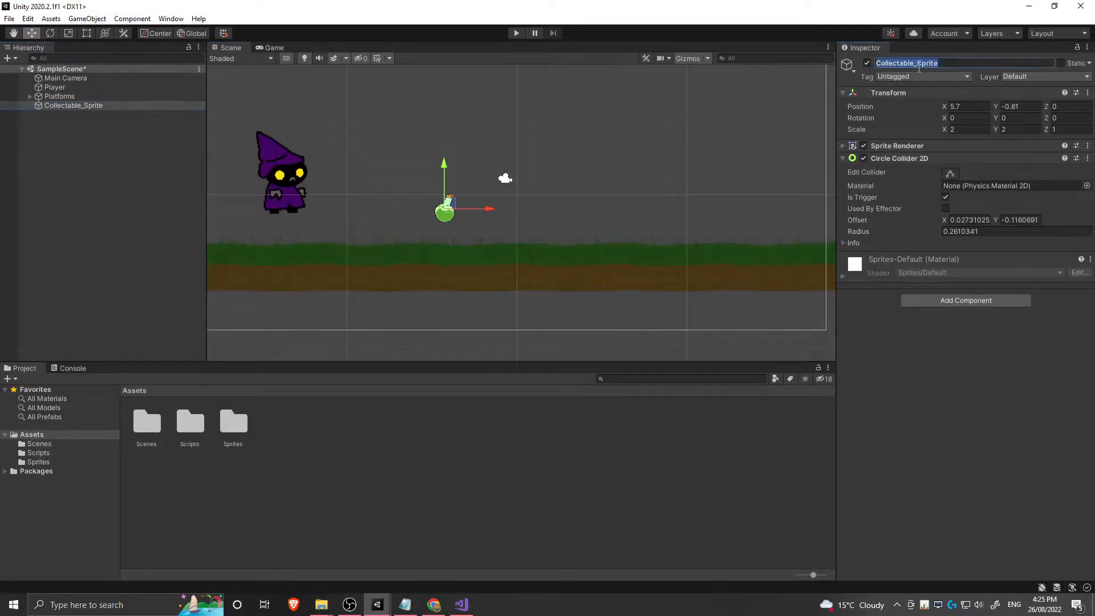
text(Potion)
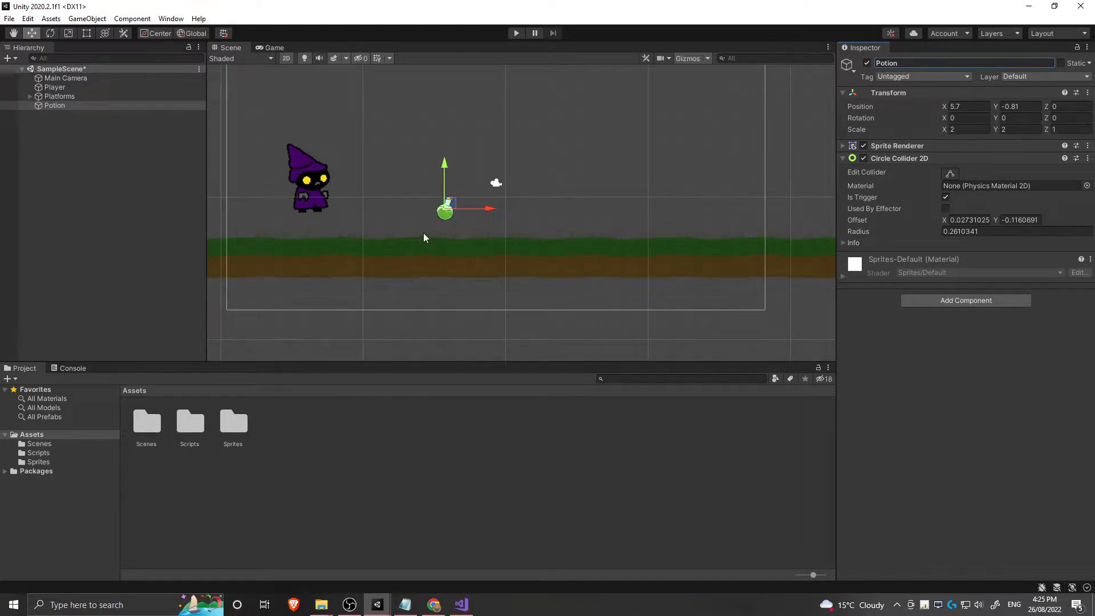
mouse_move(546, 194)
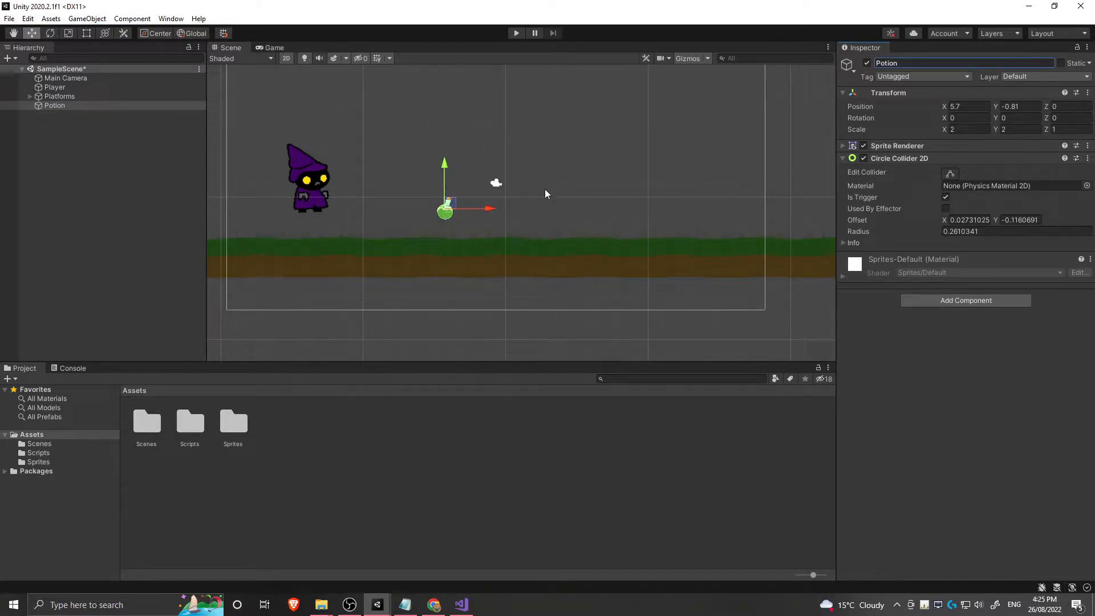
mouse_move(601, 205)
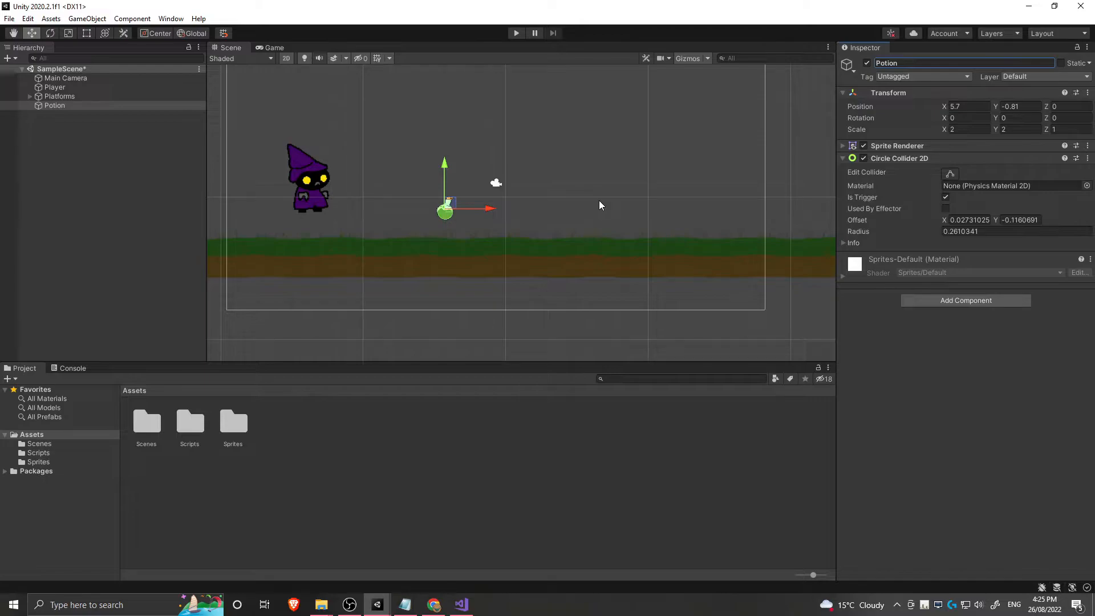
mouse_move(639, 207)
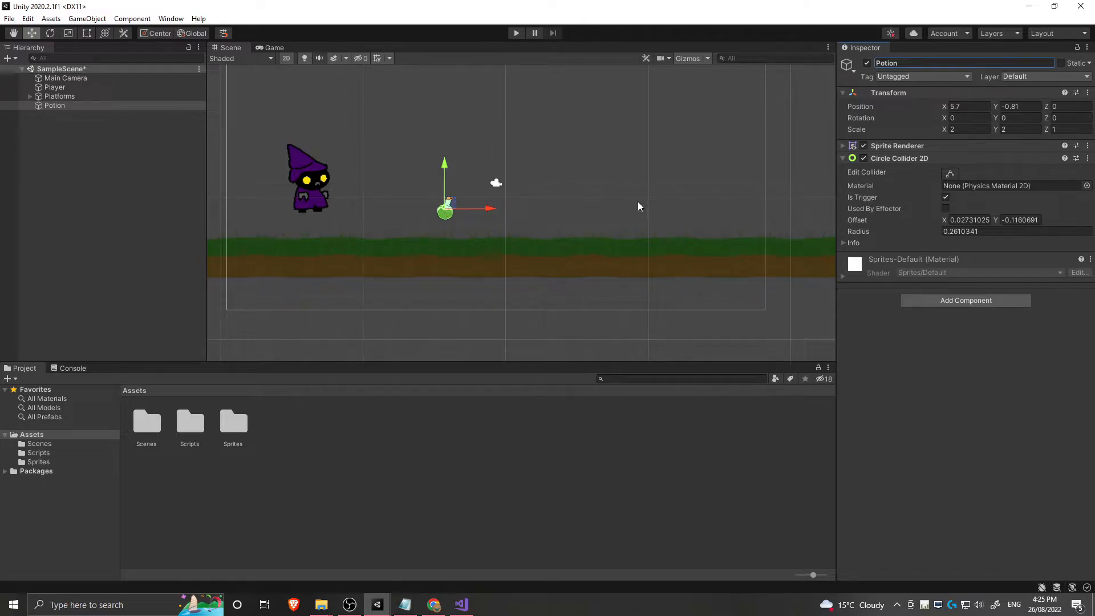
mouse_move(518, 262)
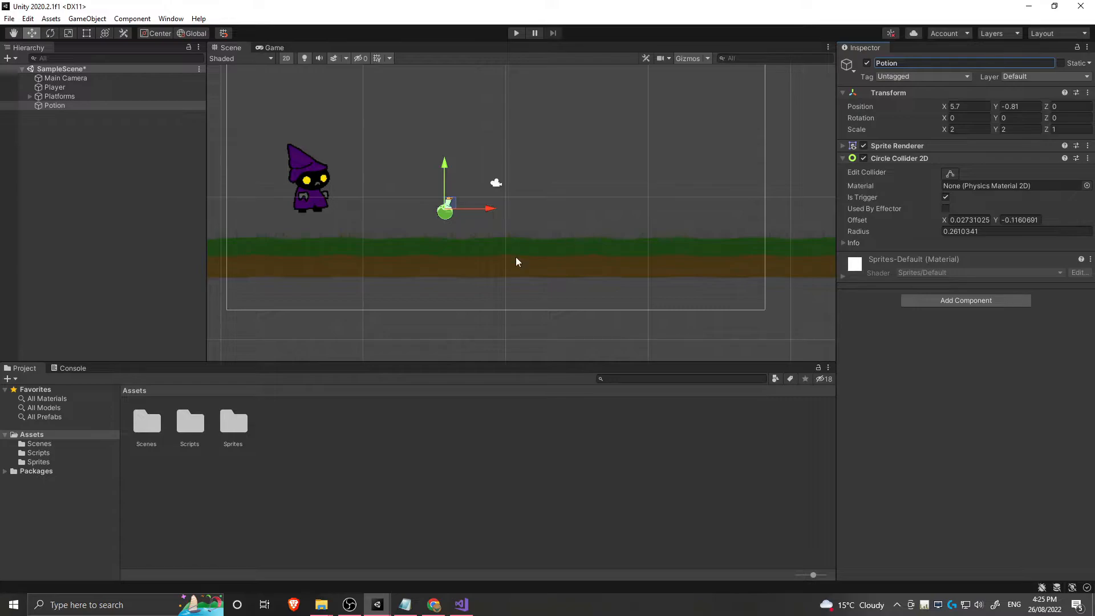
mouse_move(384, 220)
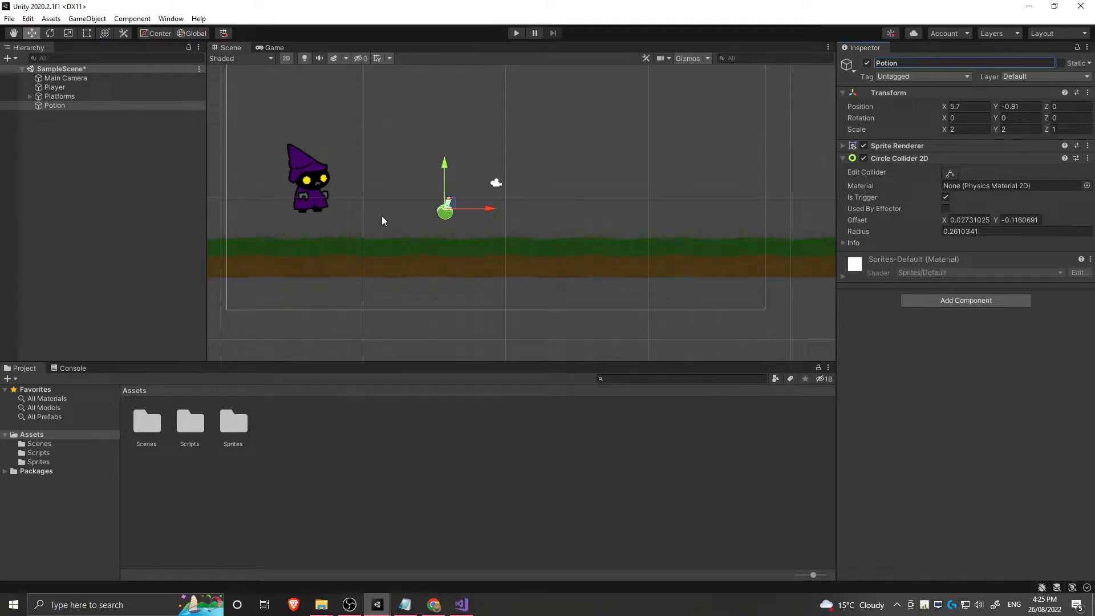
mouse_move(451, 196)
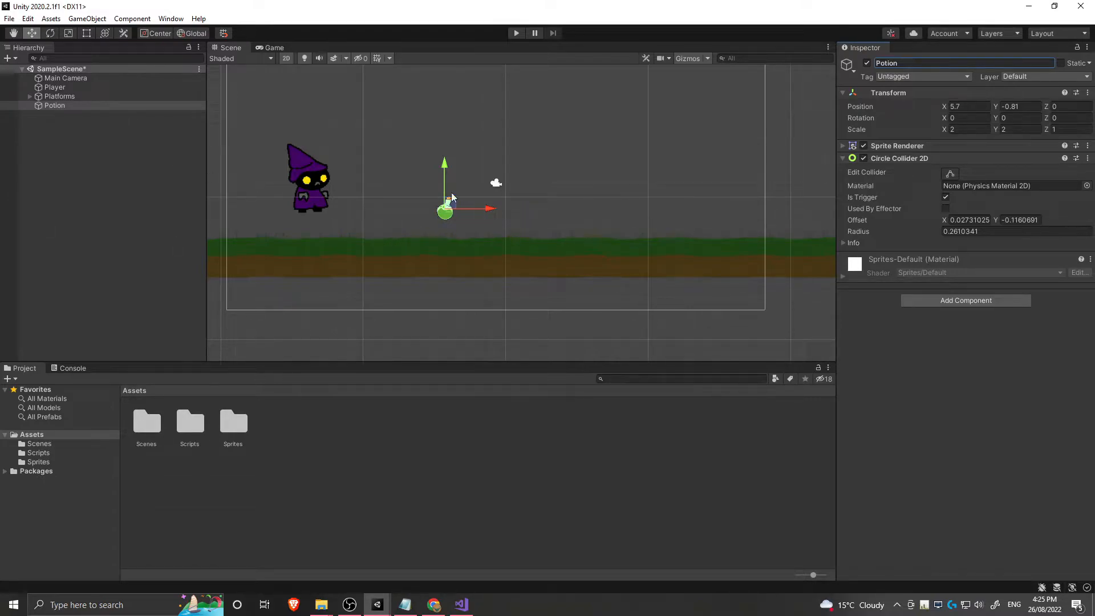
Open the Scripts folder and create the CollectPotion C# script.
double_click(190, 423)
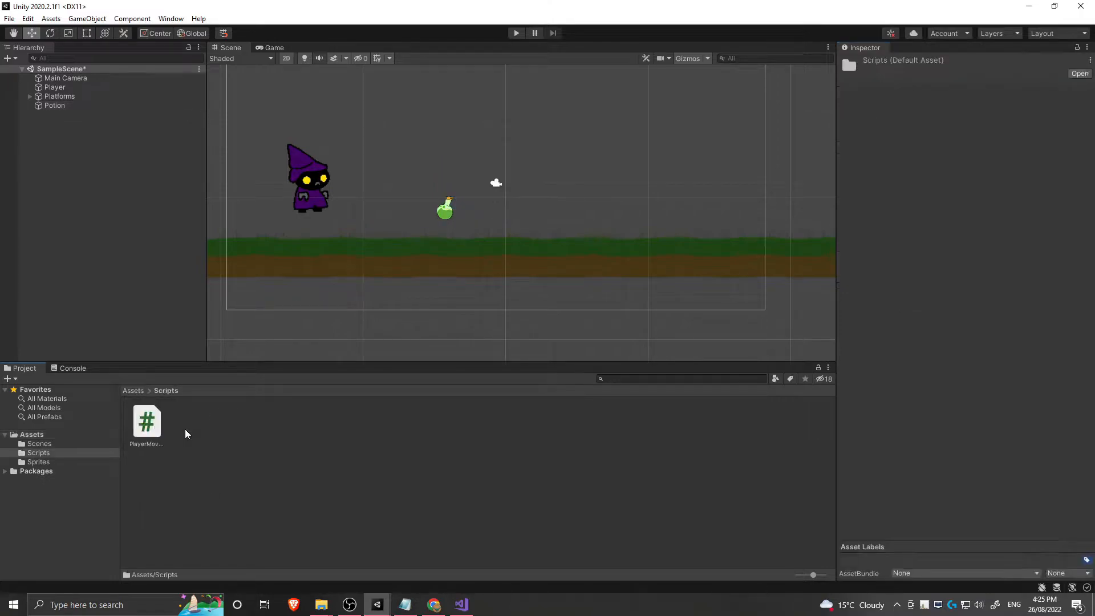
right_click(186, 434)
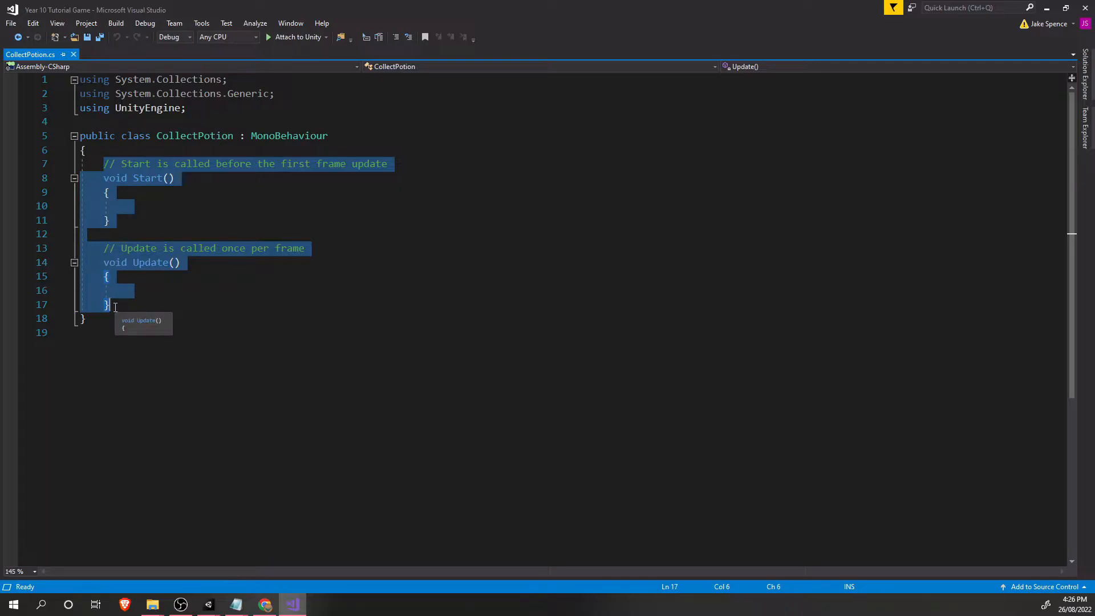
Delete the template Start and Update methods and begin typing void OnTriggerEnter2D.
key(Delete)
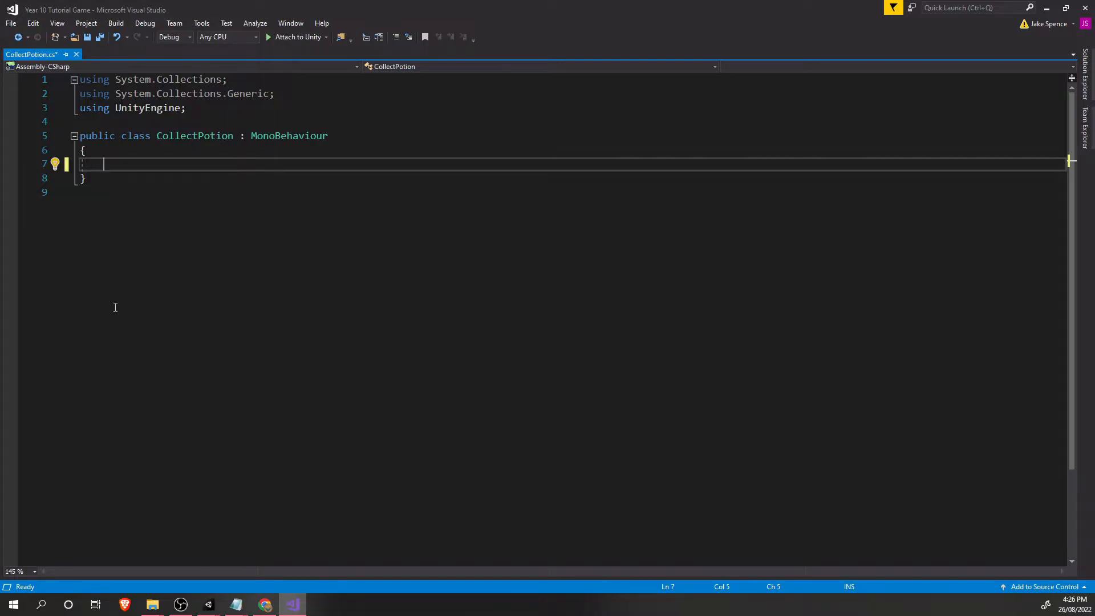
text(i)
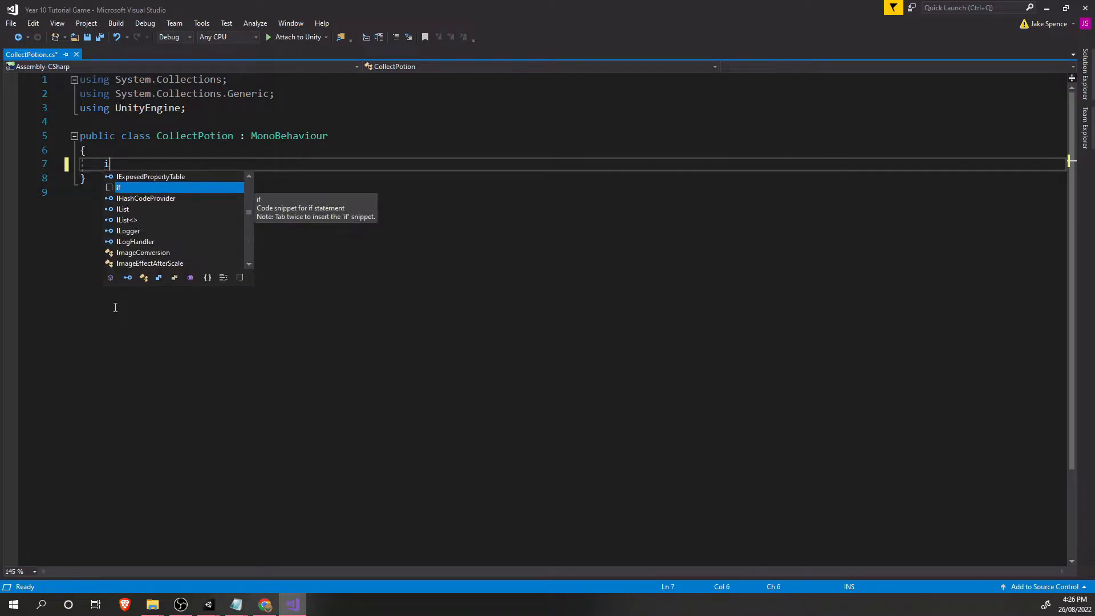
text(void)
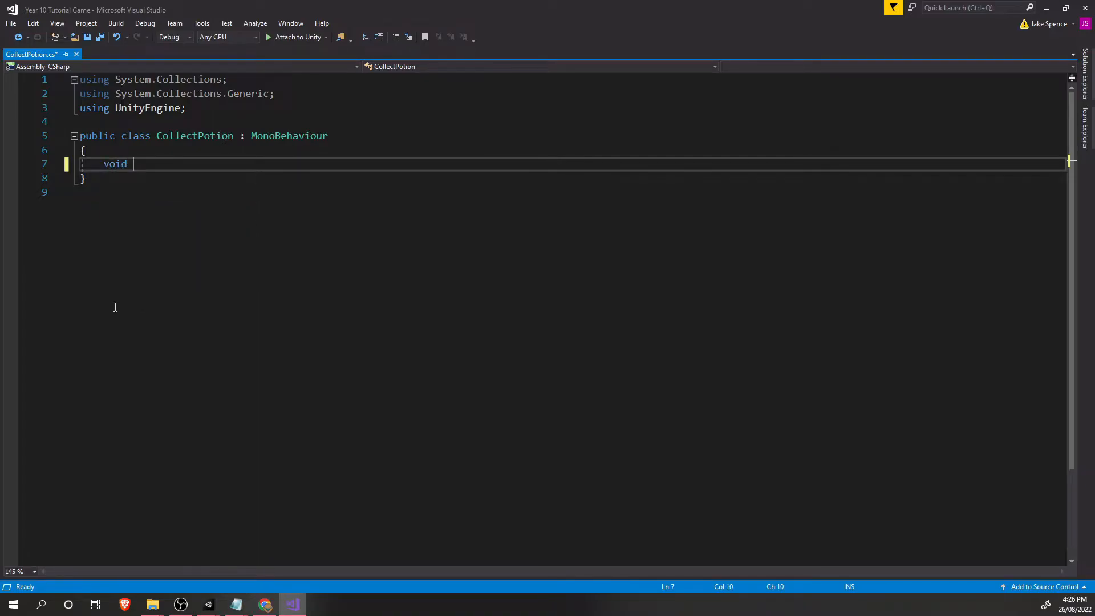
text(Ontri)
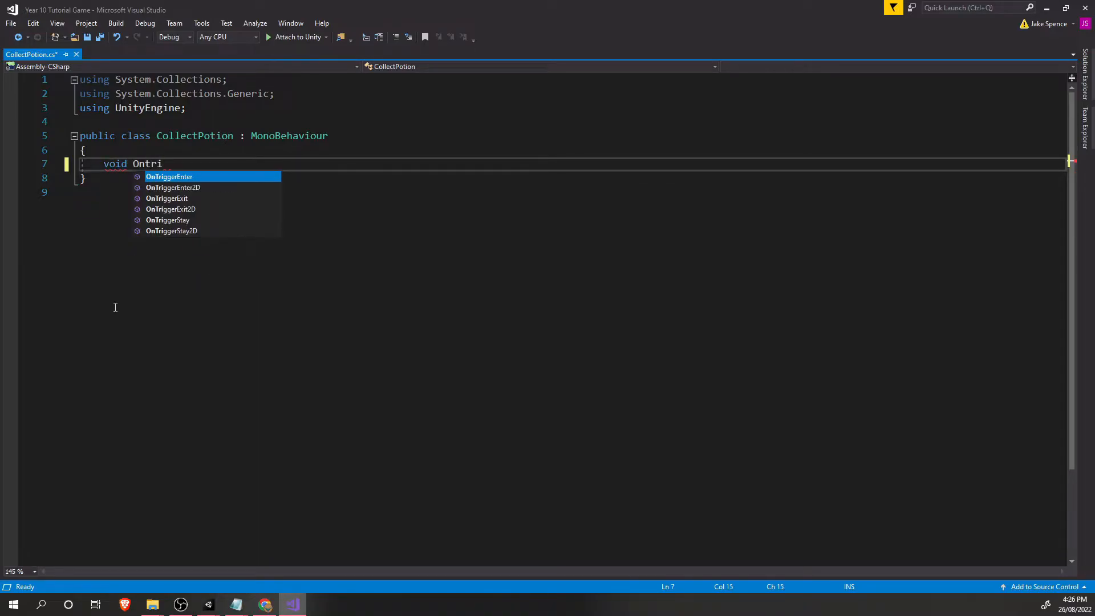
key(Backspace)
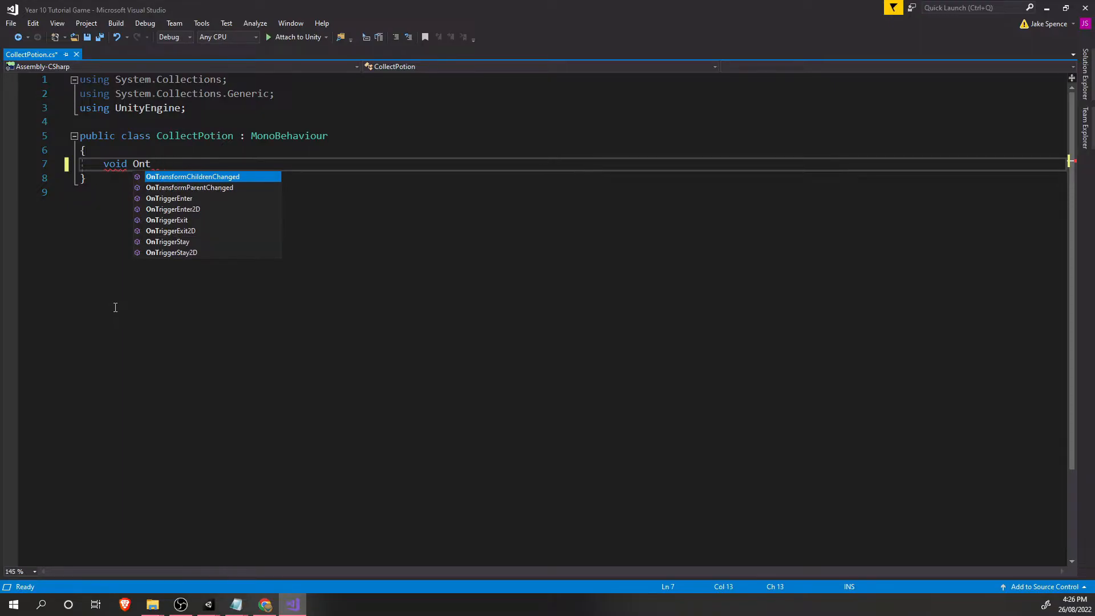
text(riggerEnter2D)
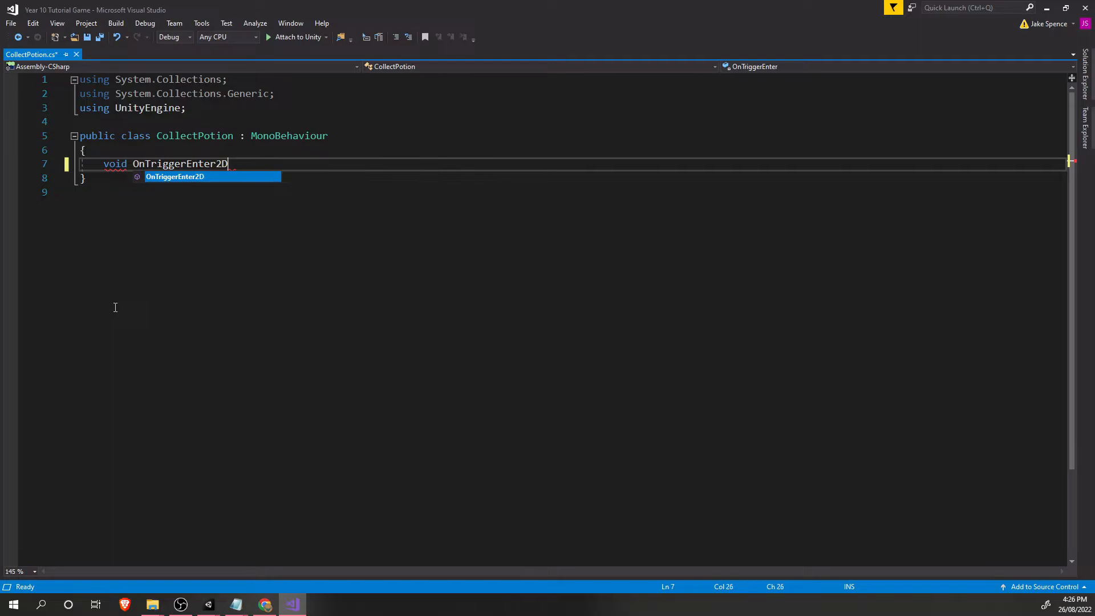
Insert OnTriggerEnter2D and rename its Collider2D parameter to TheThingThatWalkedIntoMe.
key(Tab)
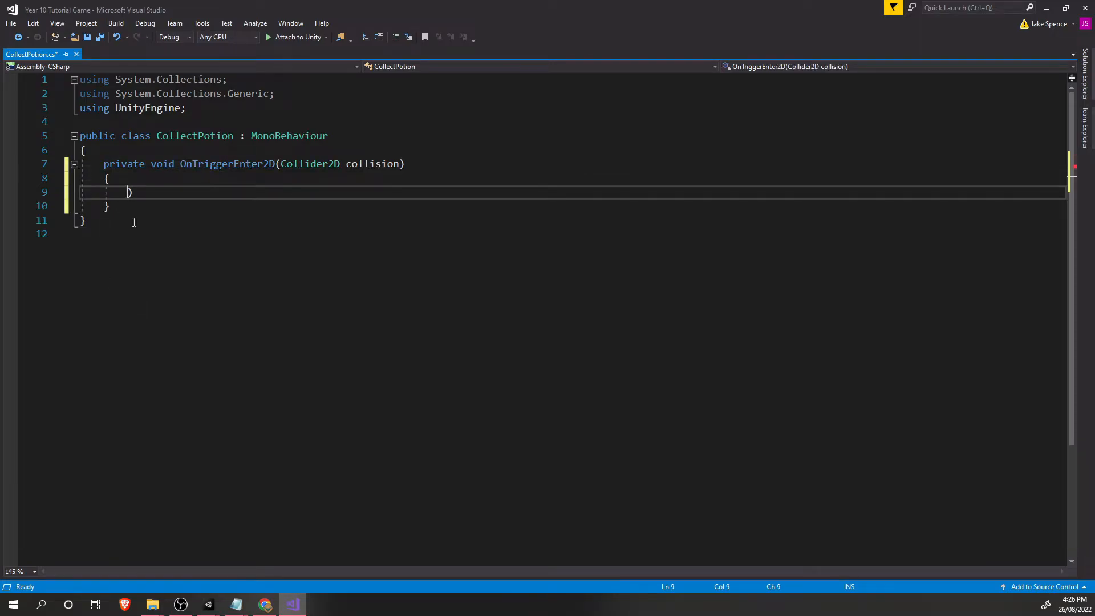
double_click(373, 163)
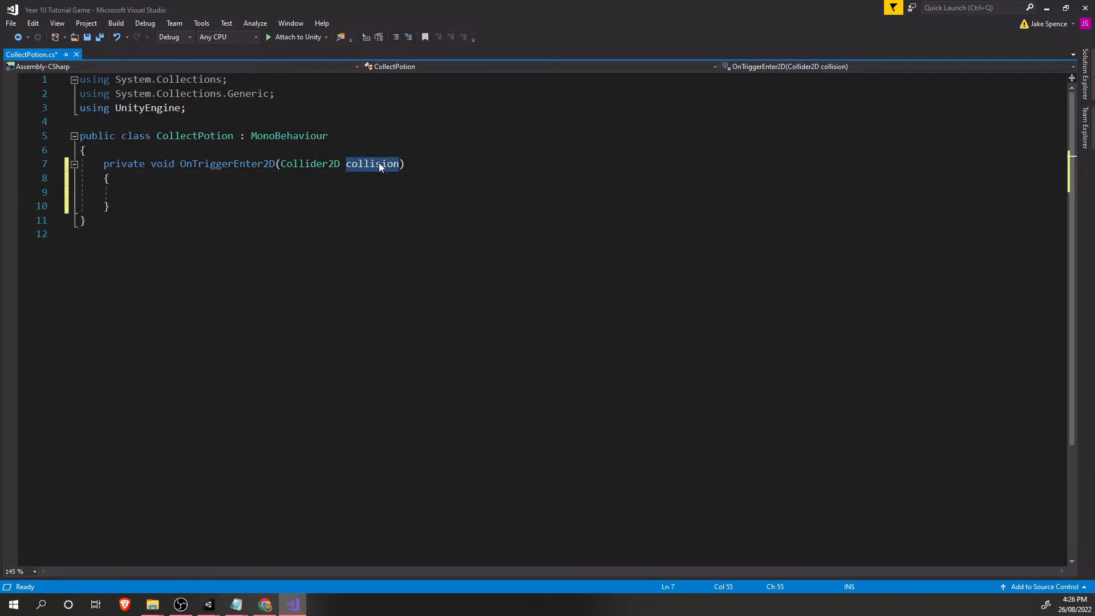
text(The)
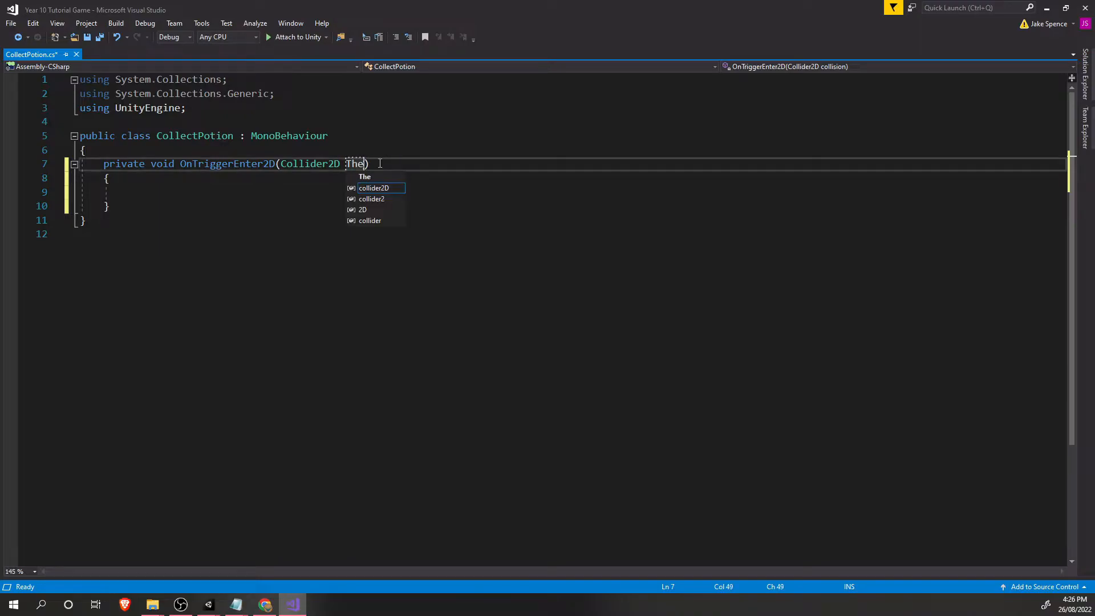
text(Thi)
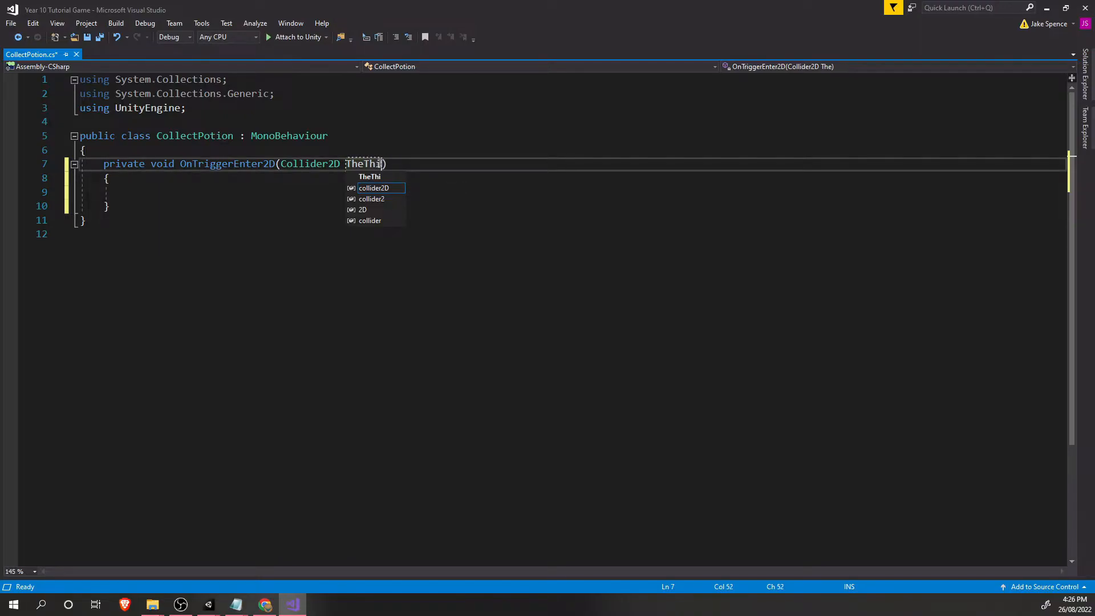
text(ngThatWalked)
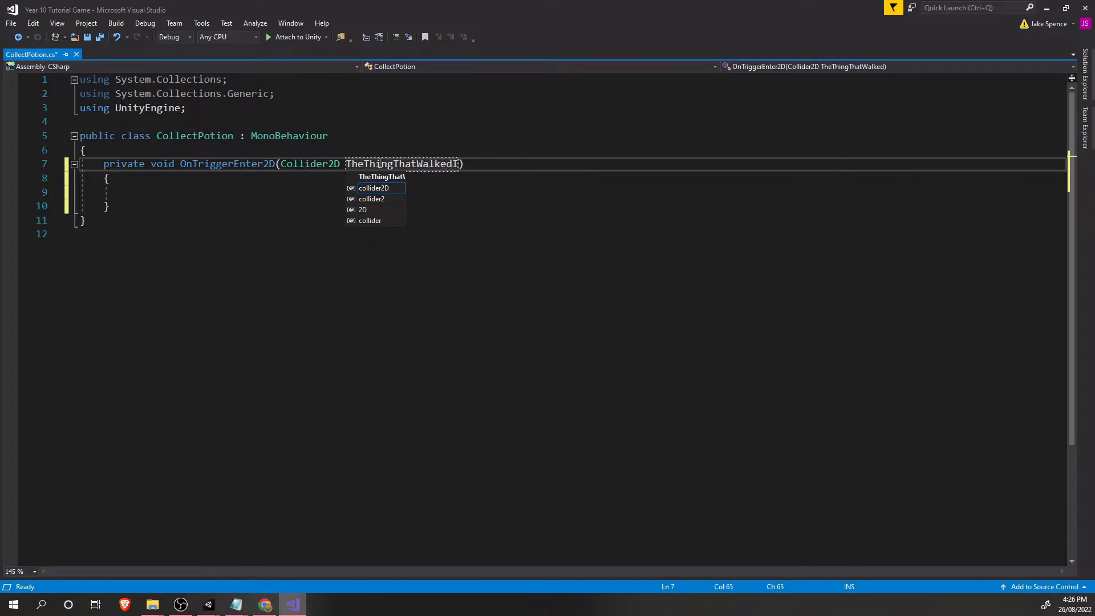
text(IntoMe)
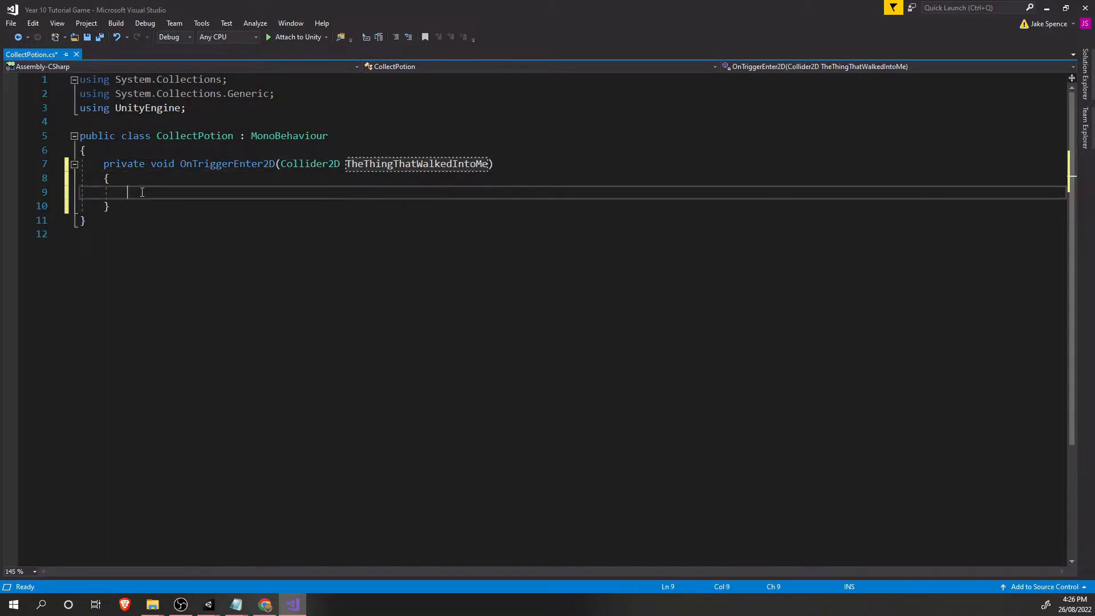
text(FindObjectOfType())
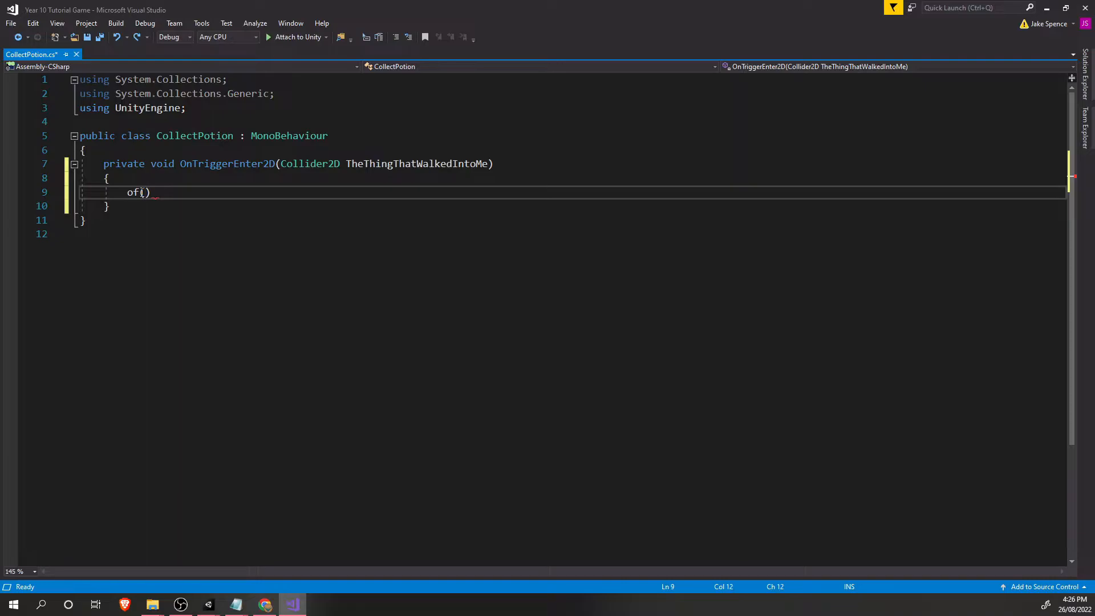
Start an if condition checking TheThingThatWalkedIntoMe.name.
text(if)
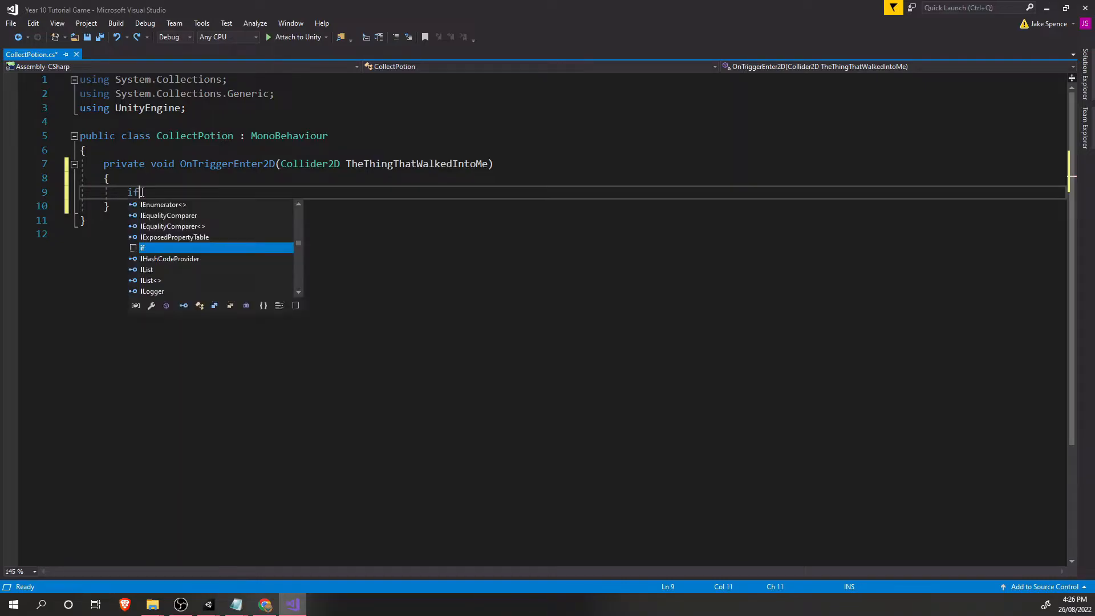
text(()
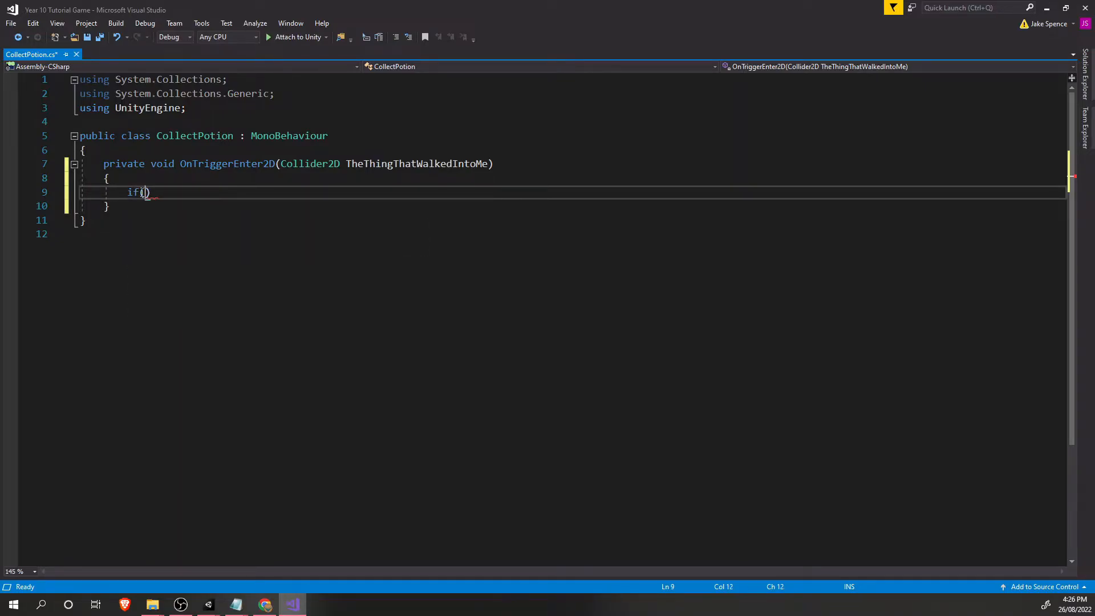
text(T)
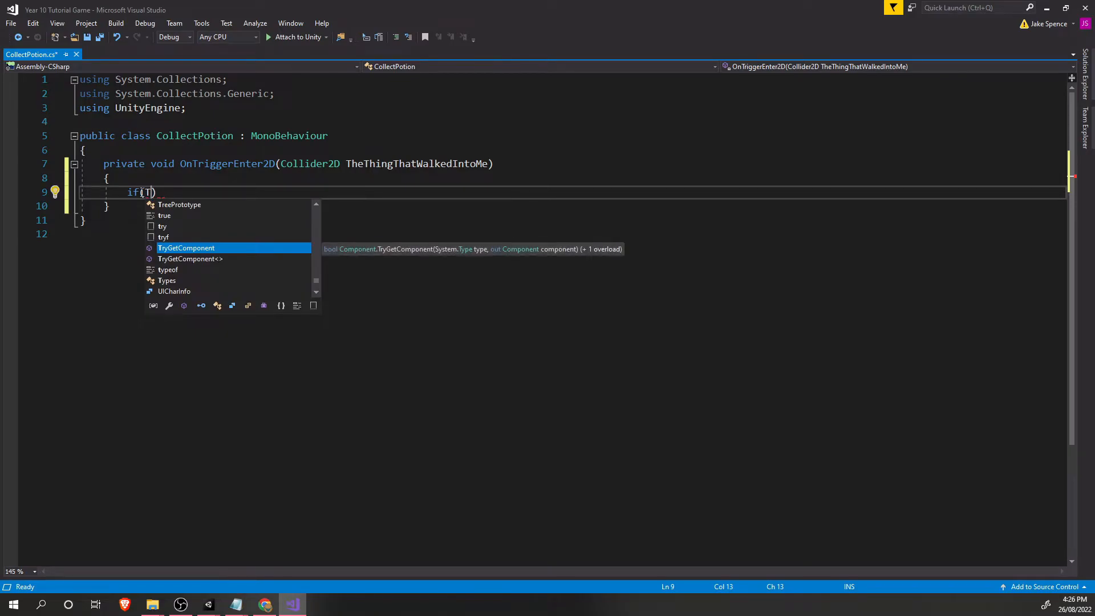
text(heThingThatWalkedIntoMe)
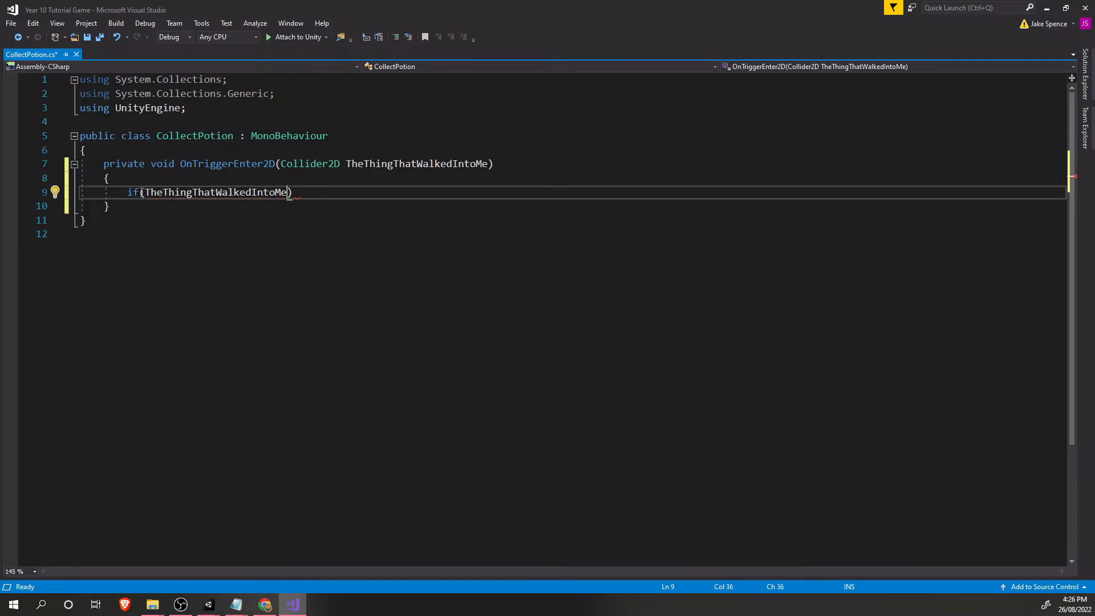
text(.name ==)
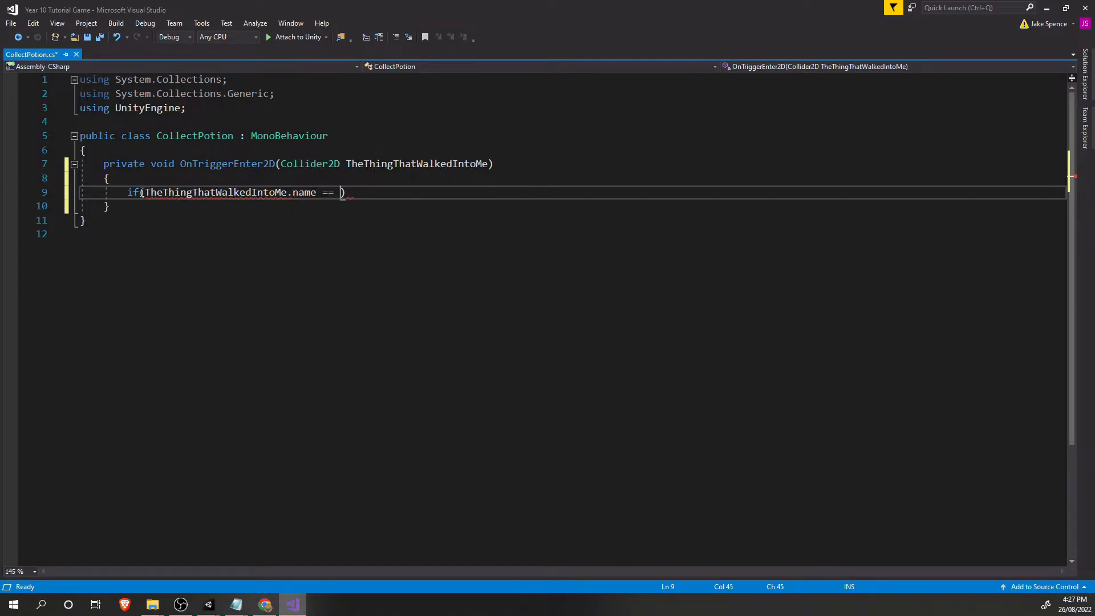
Compare the name to "Player" and log "You got the potion".
text("")
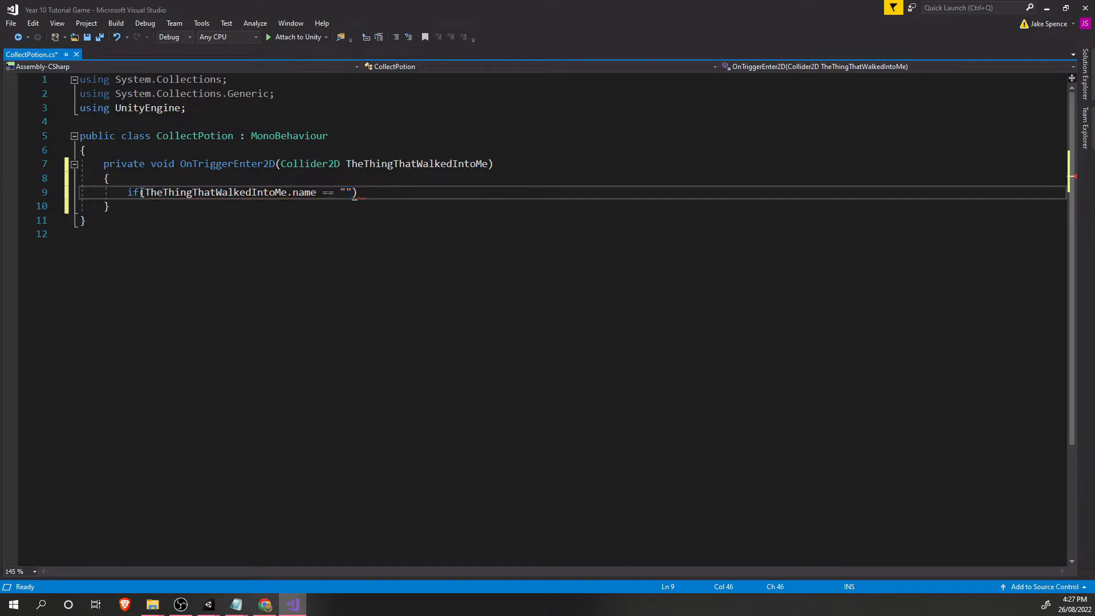
text(Player)
text({)
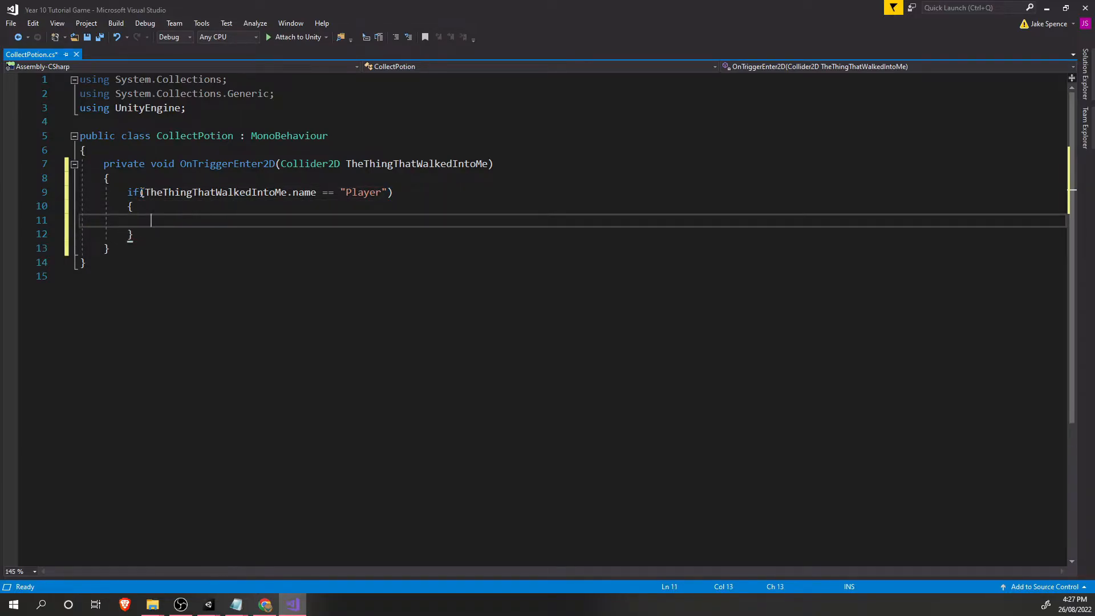
text(Deb)
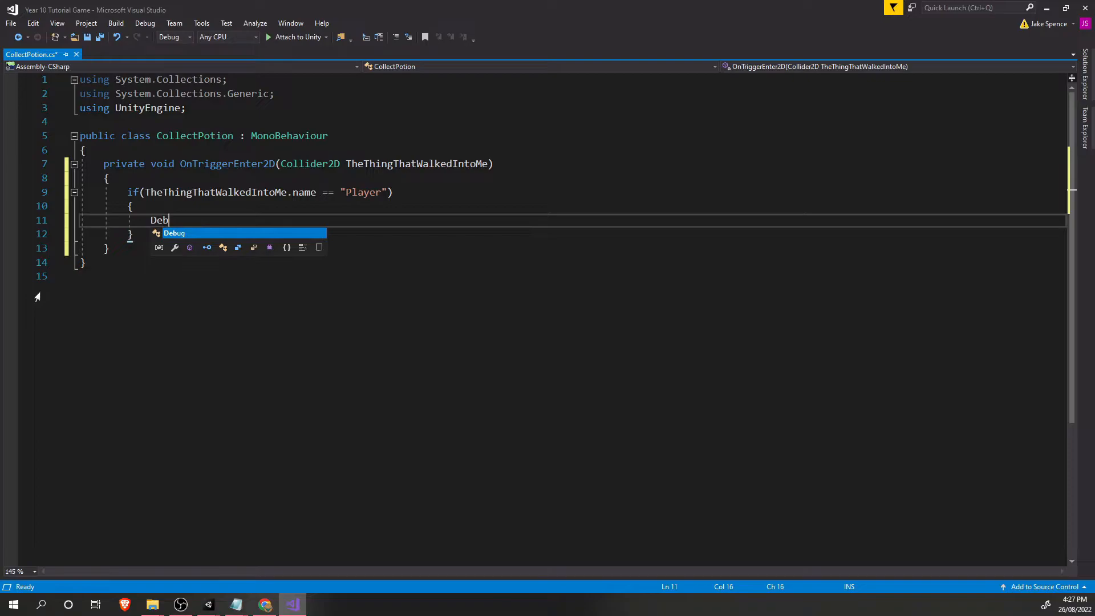
text(ug.Log("You)
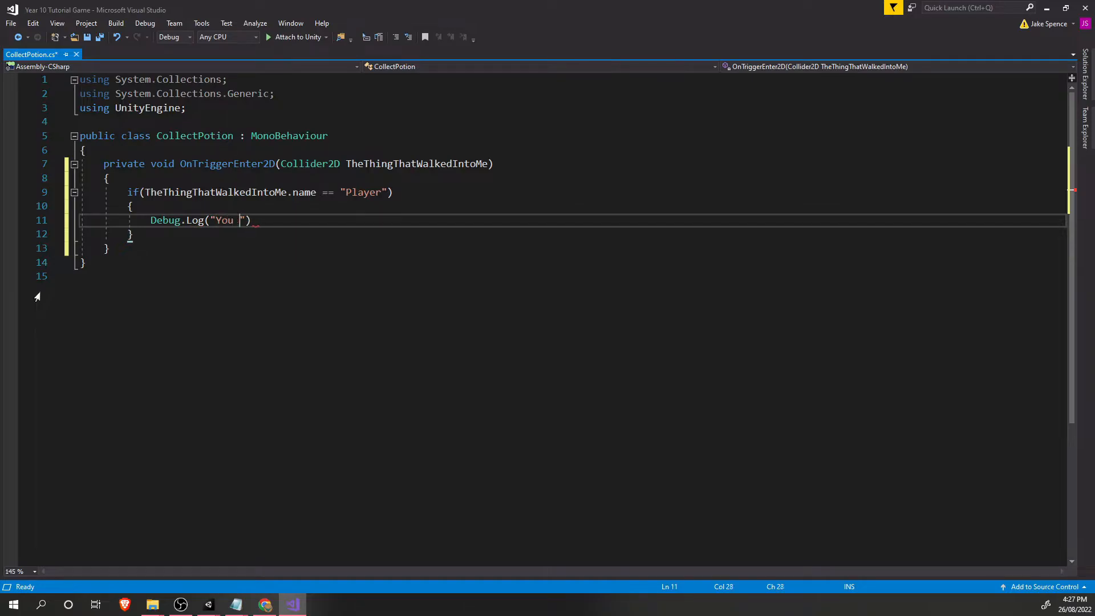
text(got the potion)
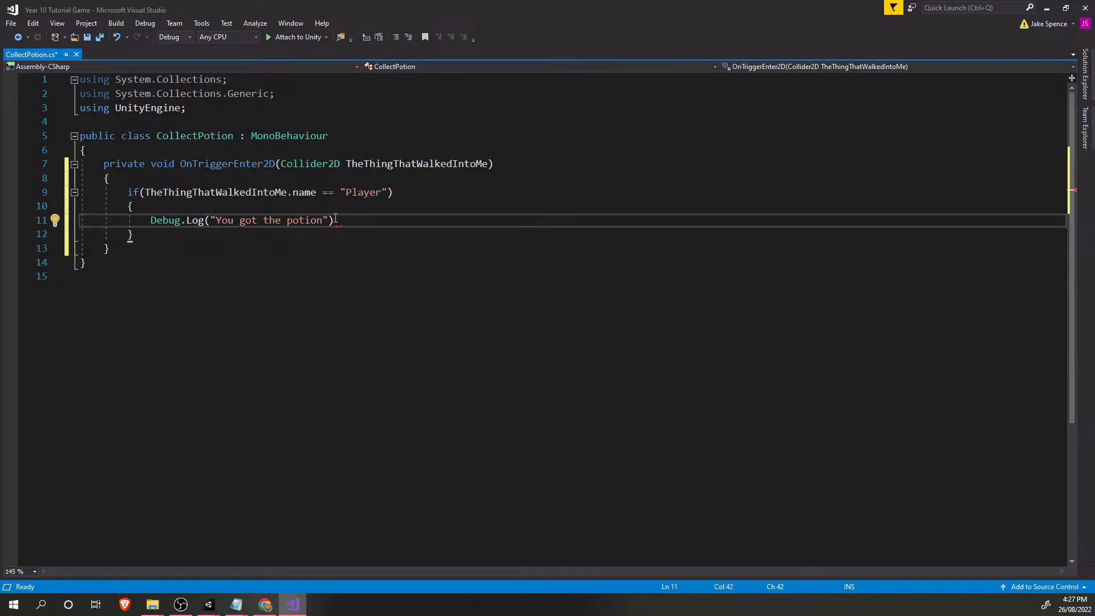
text(;)
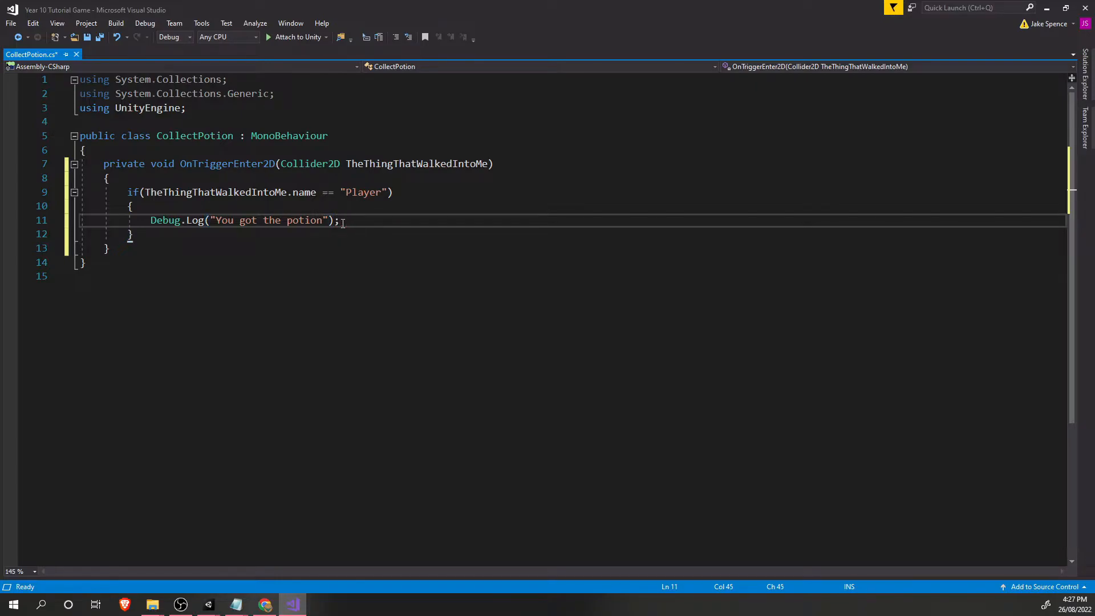
Add Destroy(gameObject); to remove the potion and save the script.
text(Destroy()
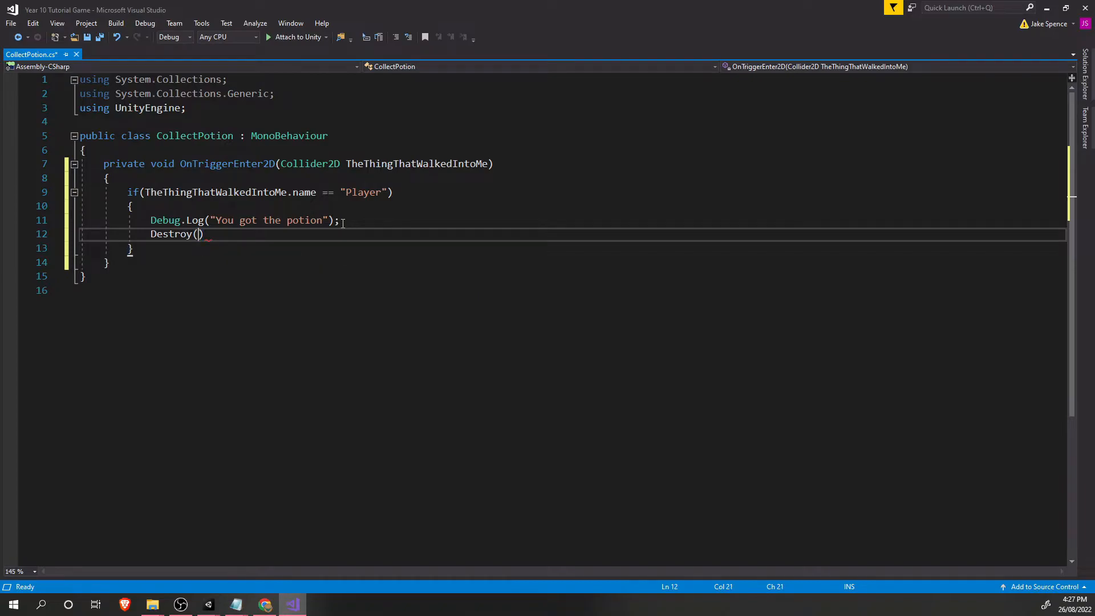
text(gameObject)
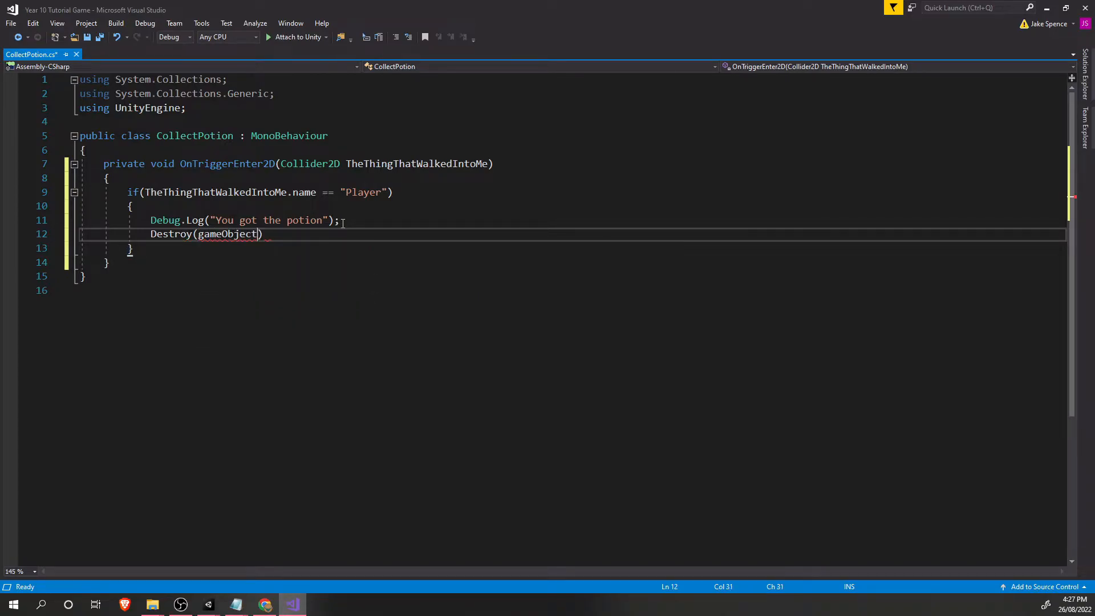
text(;)
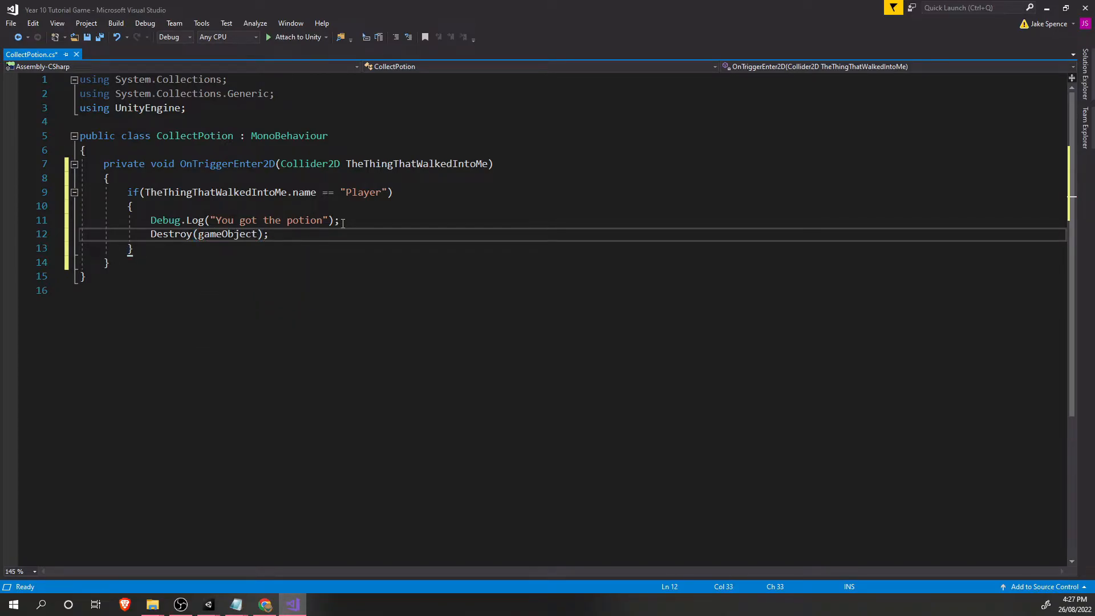
key(Ctrl+S)
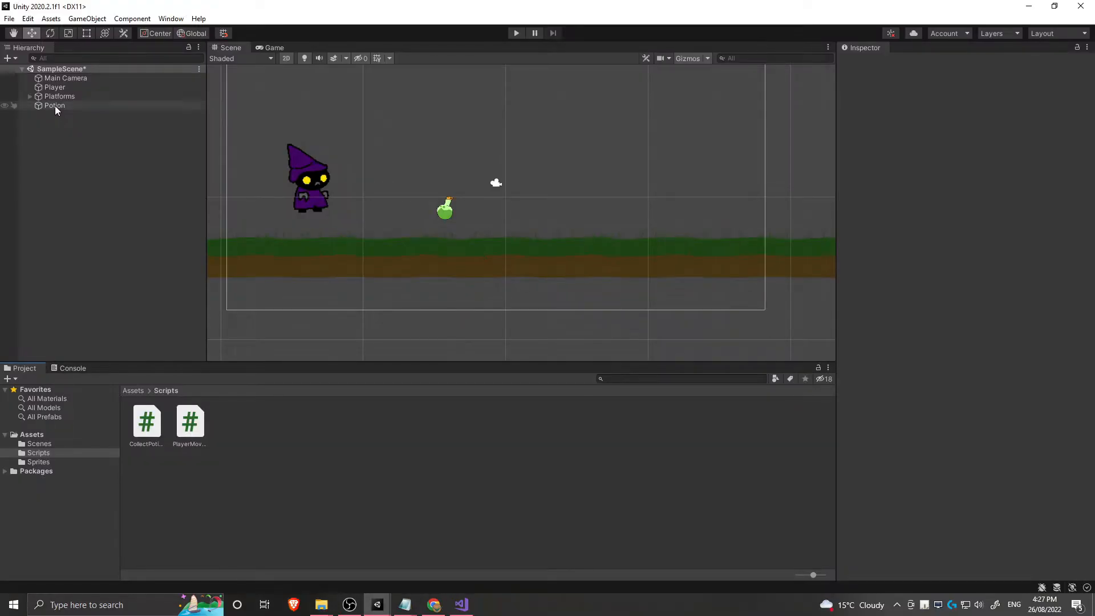
Duplicate Potion into three copies along the ground and play-test collecting them.
click(54, 105)
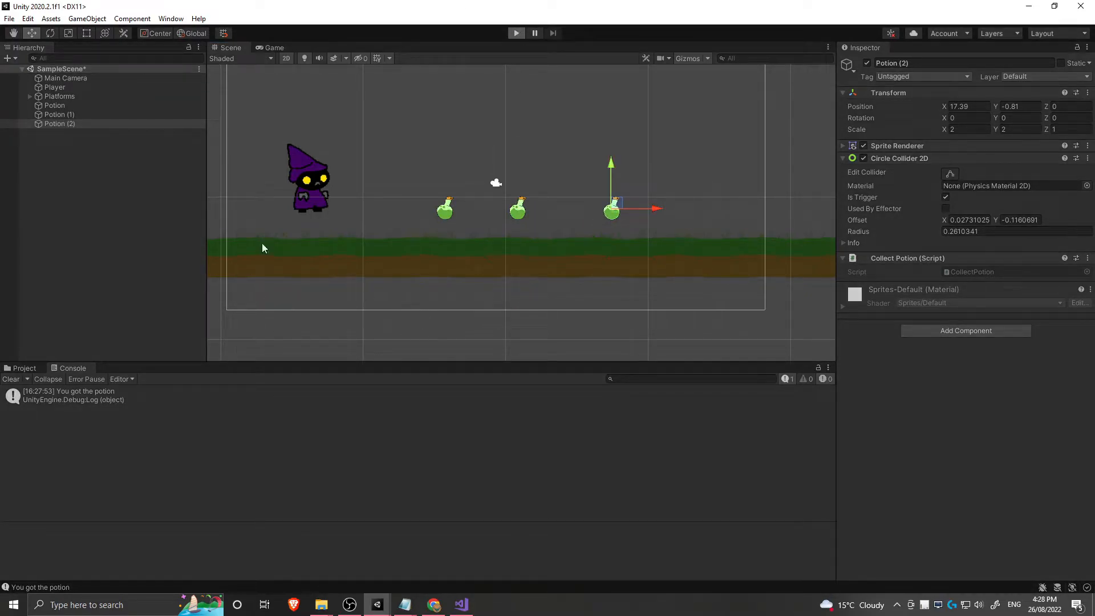
click(272, 48)
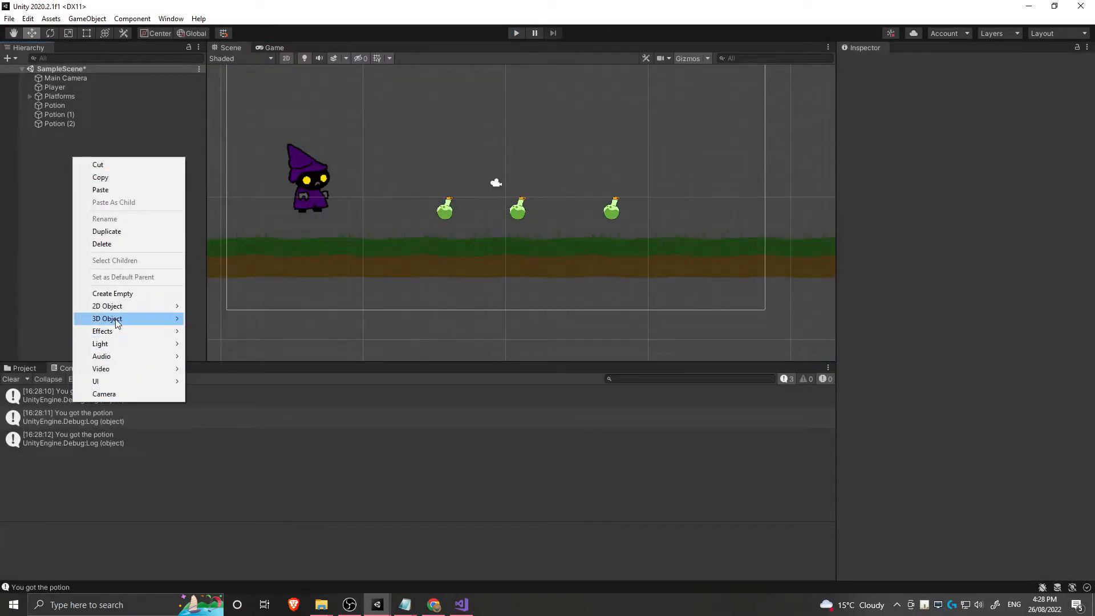
mouse_move(95, 381)
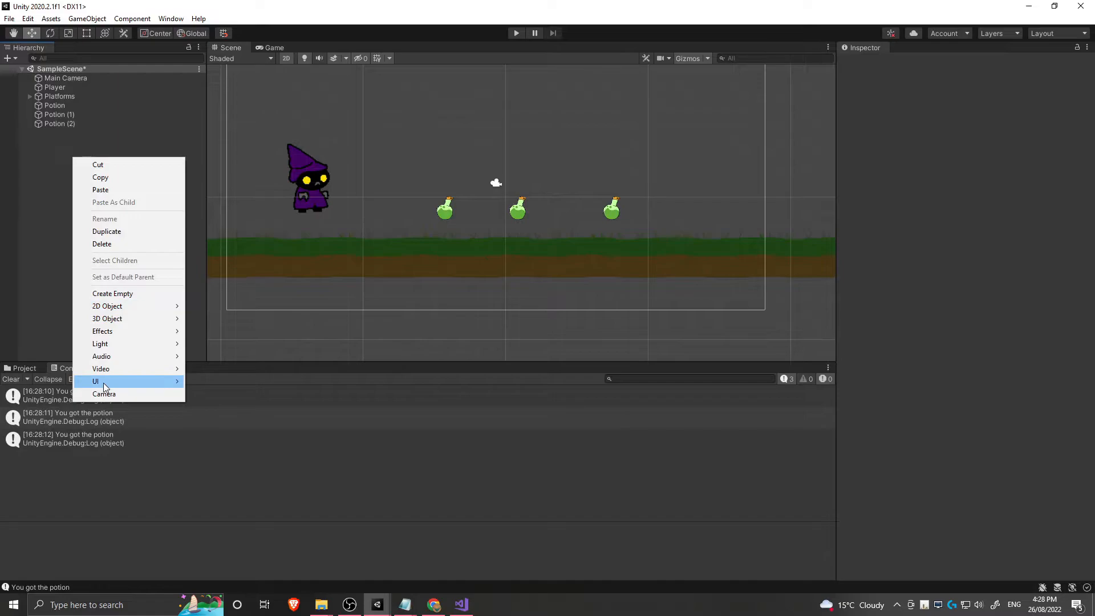
Create an empty object named Game Manager and give it a green scene icon.
click(113, 293)
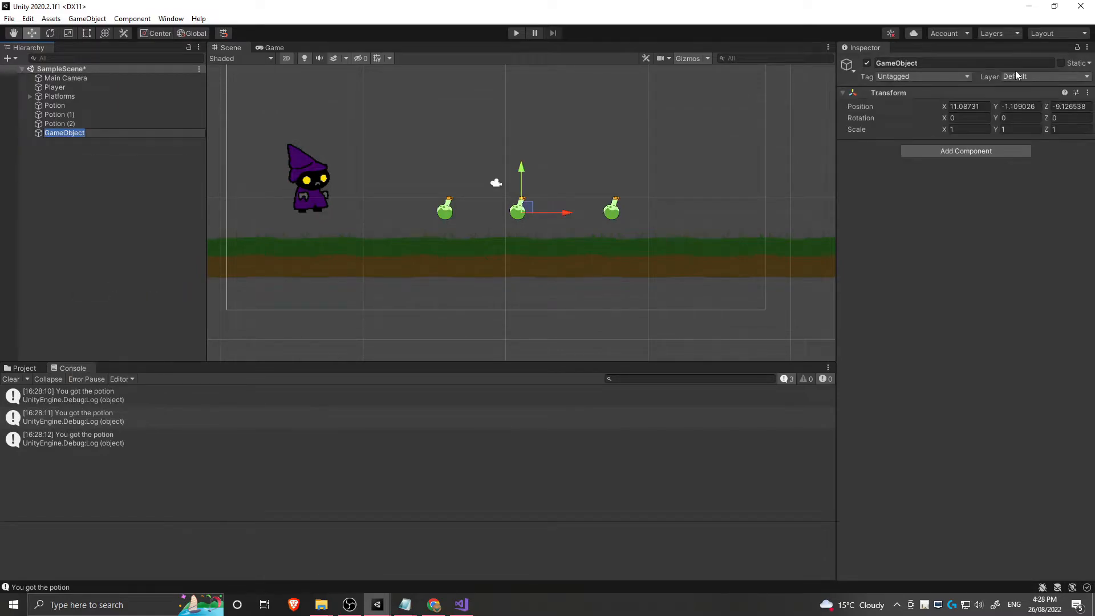
double_click(897, 63)
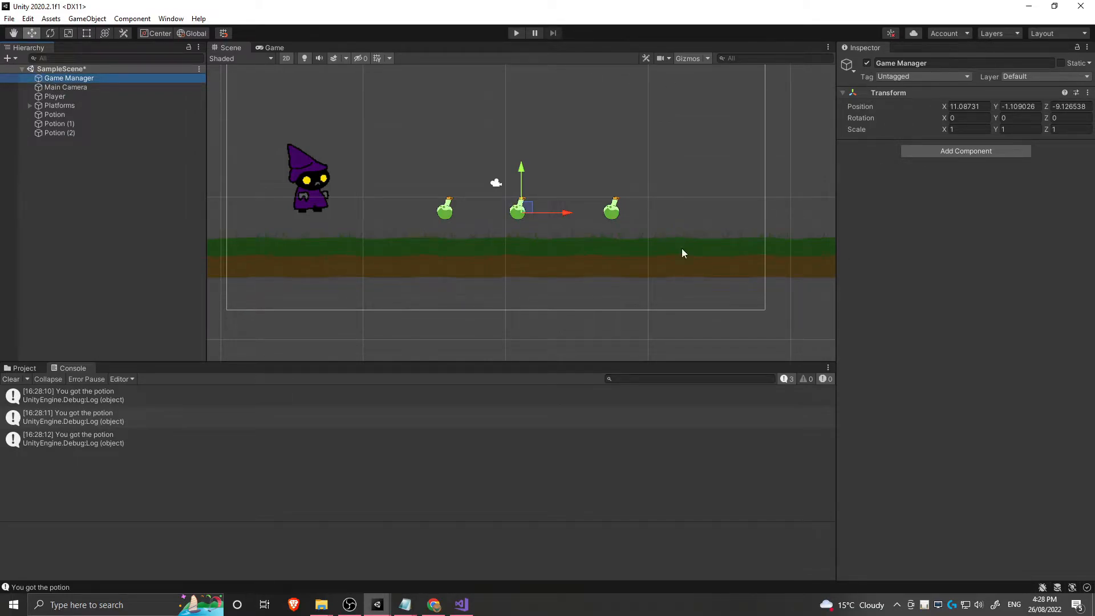
click(847, 64)
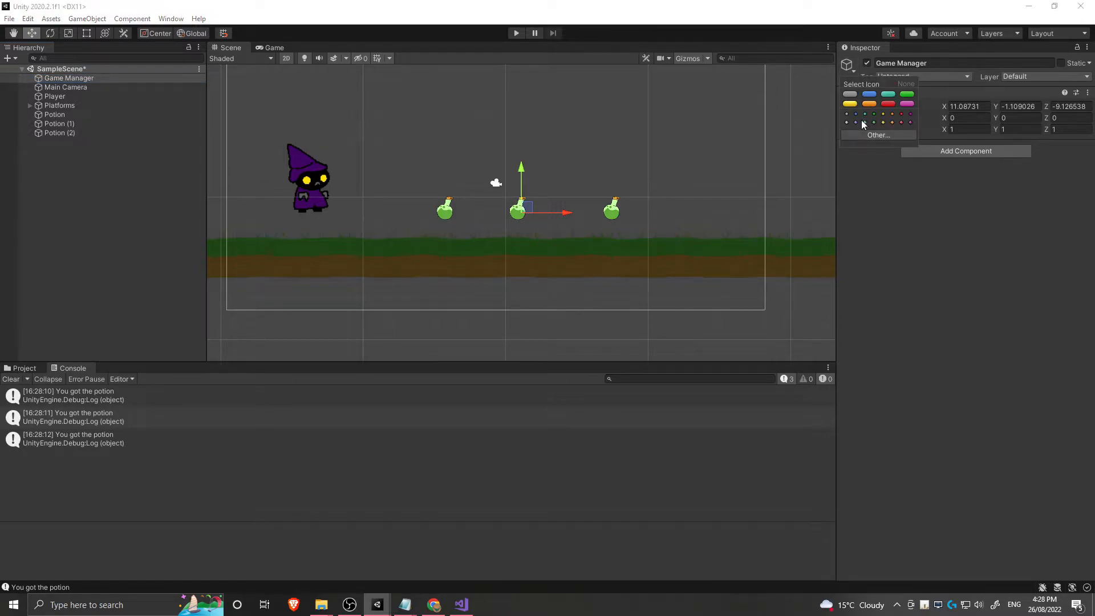
click(531, 214)
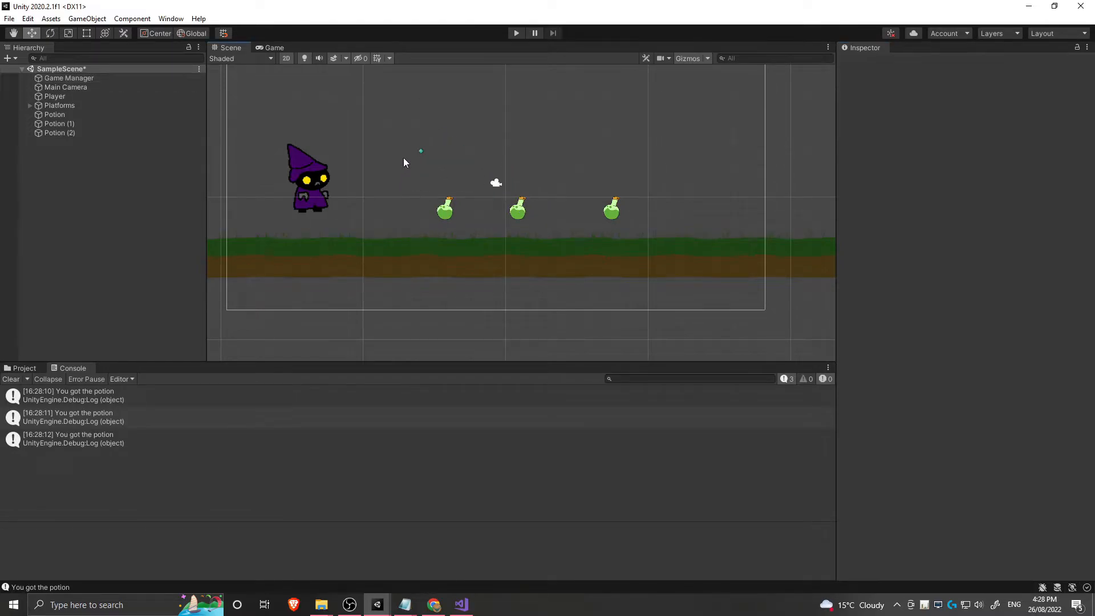
click(69, 78)
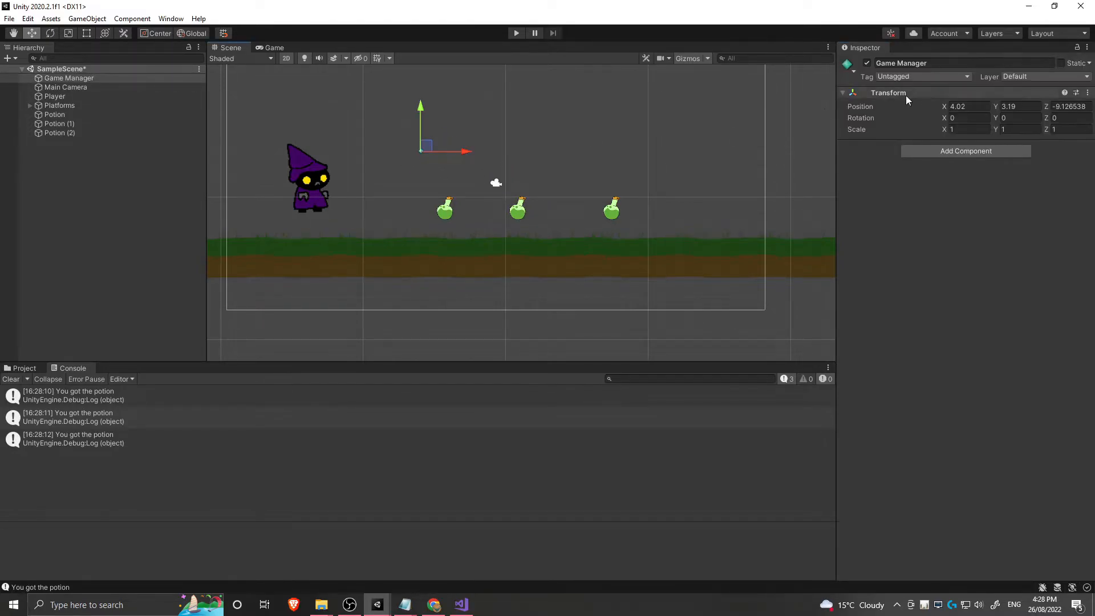
click(847, 63)
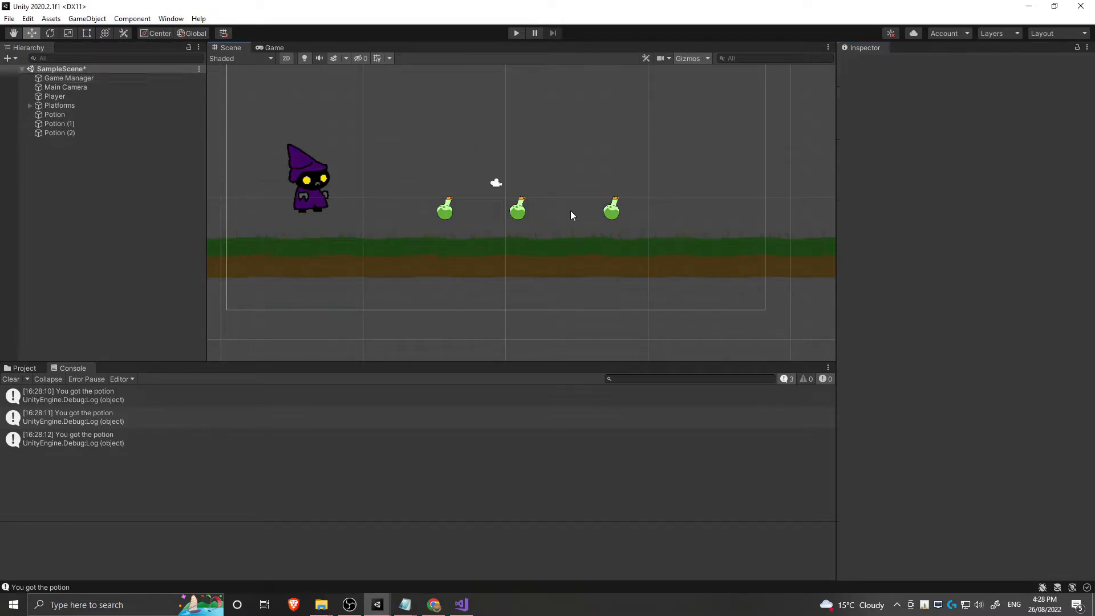
Drag Game Manager higher and further left, above the player.
click(69, 78)
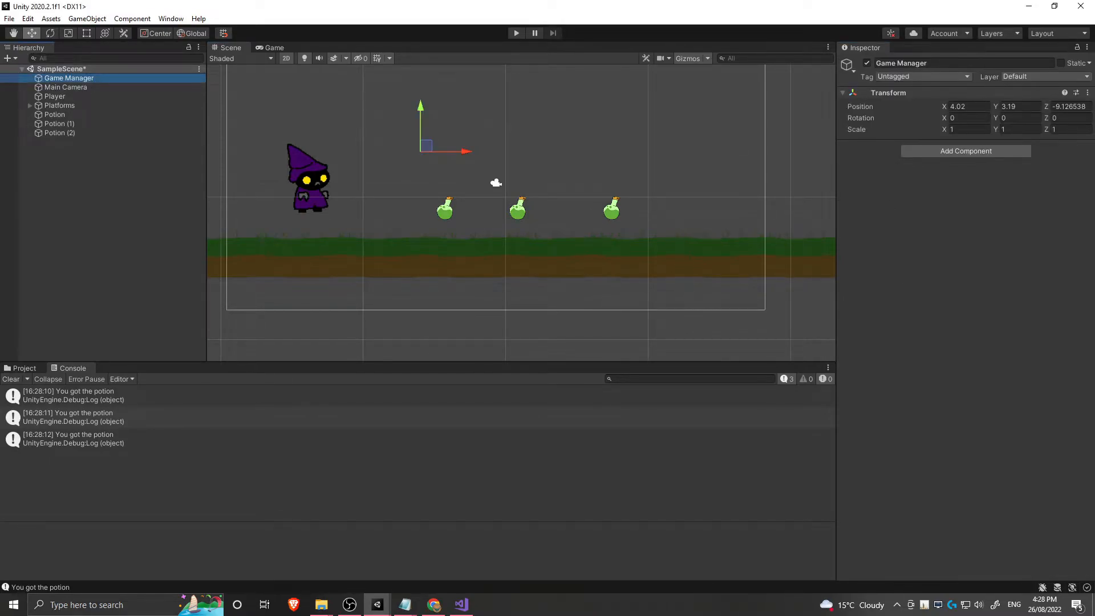
mouse_move(508, 78)
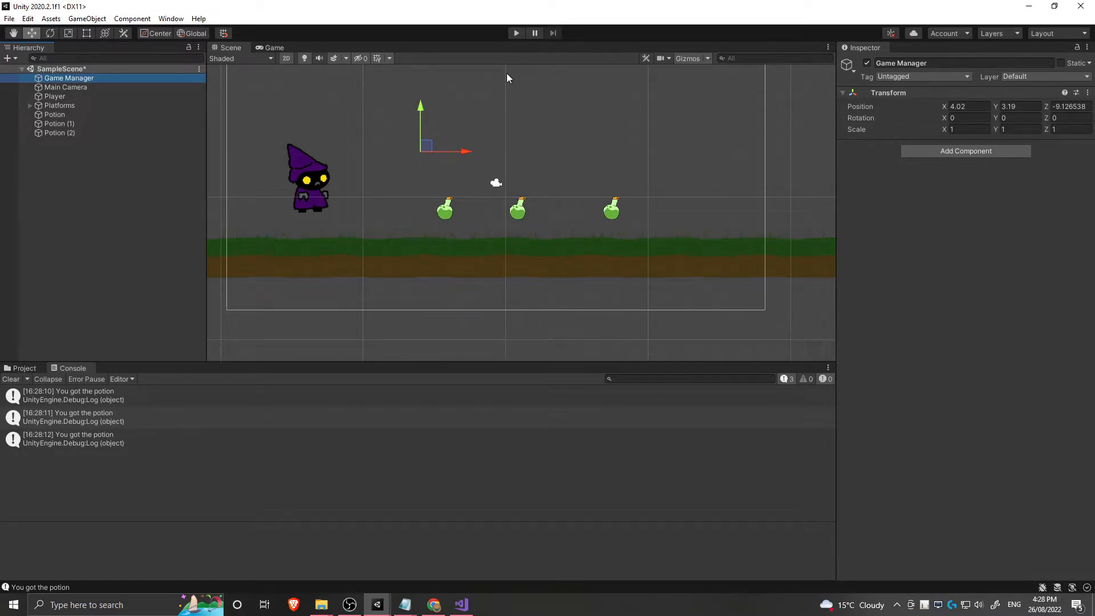
drag(426, 145, 370, 121)
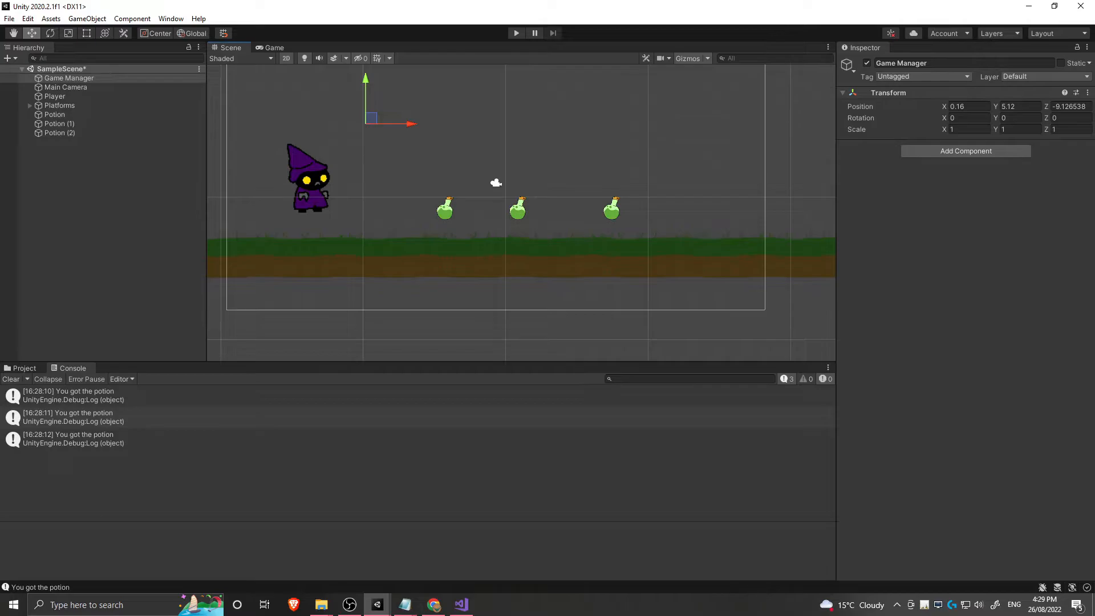
mouse_move(636, 414)
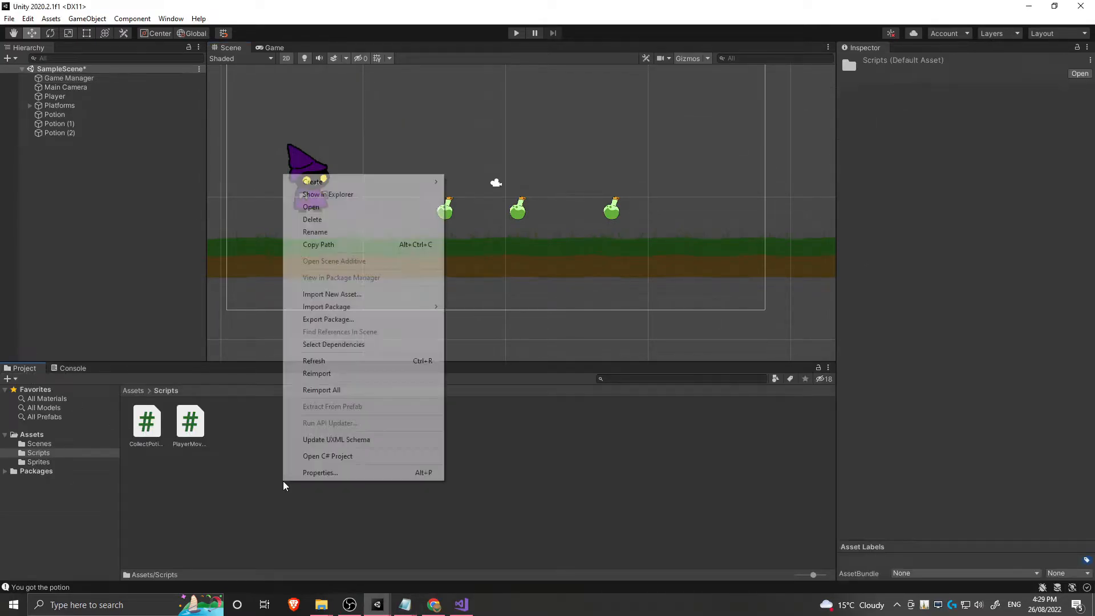
mouse_move(313, 181)
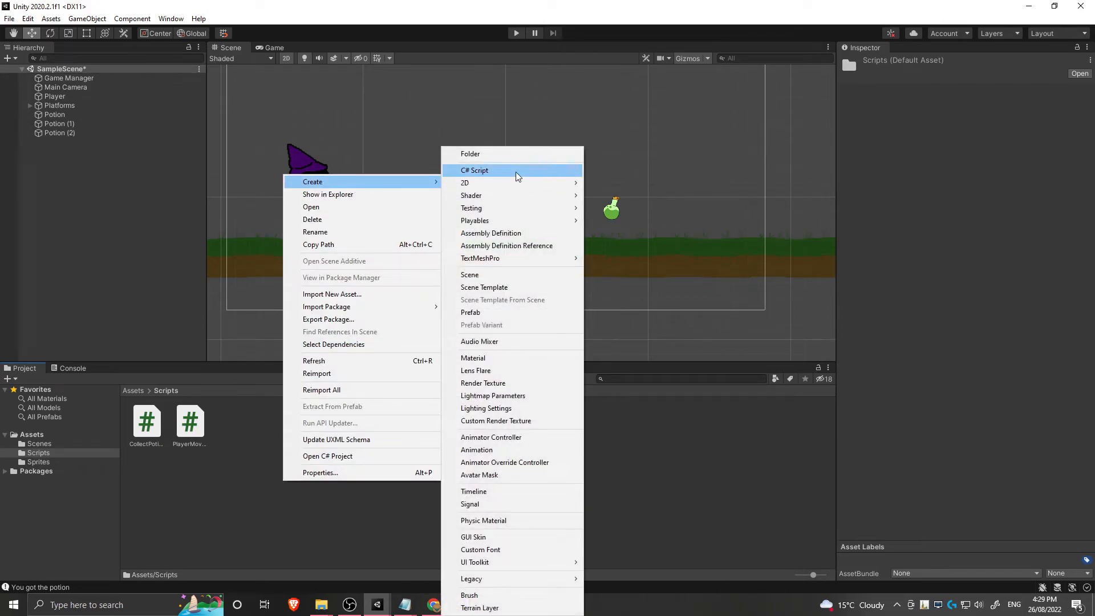
Create a GameManager C# script in Scripts, attach it to Game Manager, and open it.
click(473, 170)
text(GameManager)
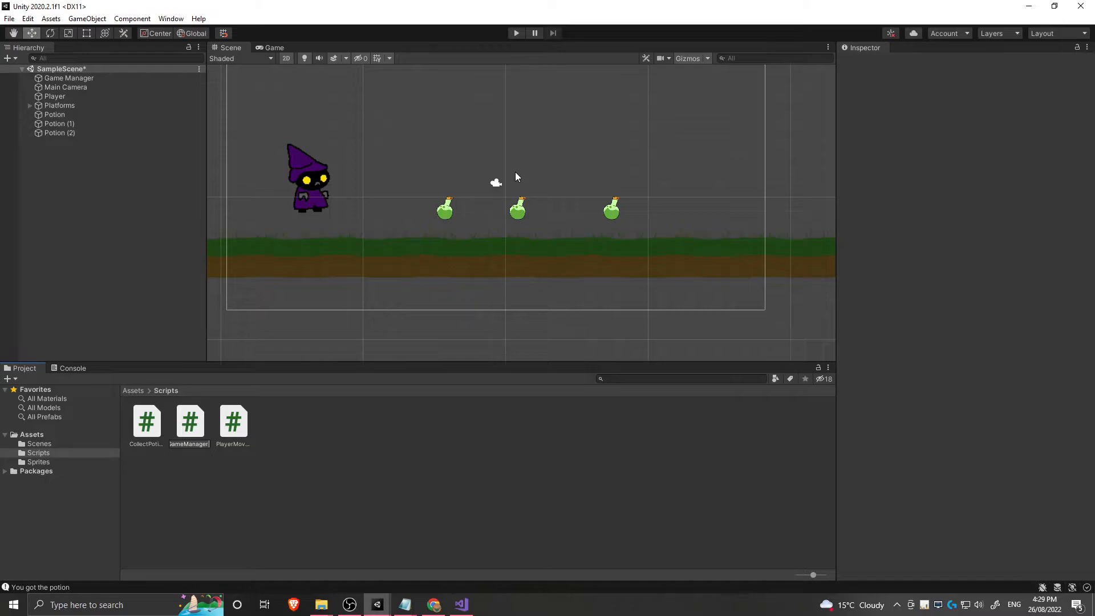
click(190, 421)
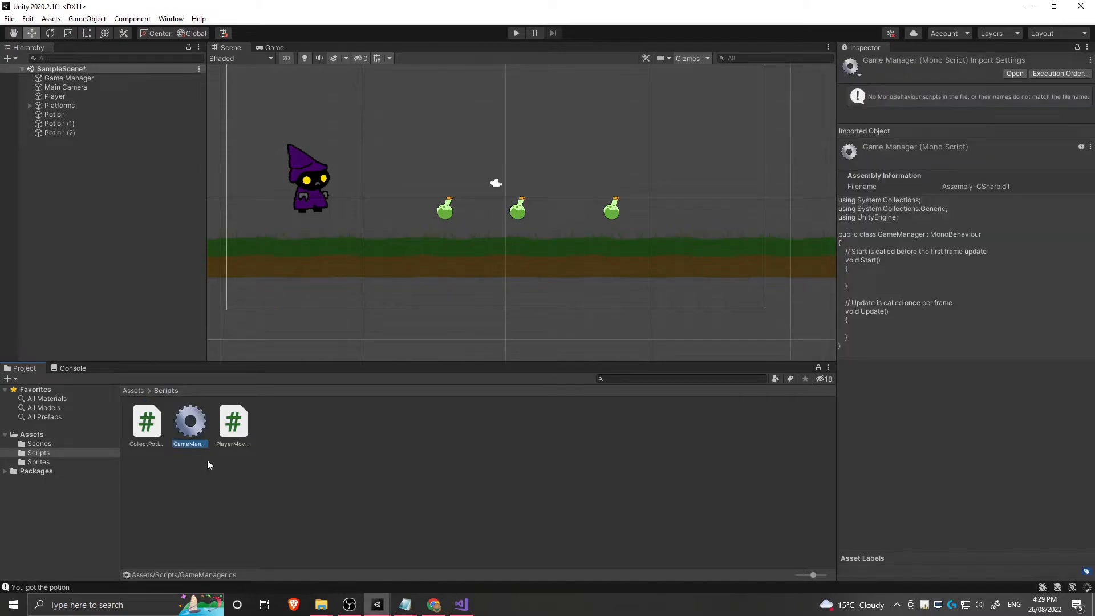
click(69, 79)
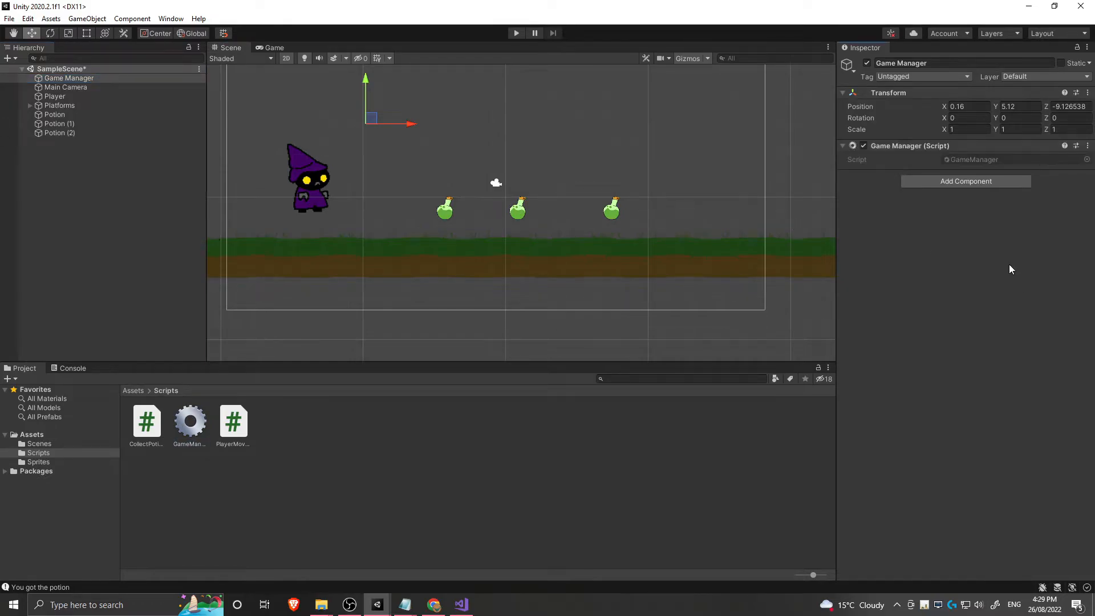
click(190, 423)
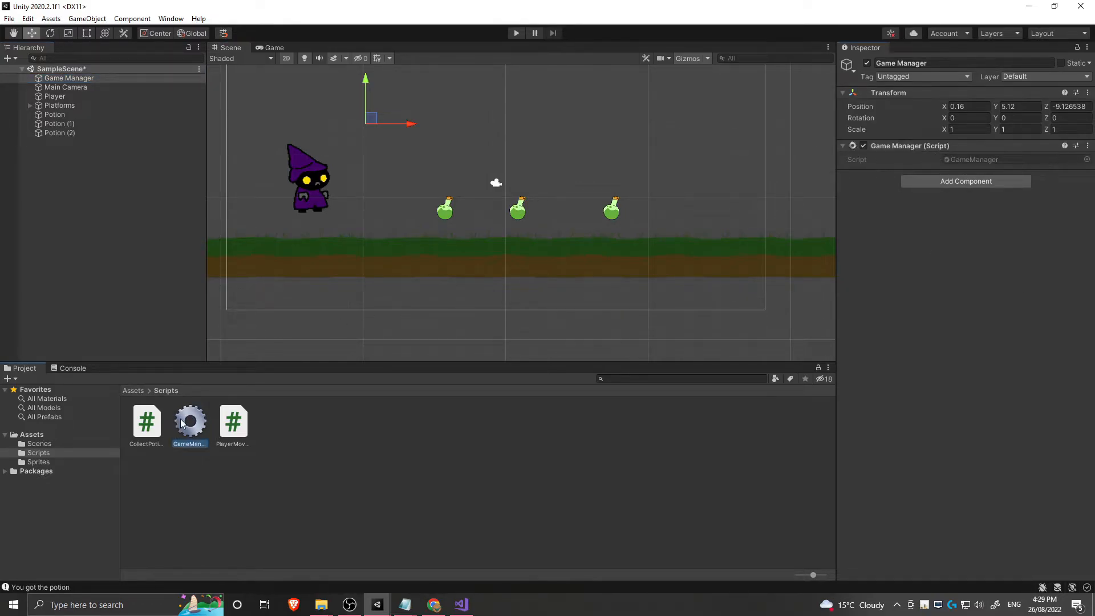
click(190, 422)
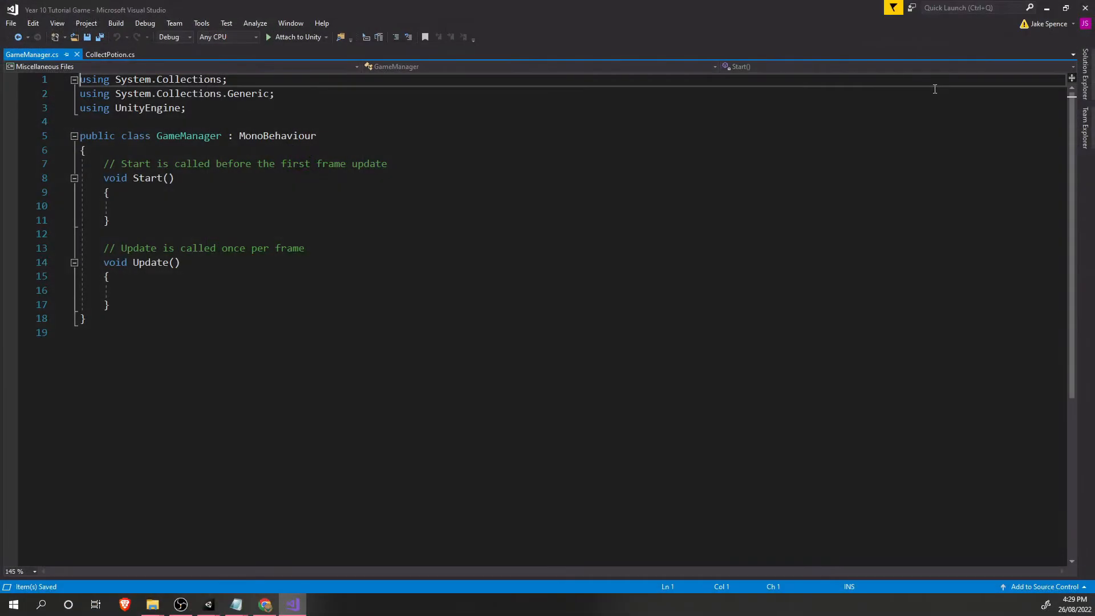
Declare 'public int PotionsCollected = 0' at the top of the GameManager class.
click(91, 149)
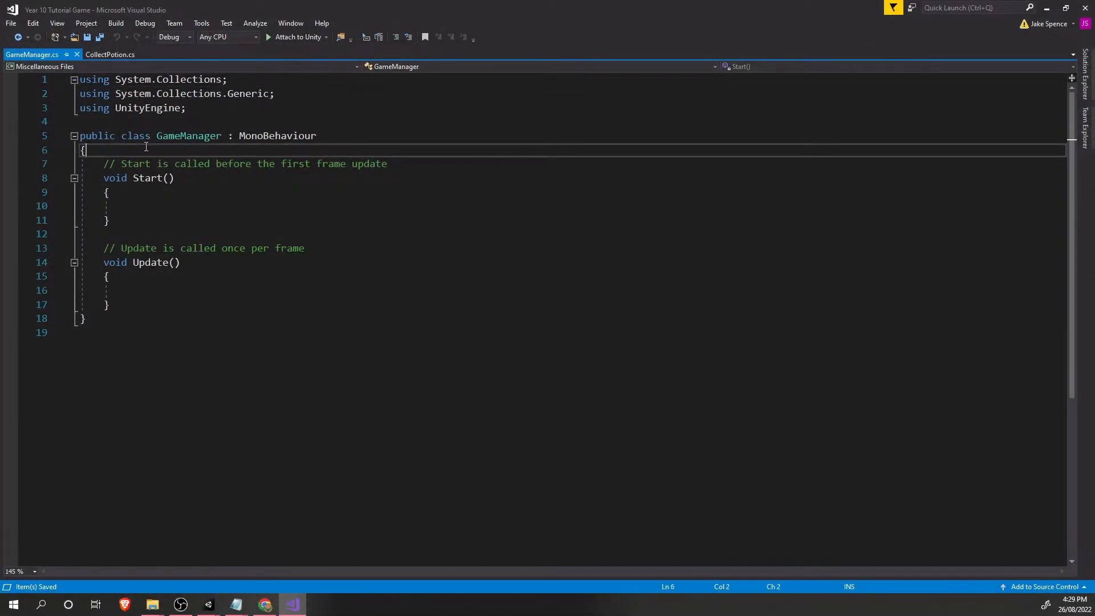
key(Enter)
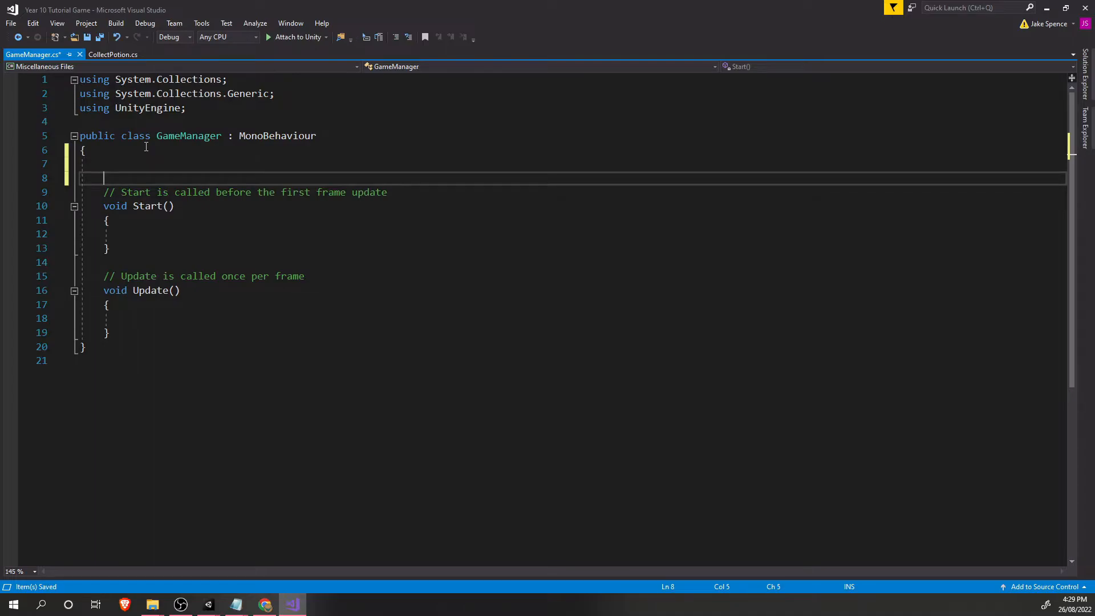
text(pub)
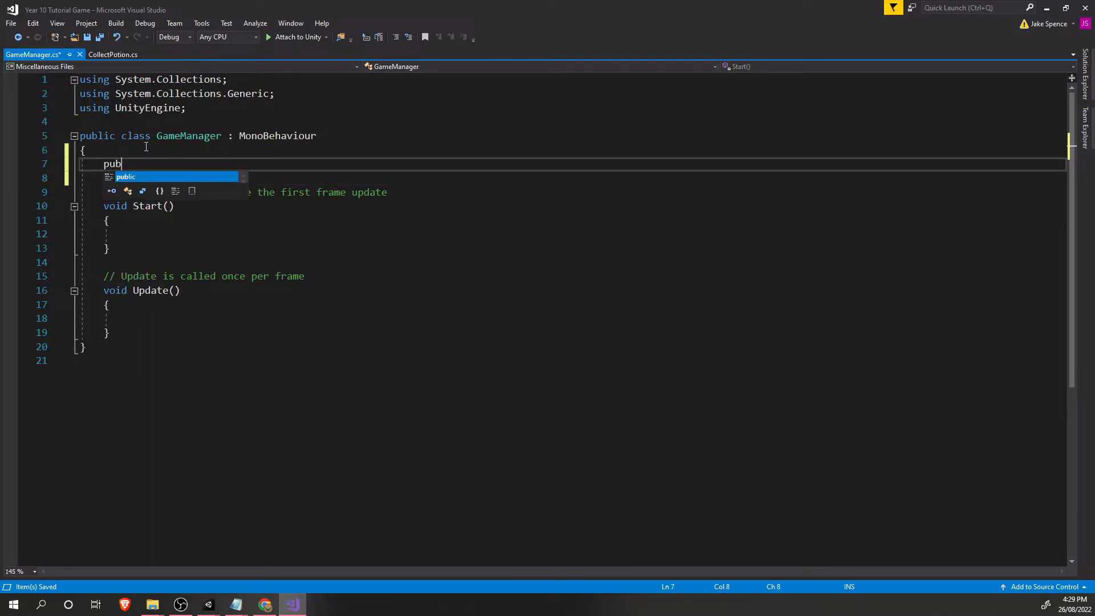
text(lic int)
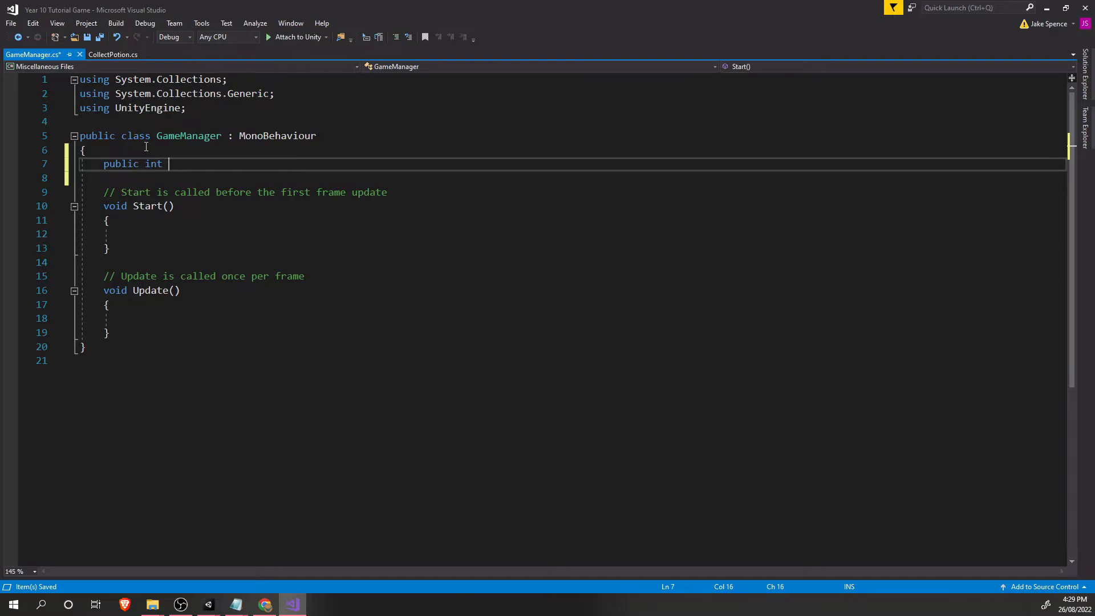
text(Potion)
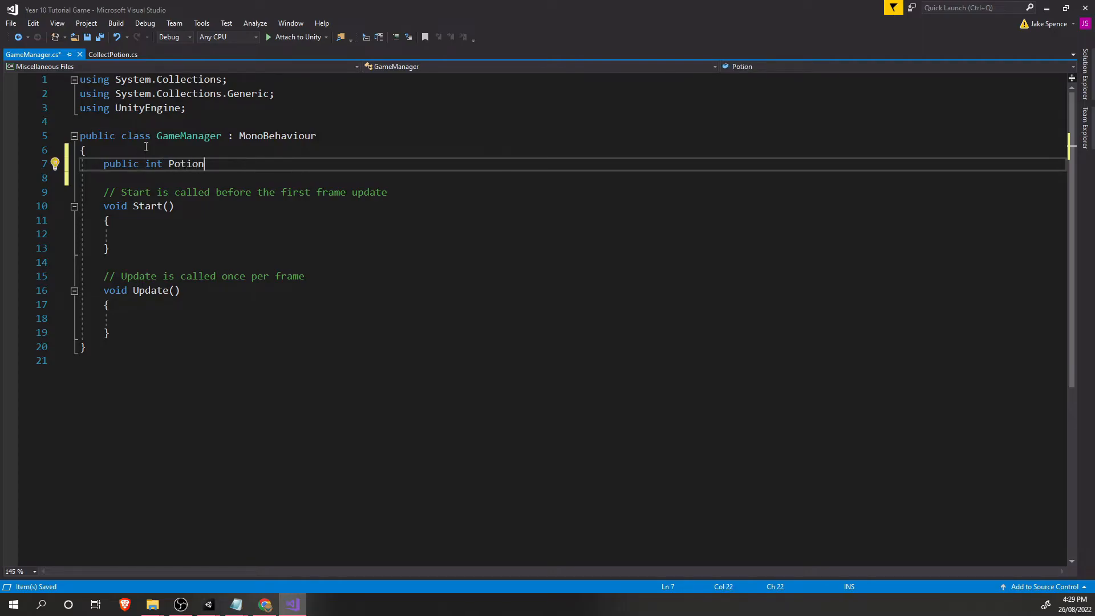
text(Qu)
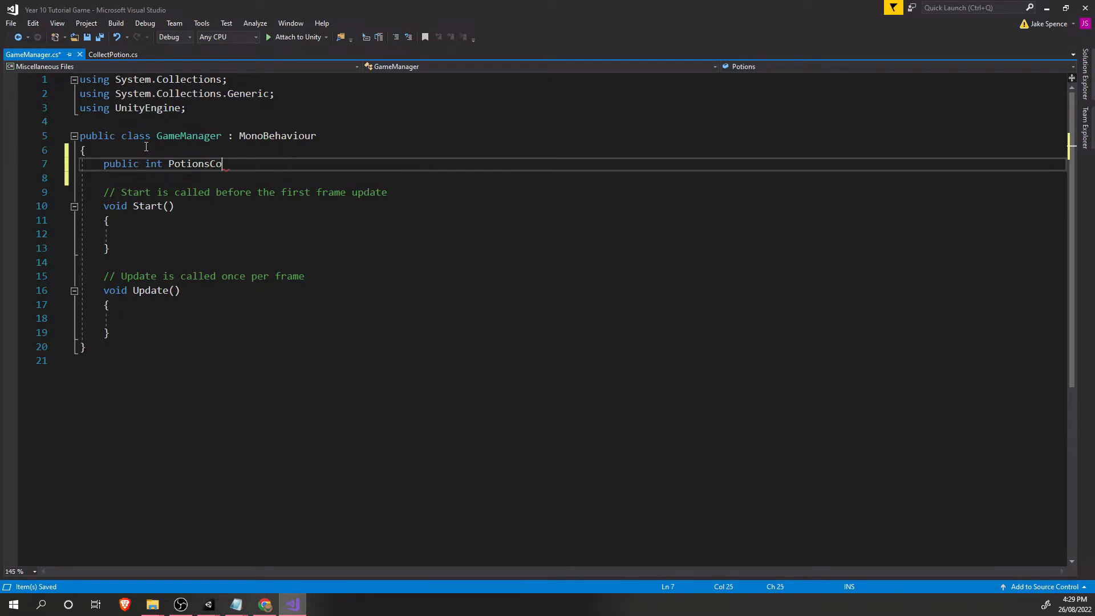
text(llected;)
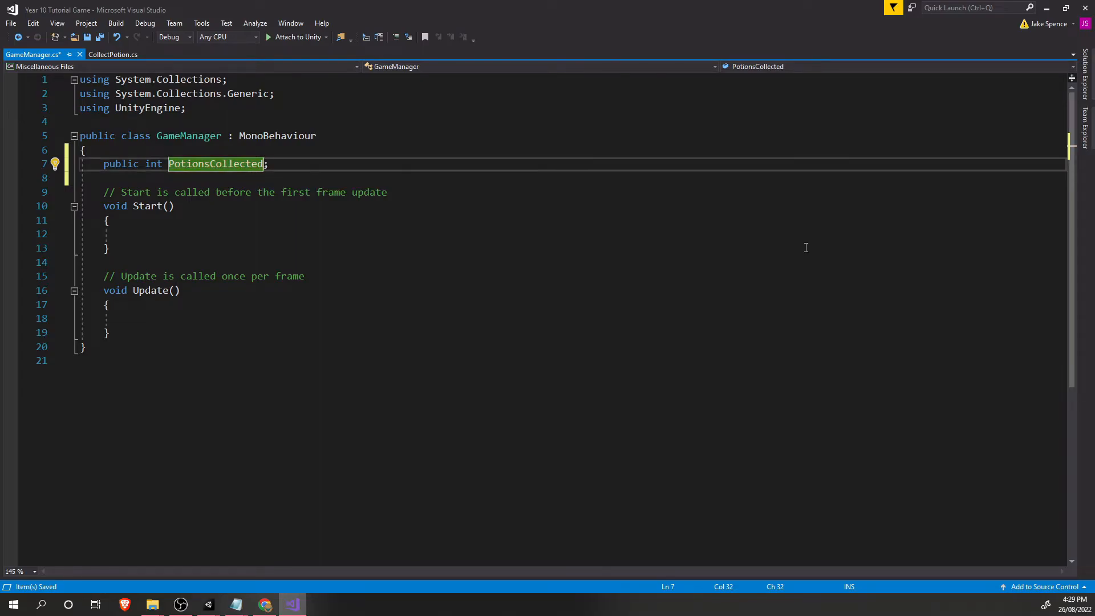
text(= 0)
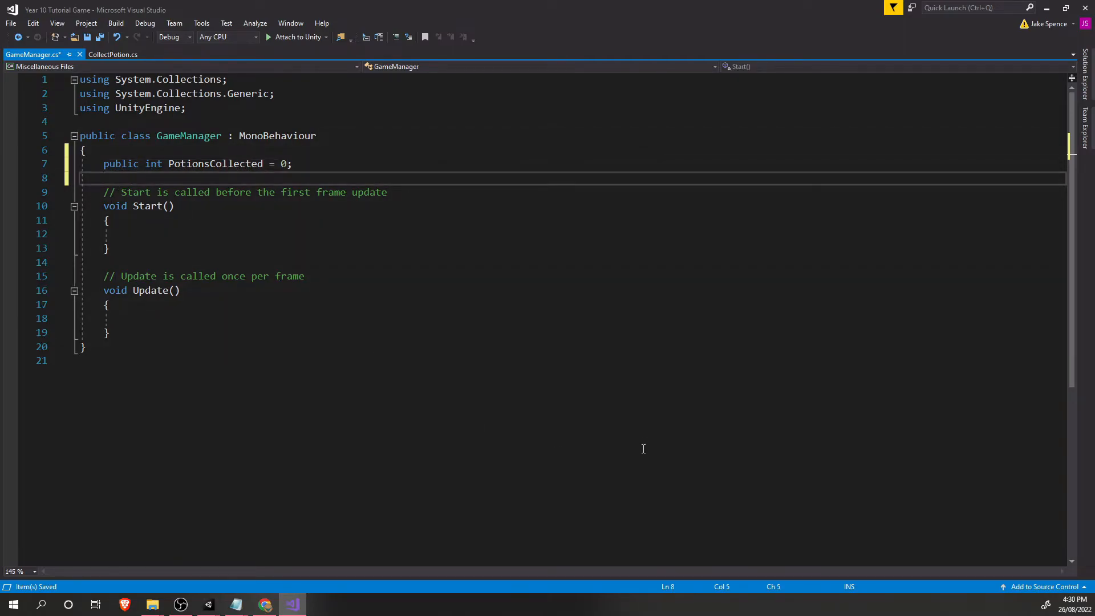
Replace the unused Update method with a CollectPotion method that does PotionsCollected++.
drag(110, 249, 109, 333)
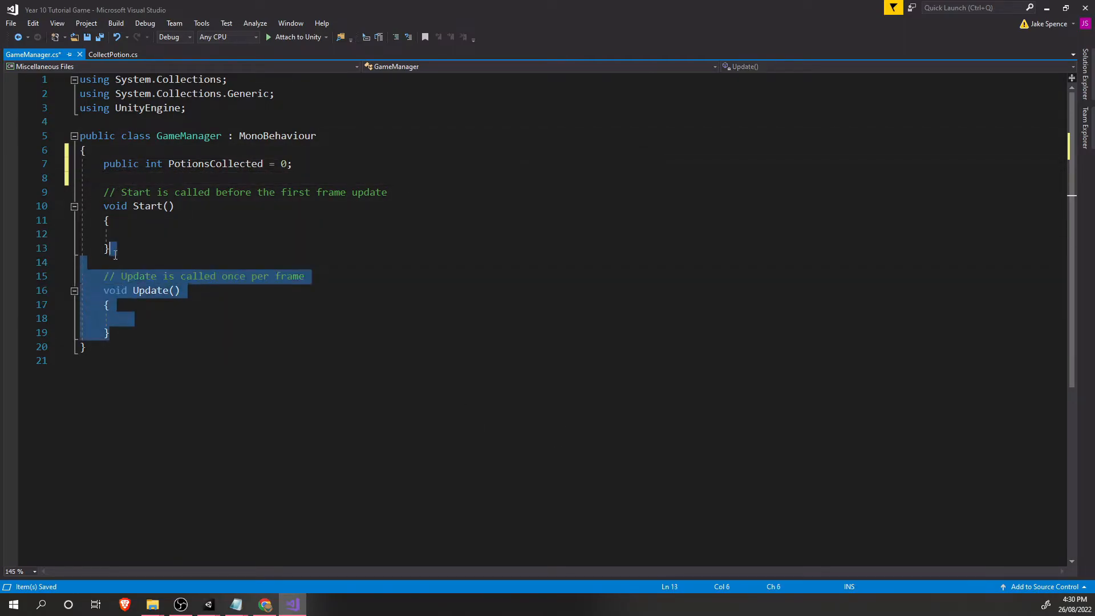
key(Delete)
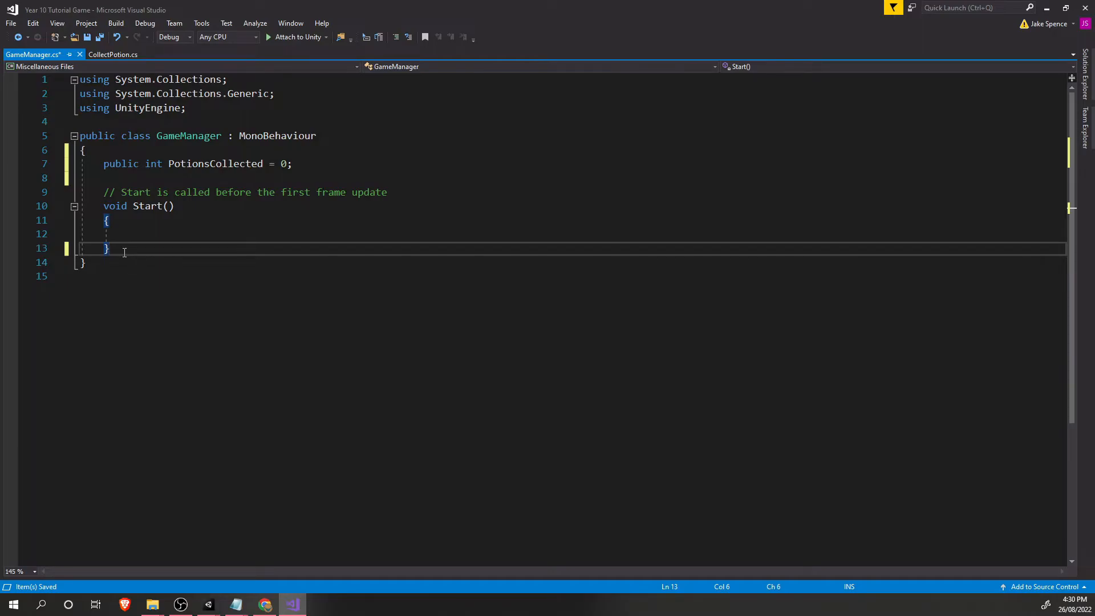
key(Enter)
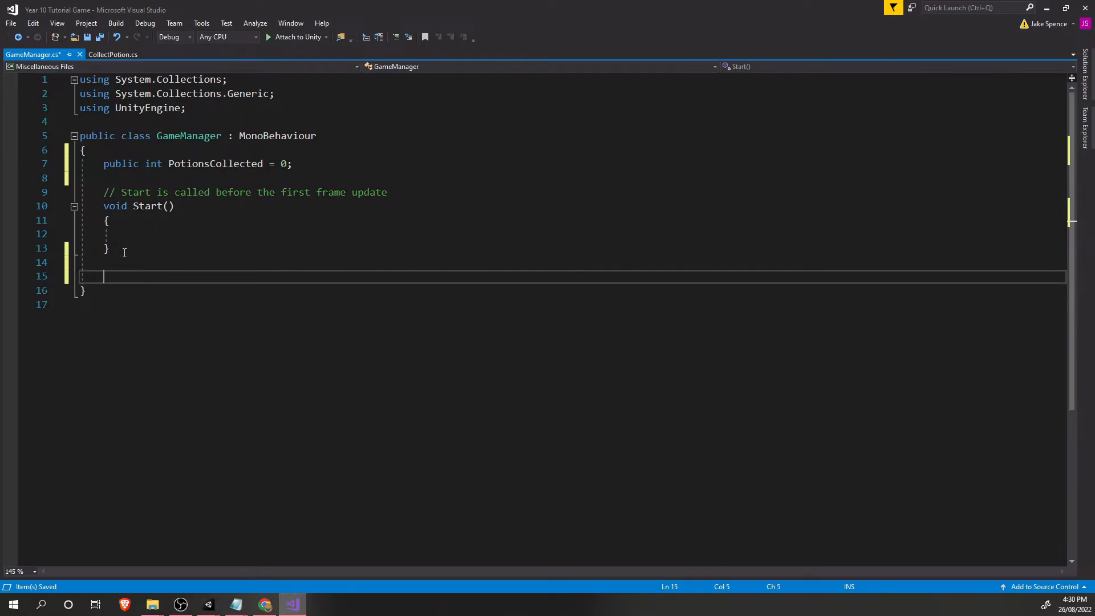
text(public)
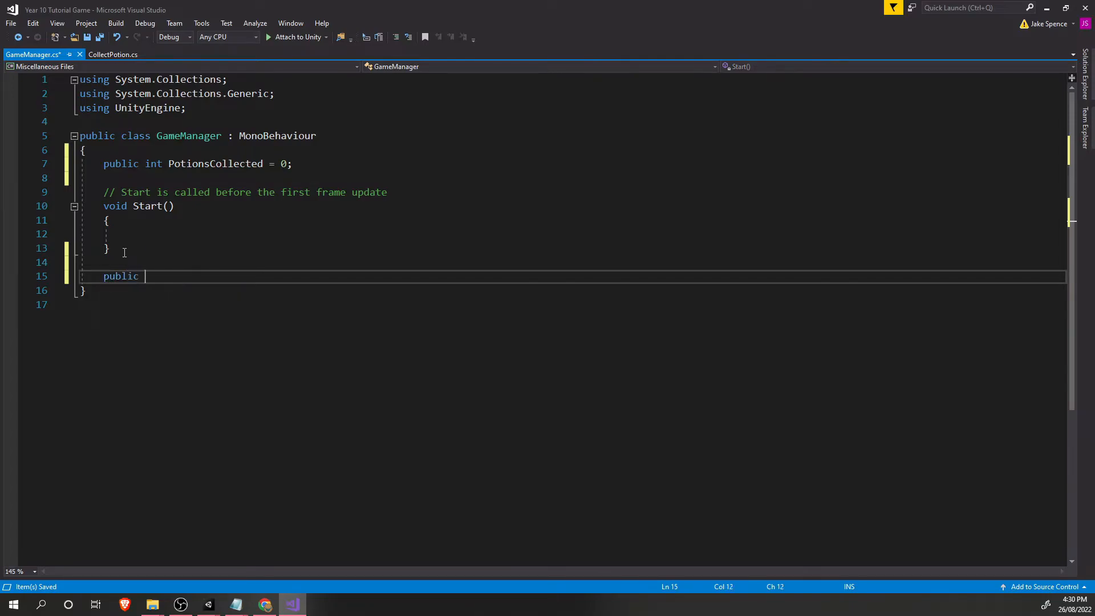
text(void)
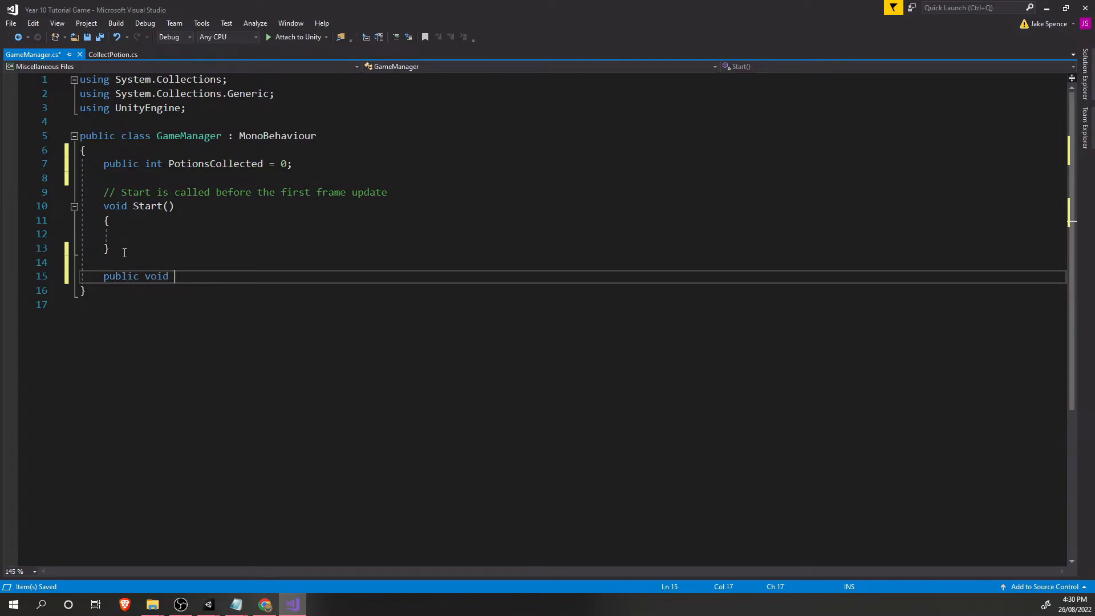
text(Coll)
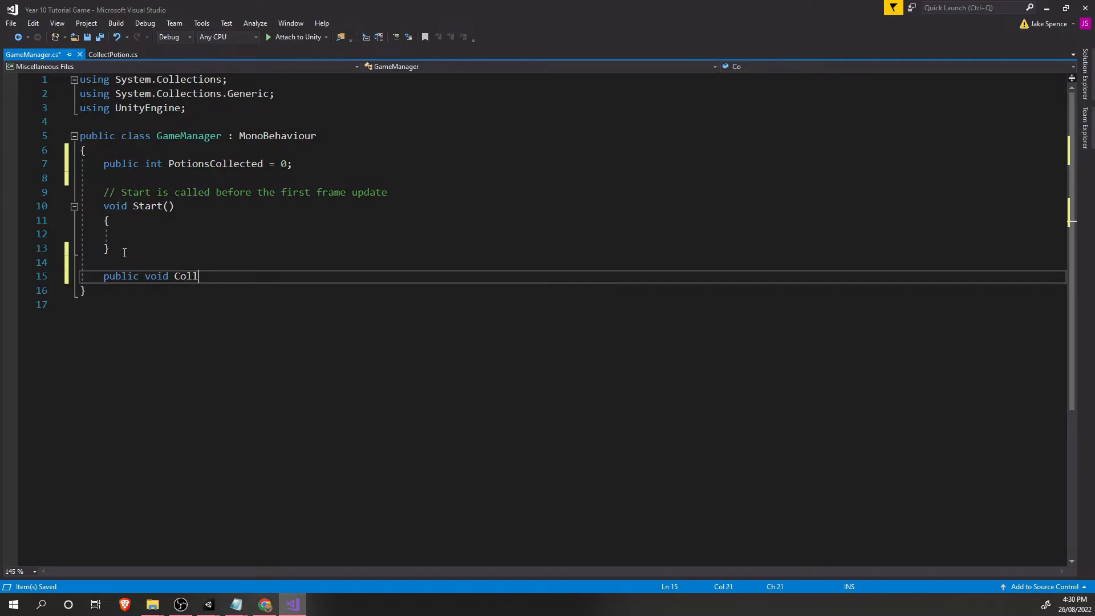
text(ectPotion)
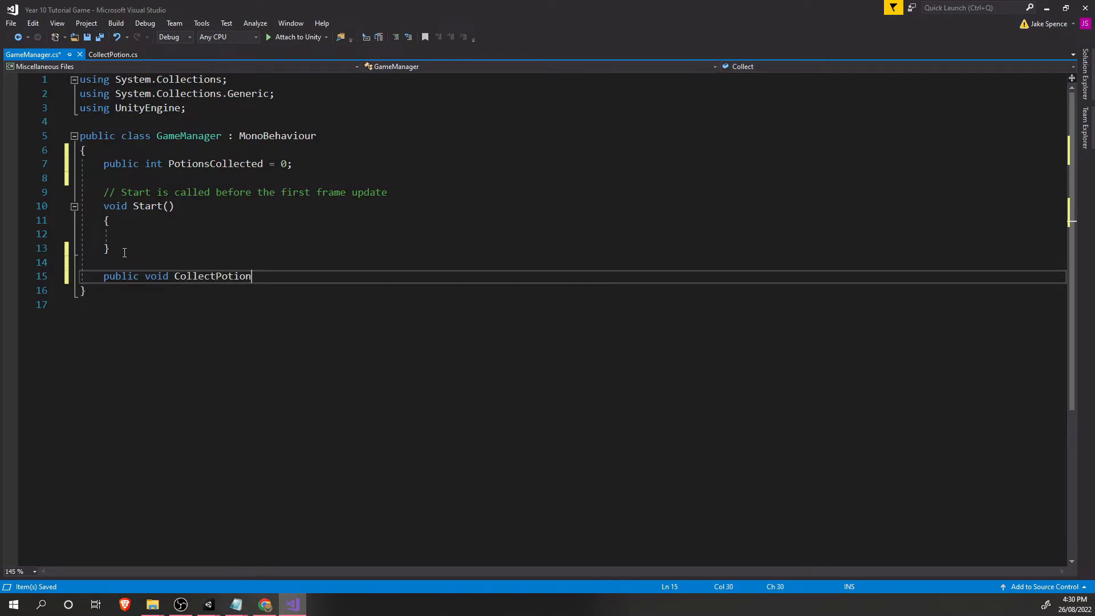
text(())
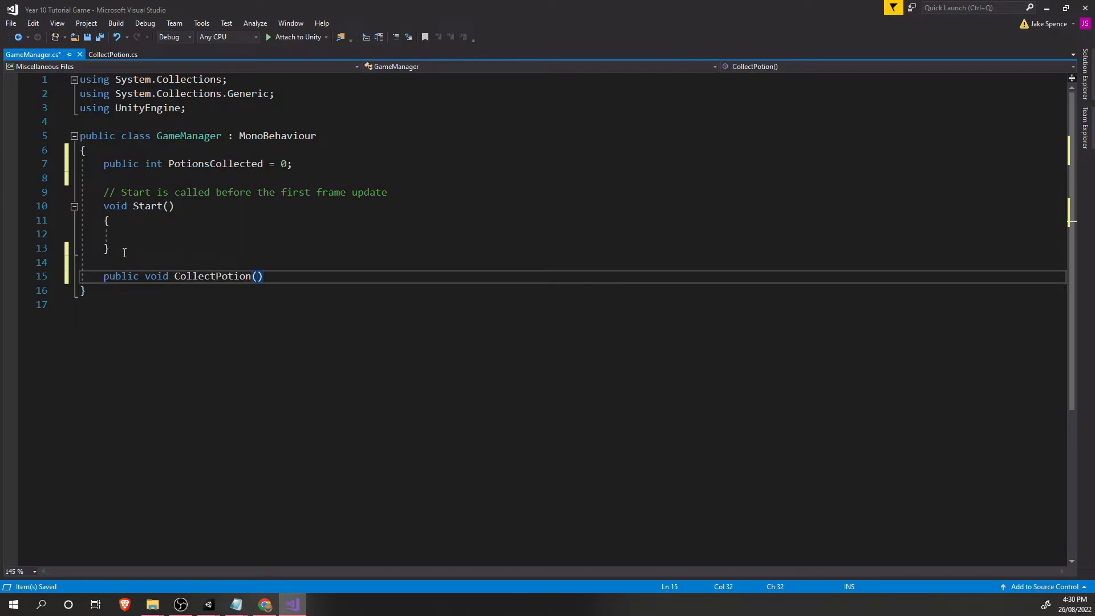
key(Enter)
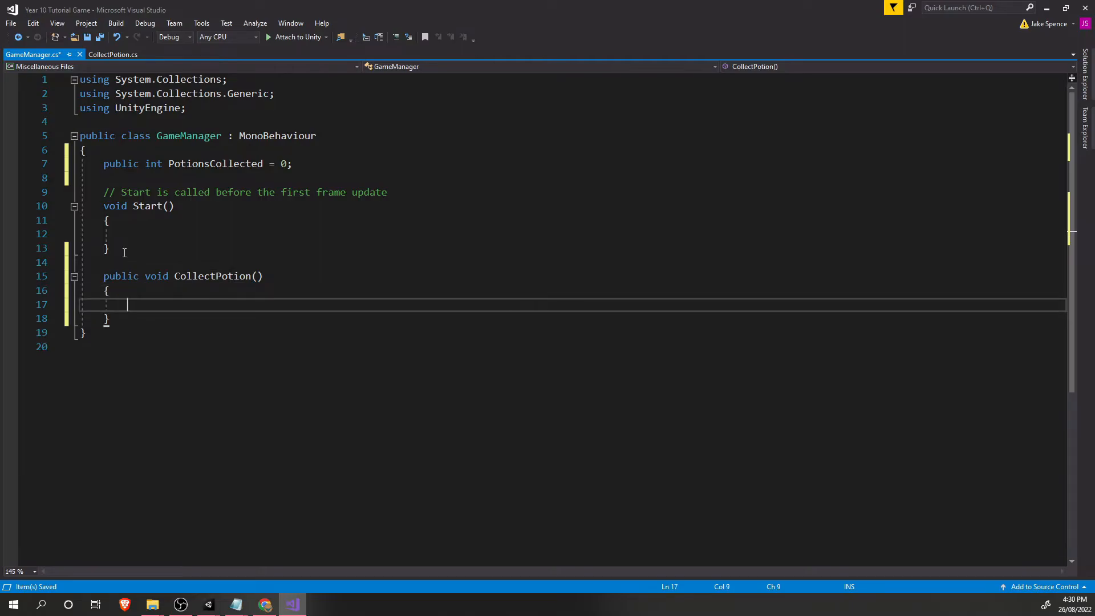
text(PotionsCollected)
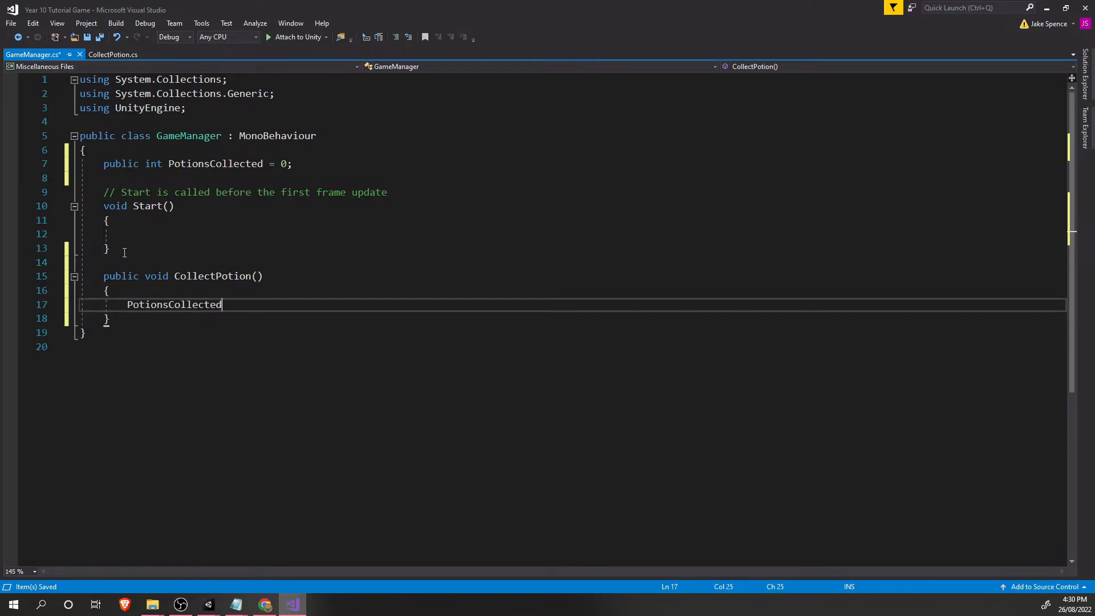
text(++;)
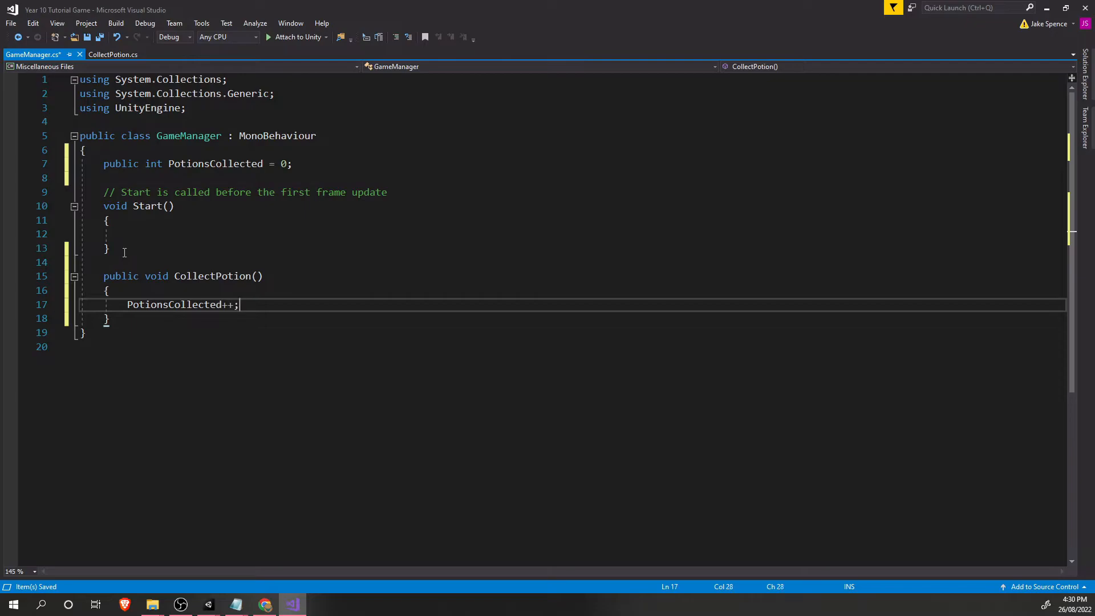
Add a public UsePotion method that does PotionsCollected--, and save GameManager.cs.
text(p)
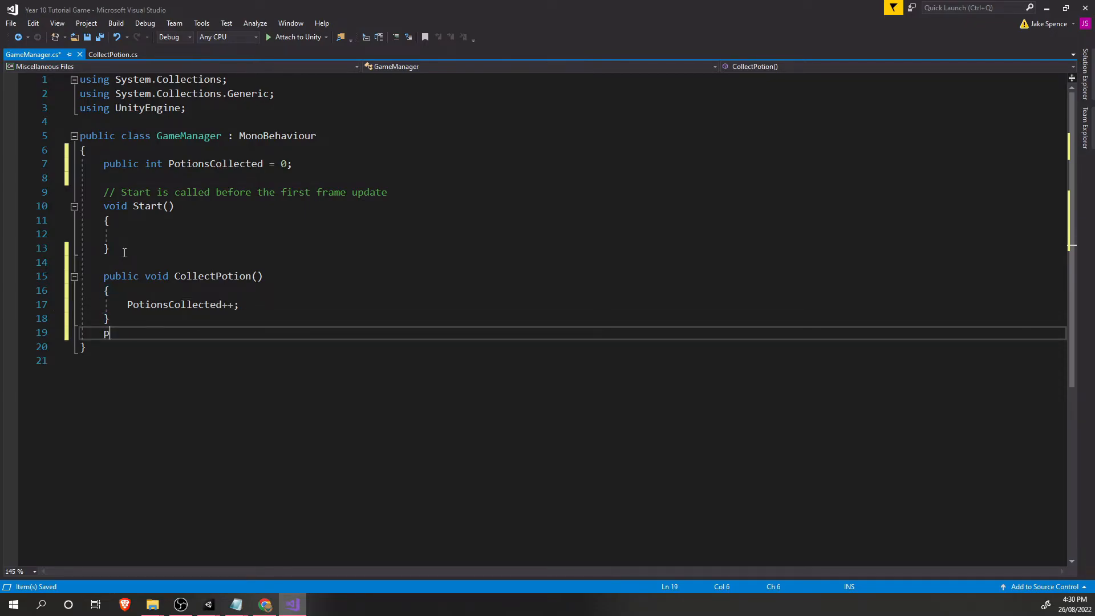
text(ublic b)
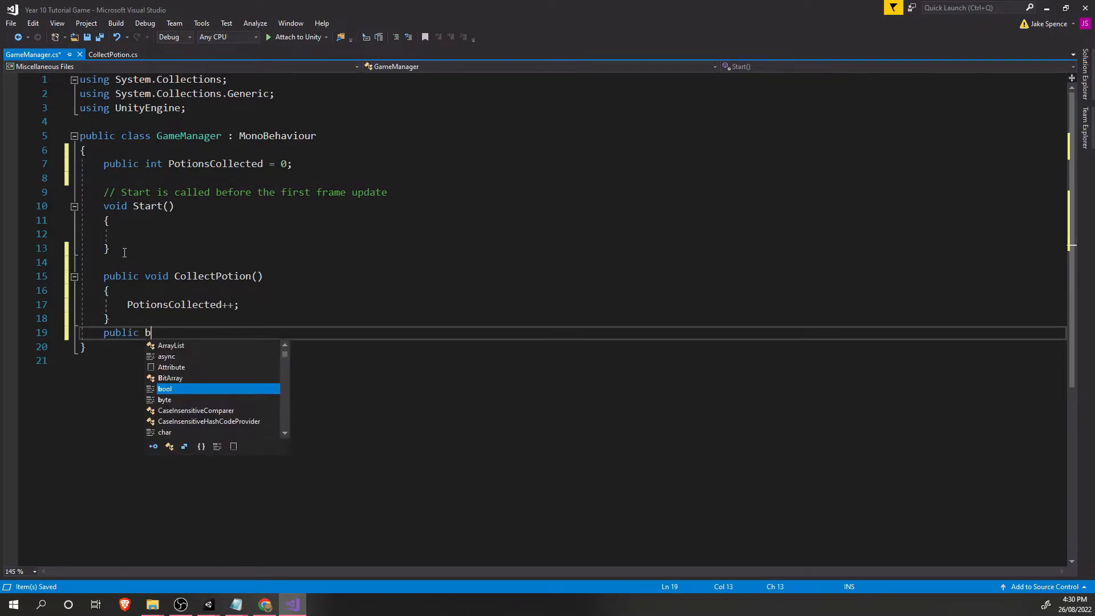
text(void)
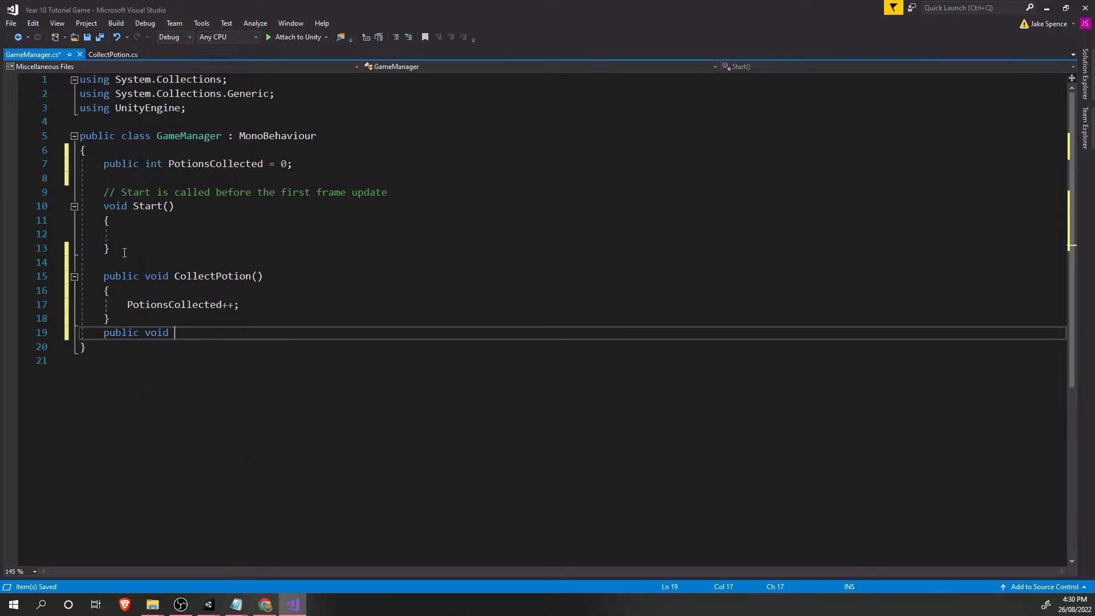
text(UsePotio)
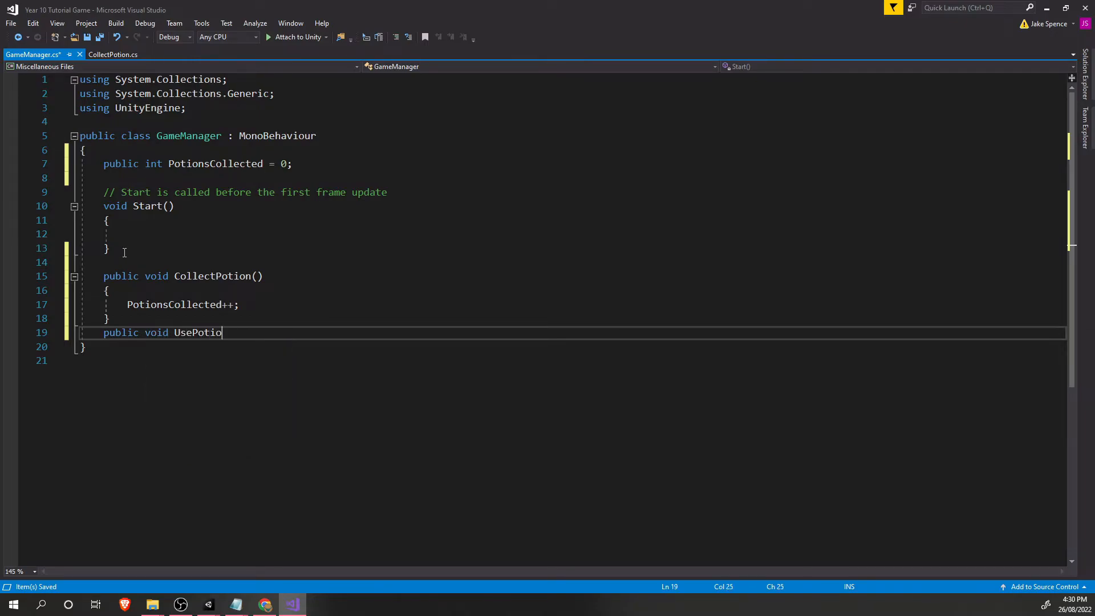
text(n())
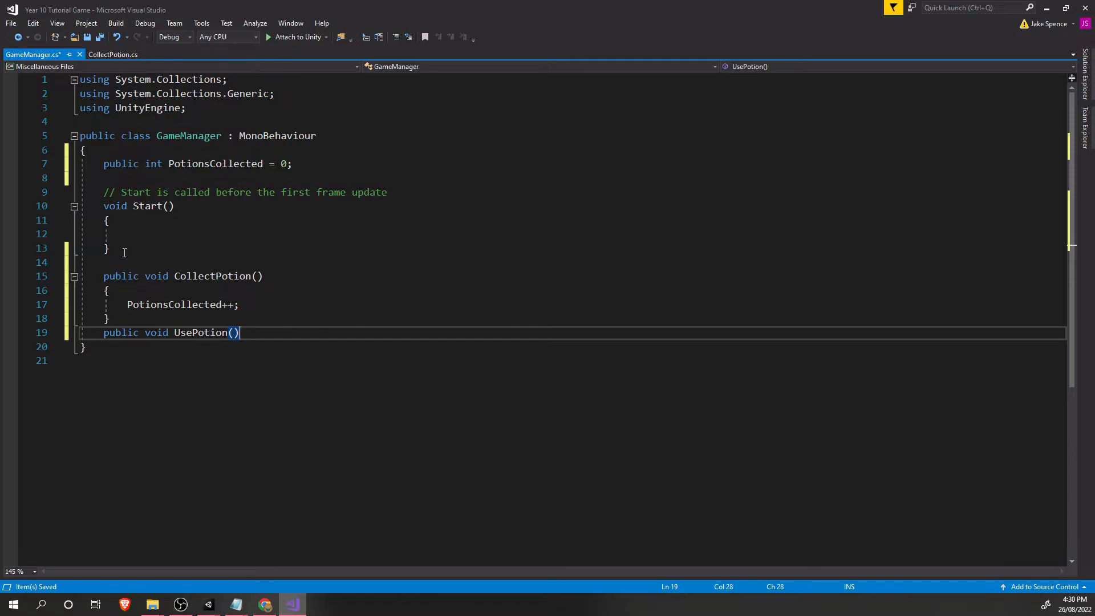
key(Enter)
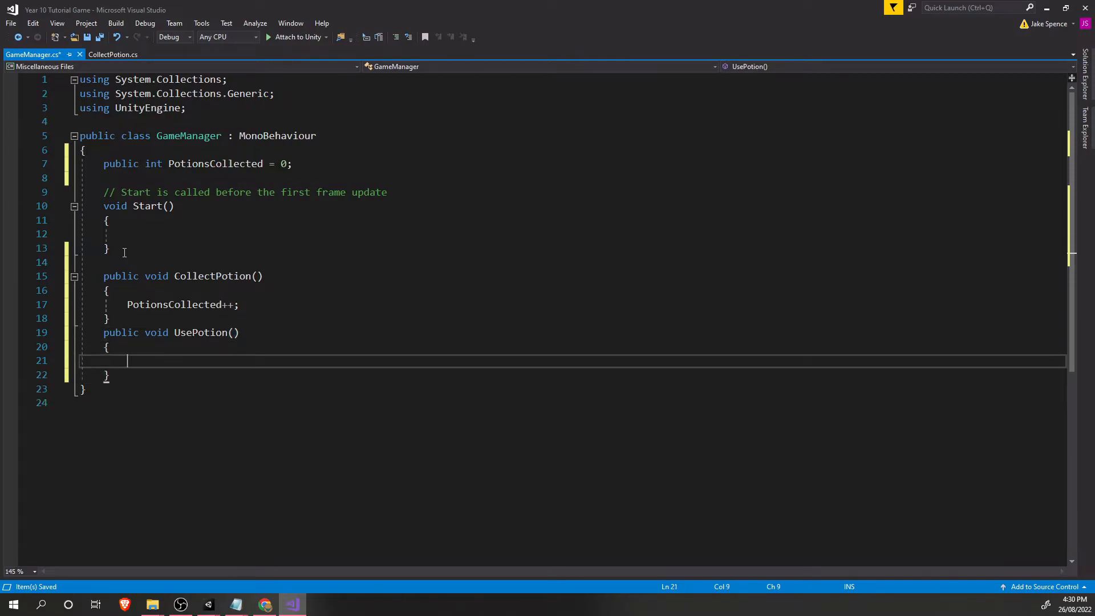
text(PotionsCollected)
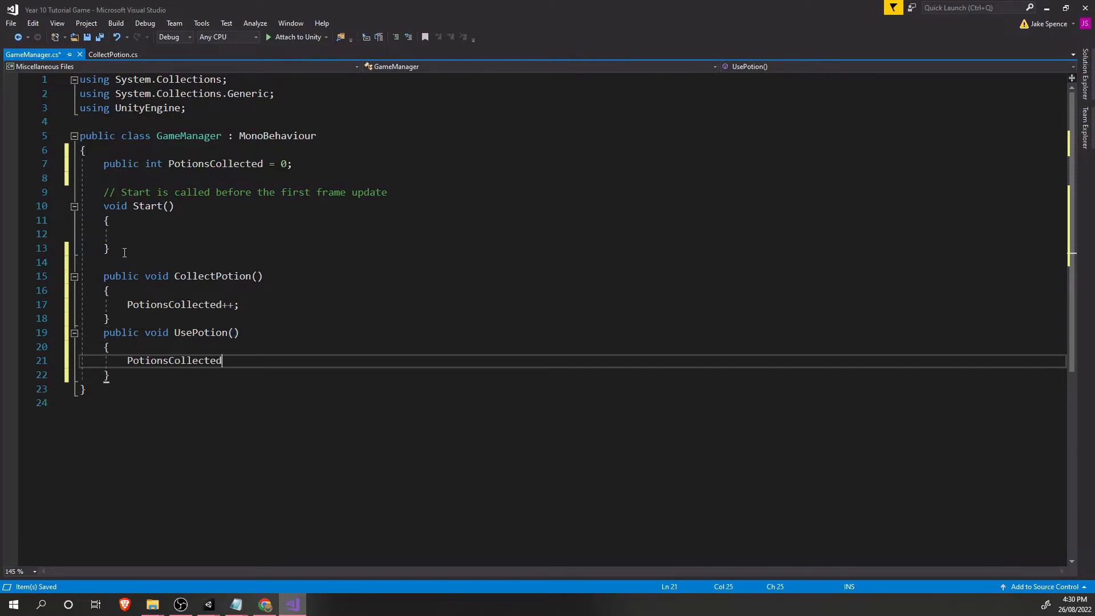
text(--;)
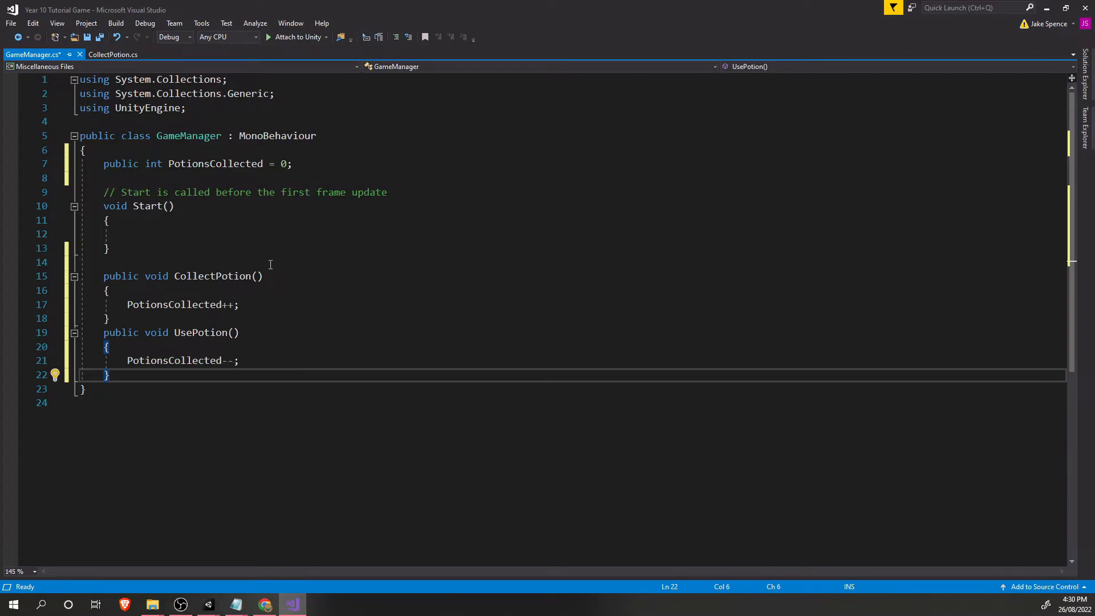
mouse_move(170, 361)
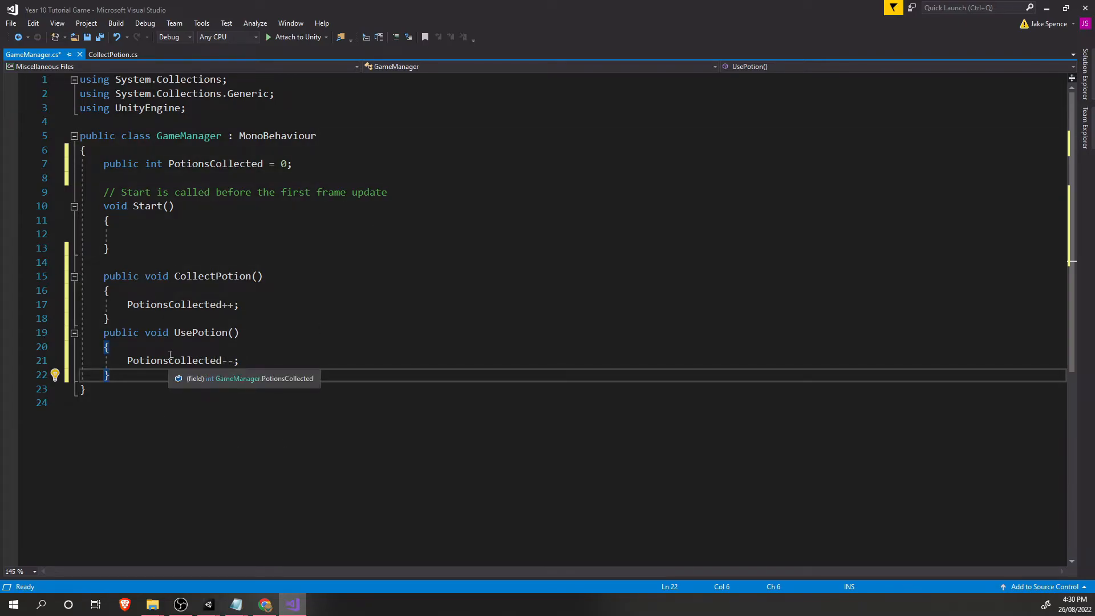
key(Ctrl+S)
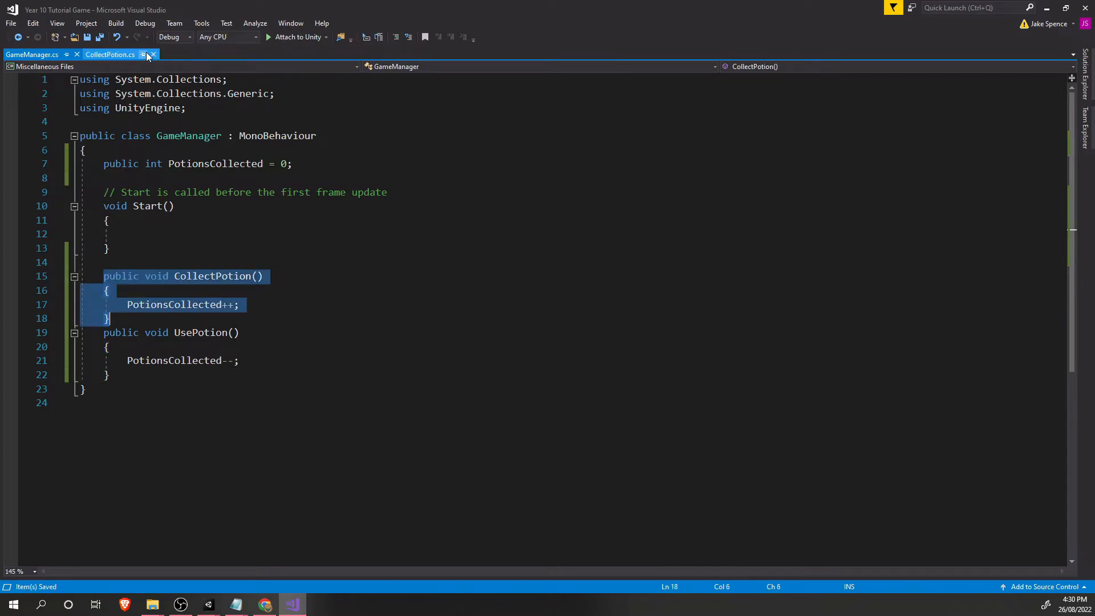
Declare a 'public GameManager GM;' field at the top of the CollectPotion class.
click(109, 54)
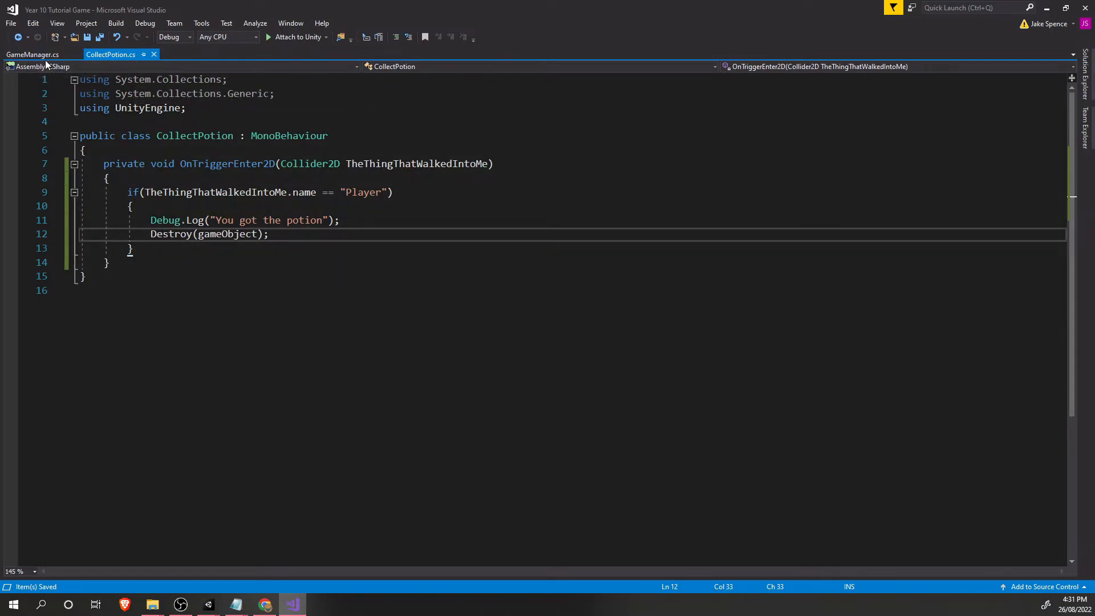
click(137, 149)
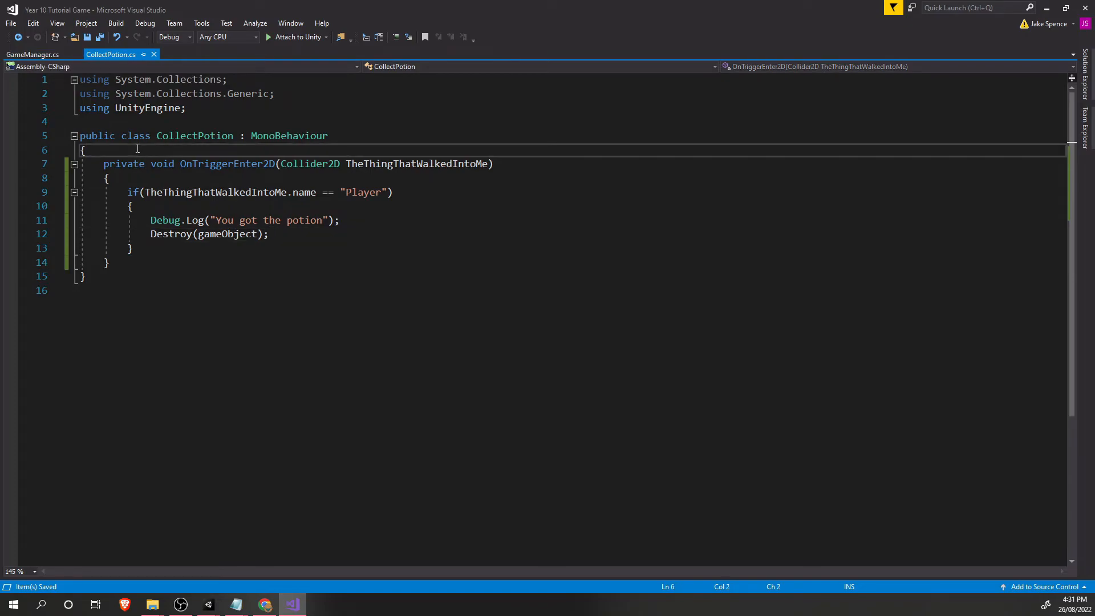
key(Enter)
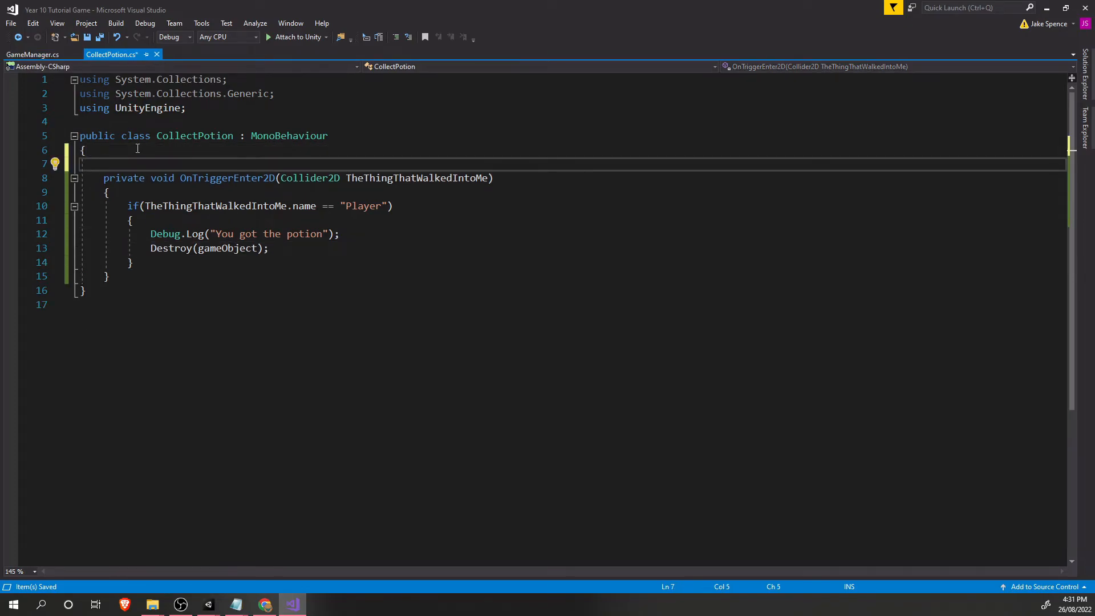
text(public G)
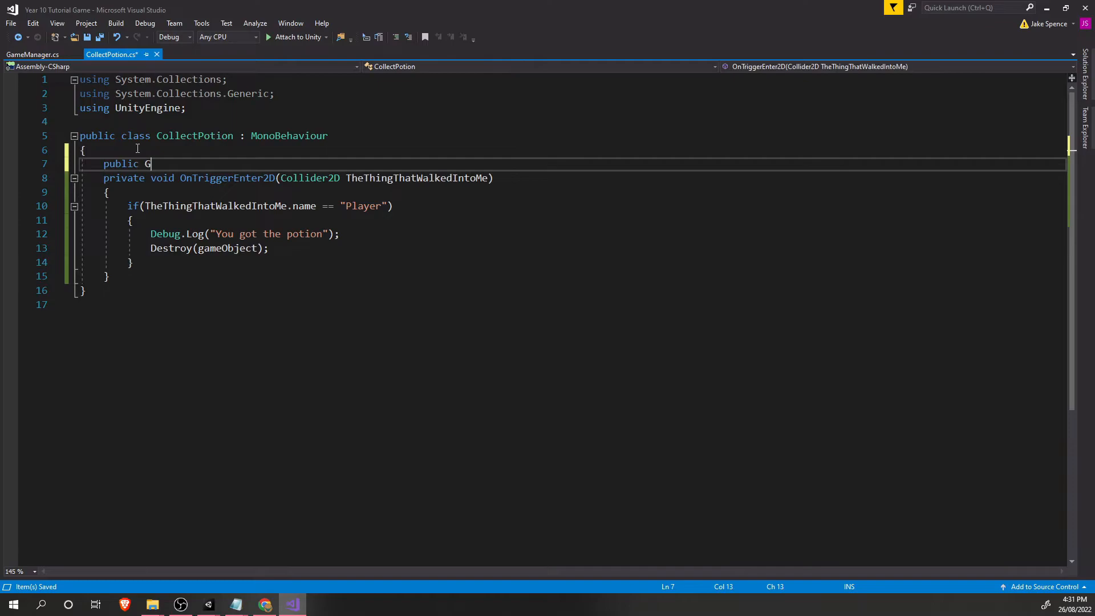
text(ameMager)
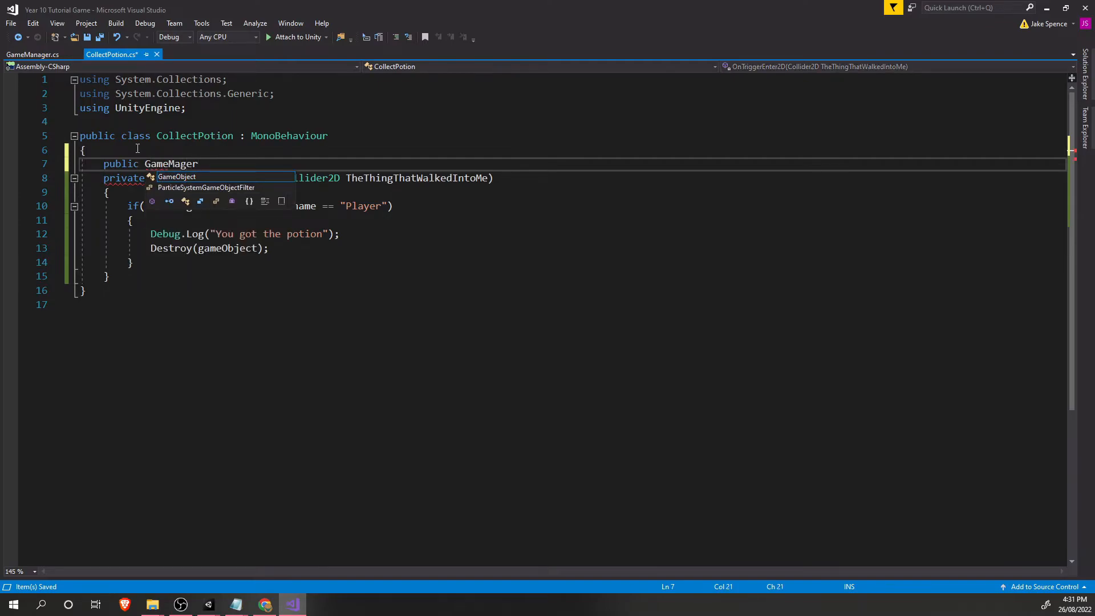
key(BackSpace)
text(na)
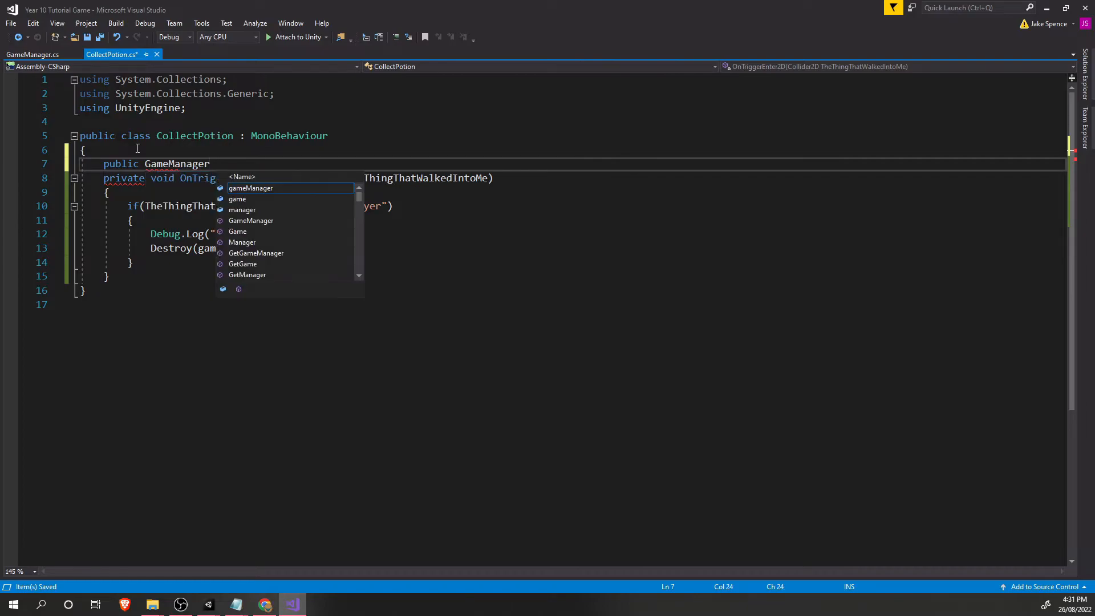
text(GM)
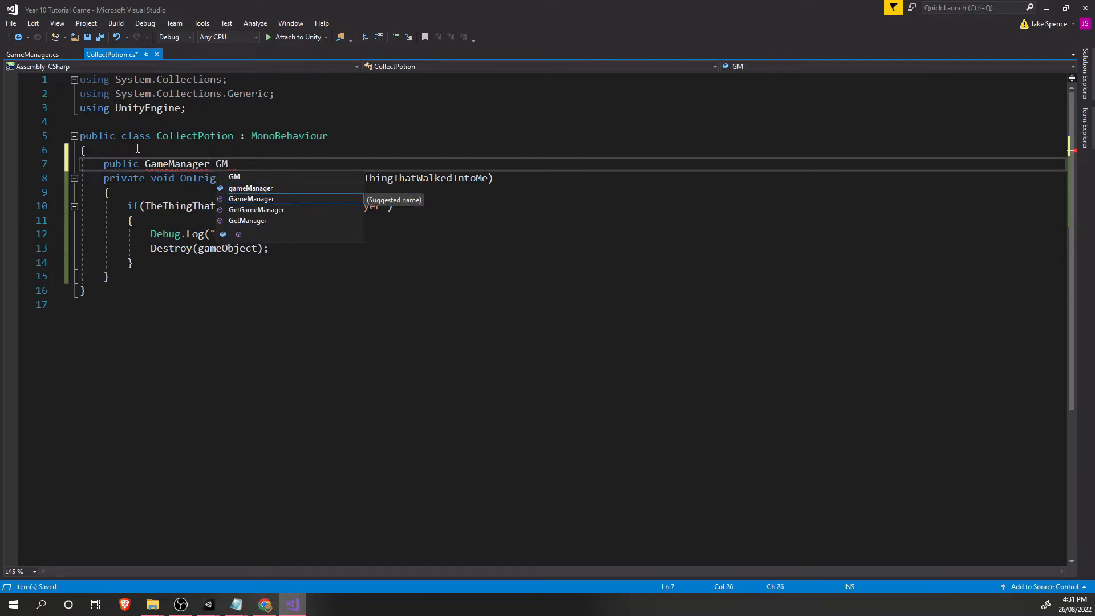
text(;)
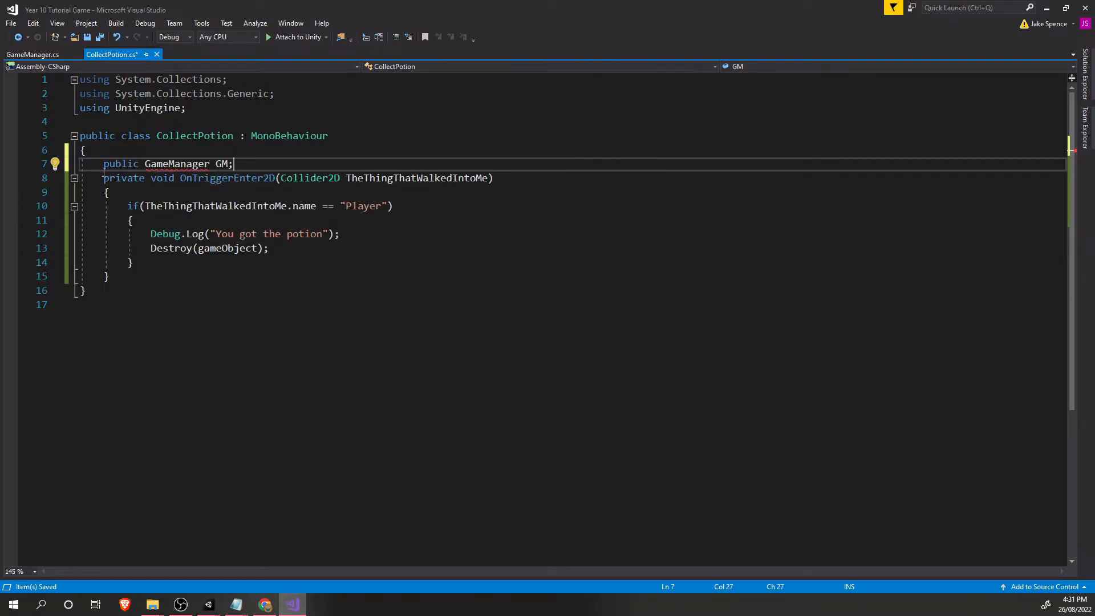
mouse_move(177, 164)
text(GM)
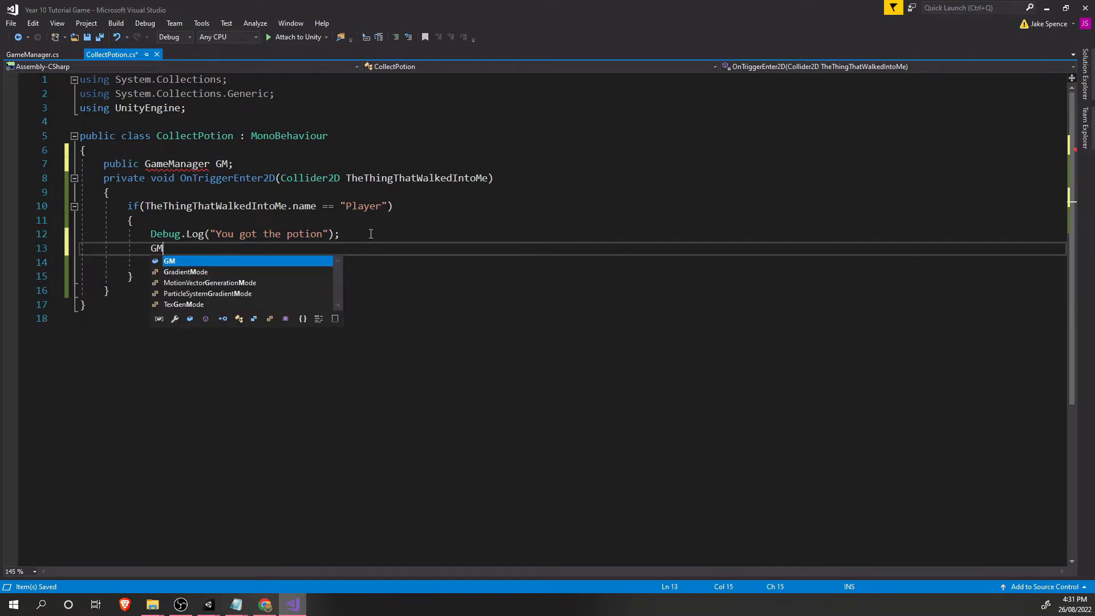
Call GM.CollectPotion() in CollectPotion, after checking the method name in GameManager.
text(.)
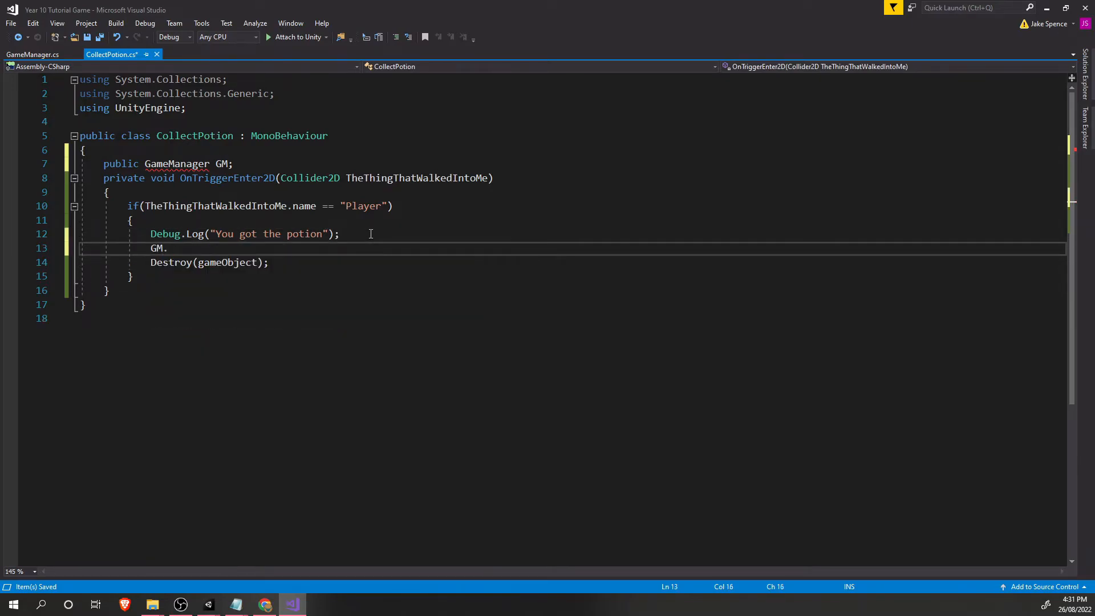
click(29, 54)
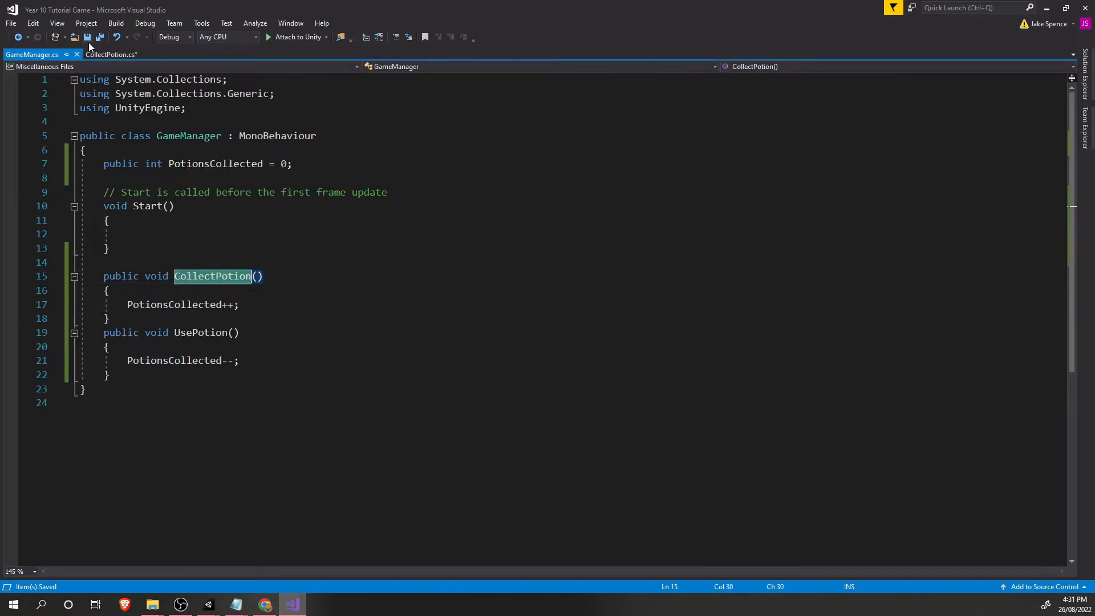
click(118, 55)
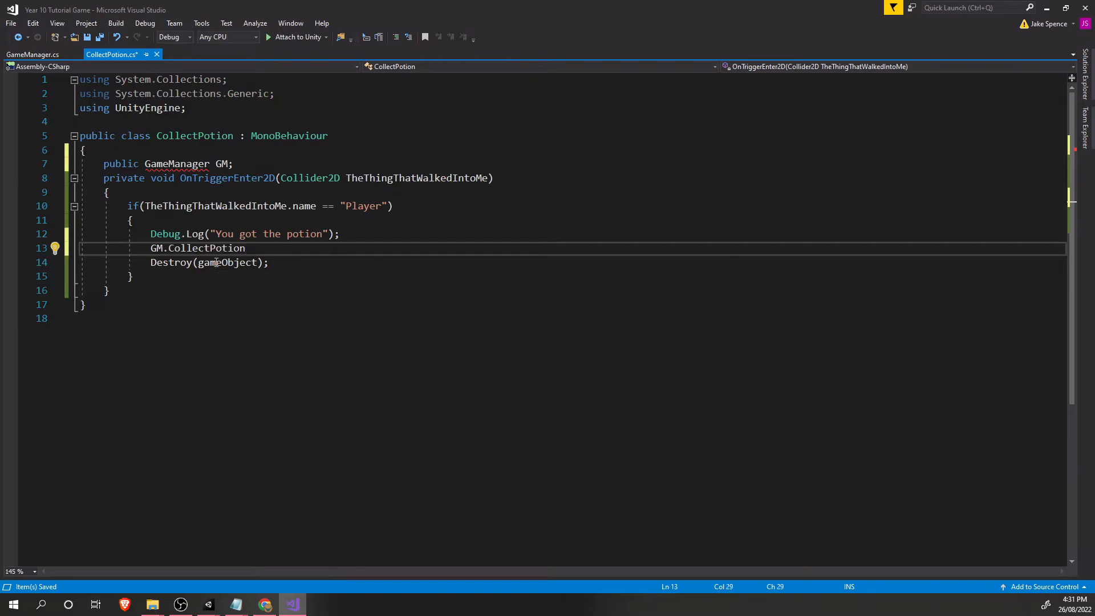
text(();)
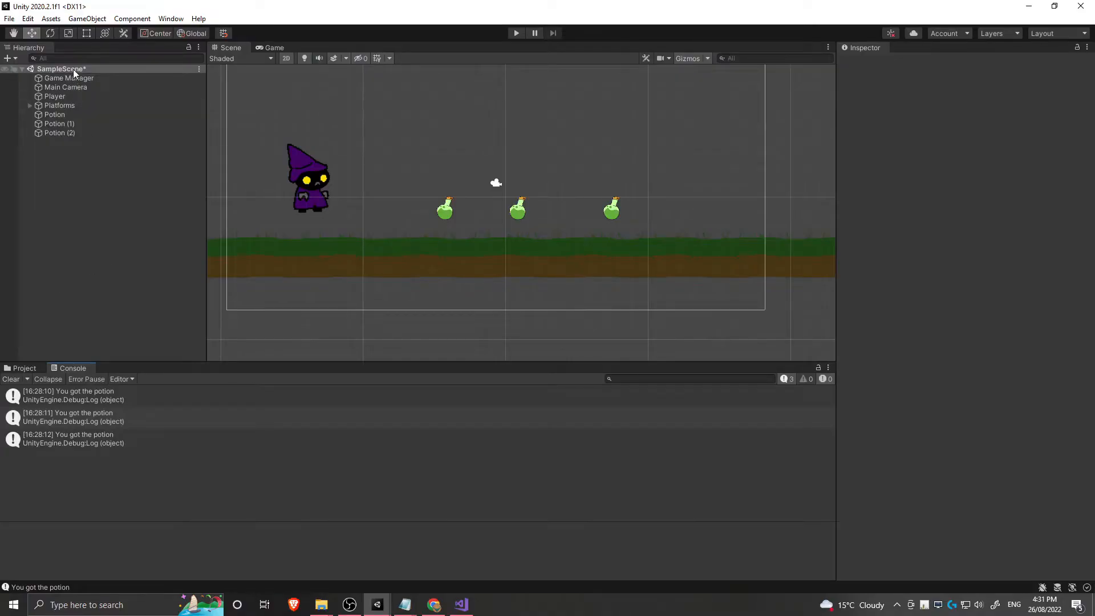
Link each Potion's GM field to the Game Manager object.
click(69, 79)
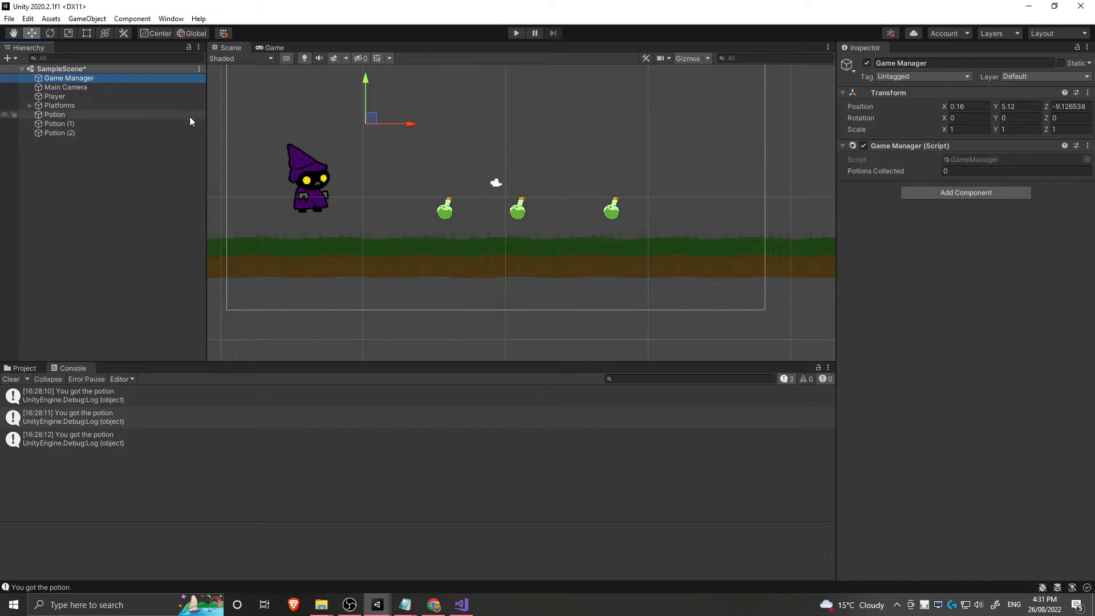
click(59, 124)
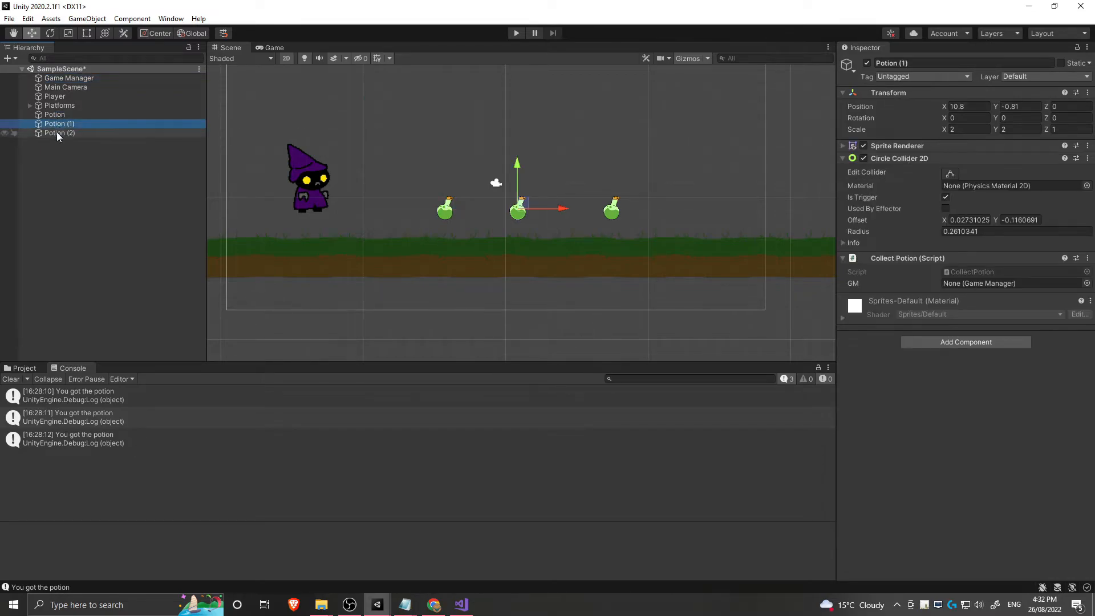
click(59, 133)
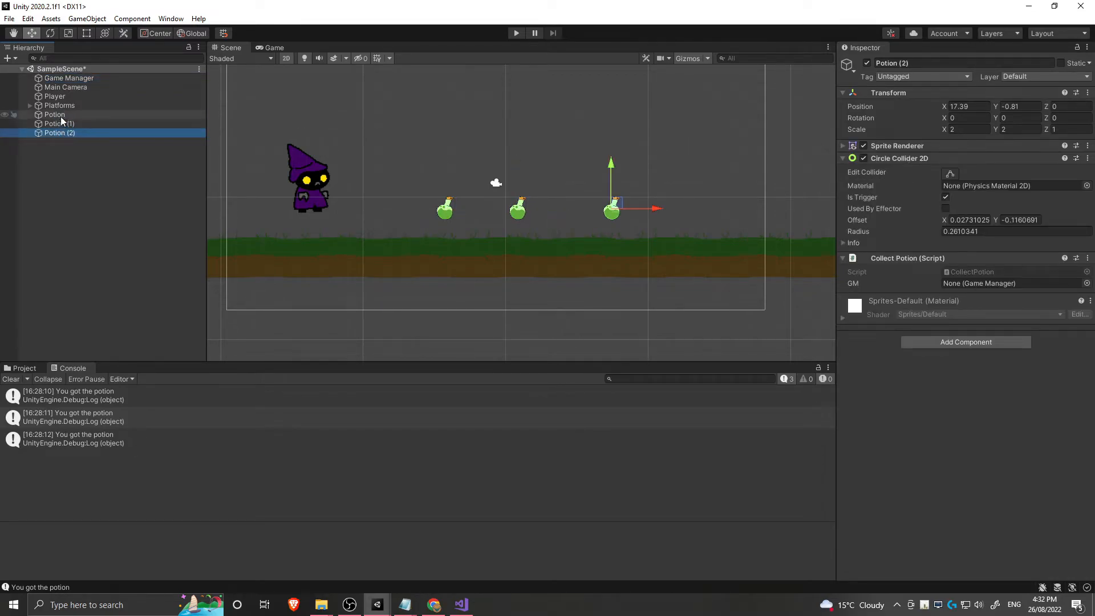
click(54, 114)
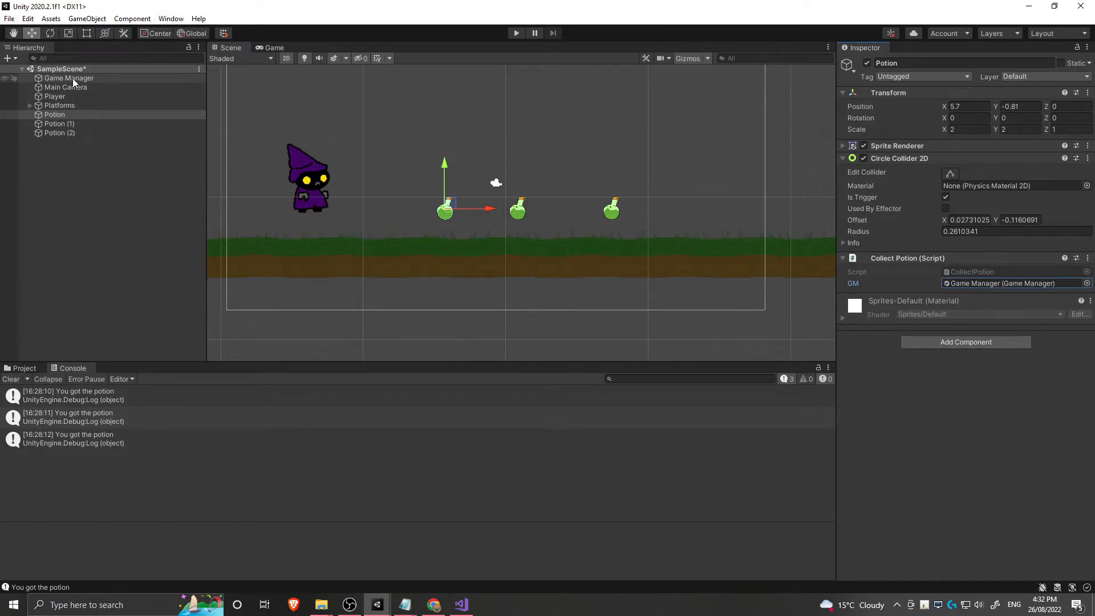
click(59, 123)
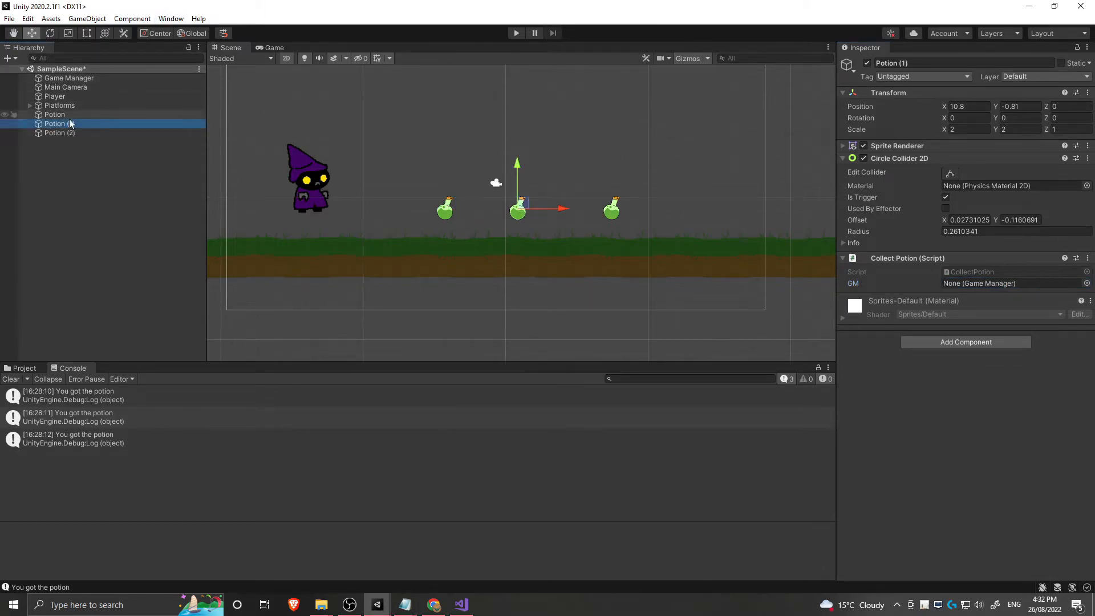
click(1013, 282)
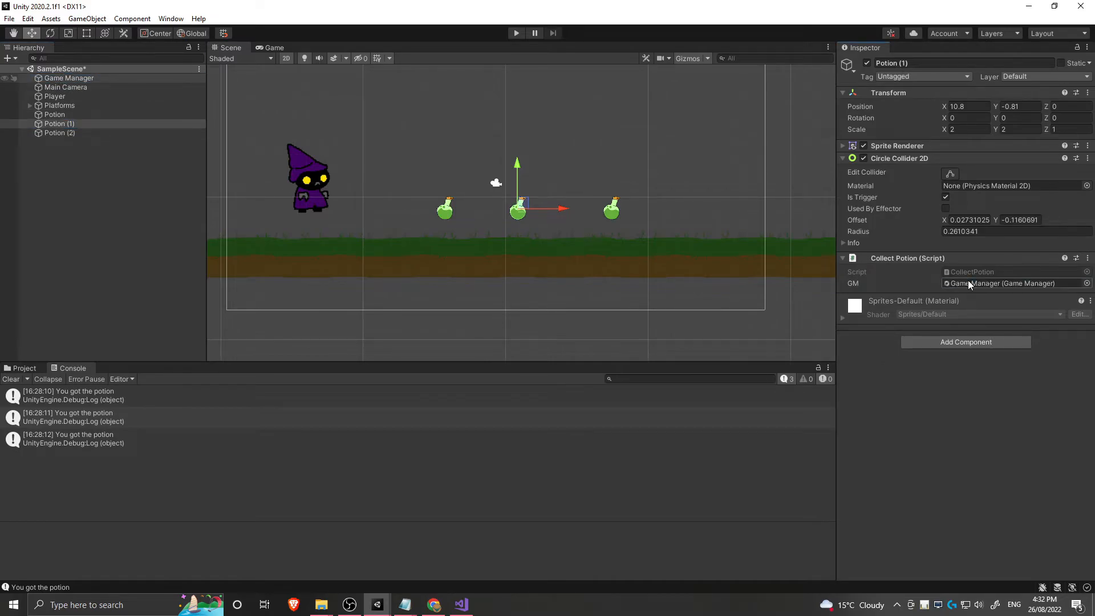
Duplicate Potion (2) and drag the new Potion (3) further right along the ground.
click(59, 133)
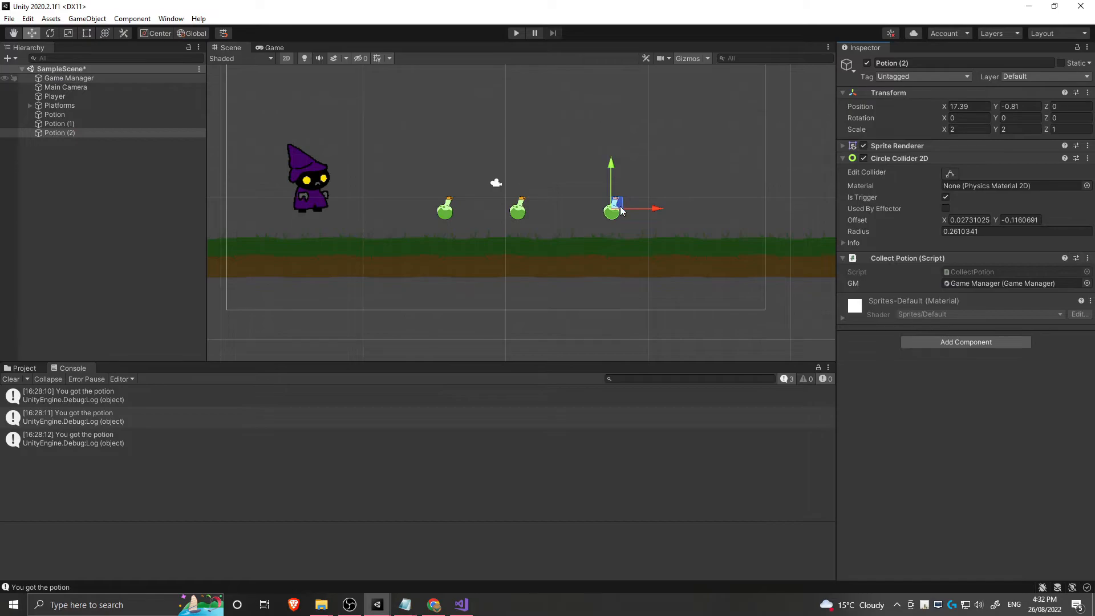
click(59, 132)
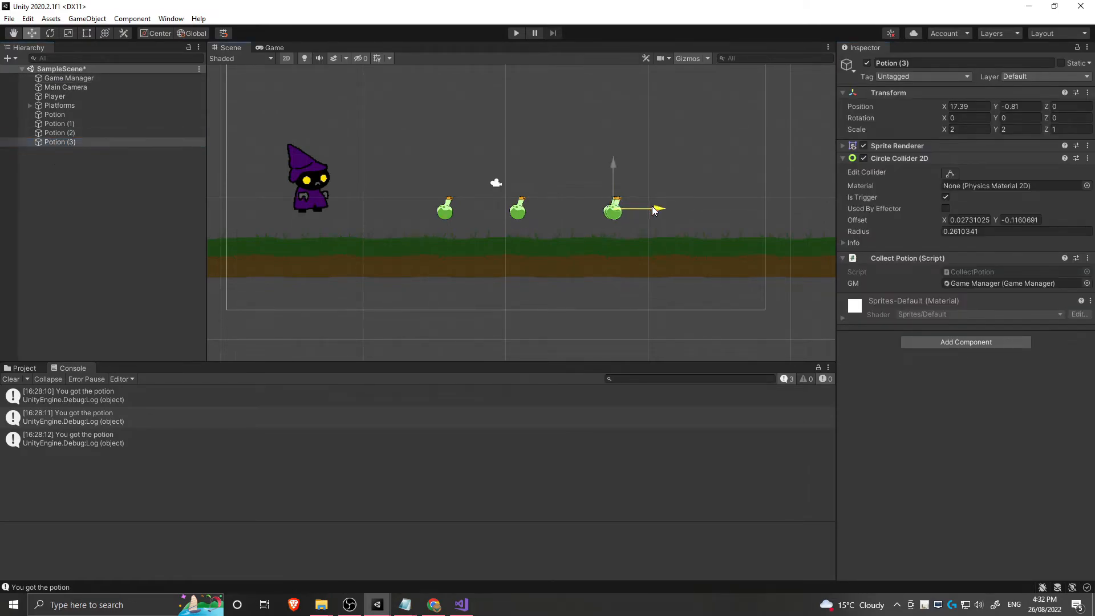
drag(613, 208, 690, 208)
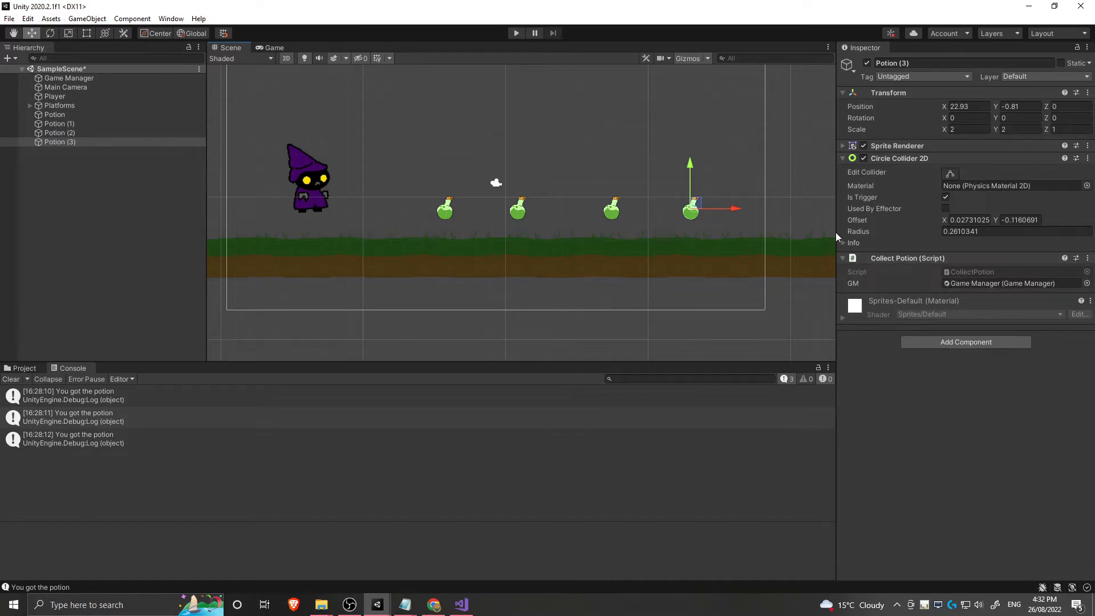
click(112, 213)
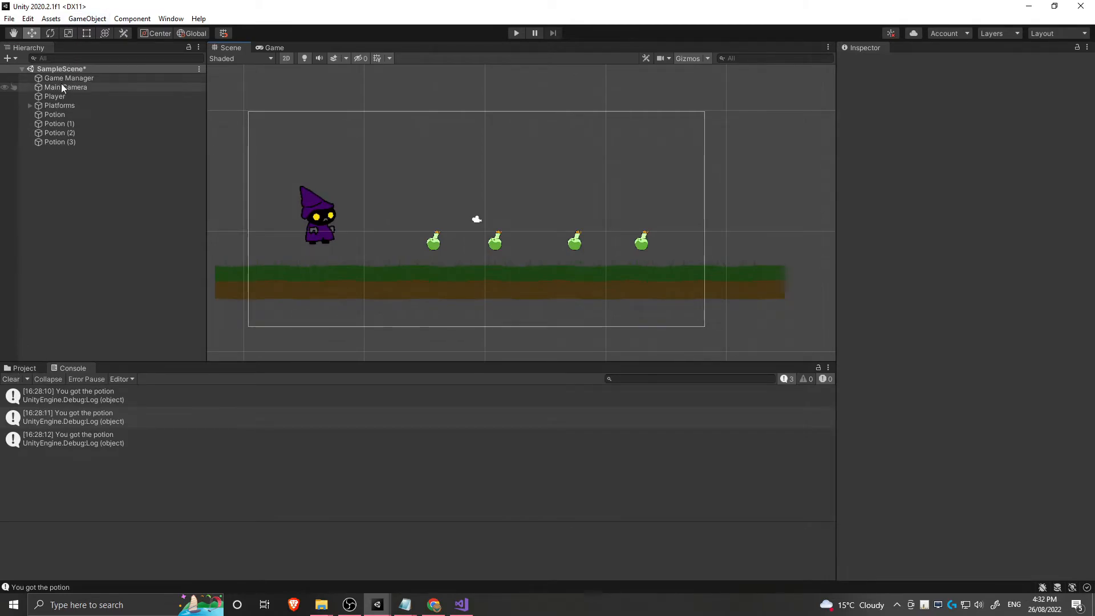
Select Game Manager and run Play mode to collect all four potions.
click(69, 78)
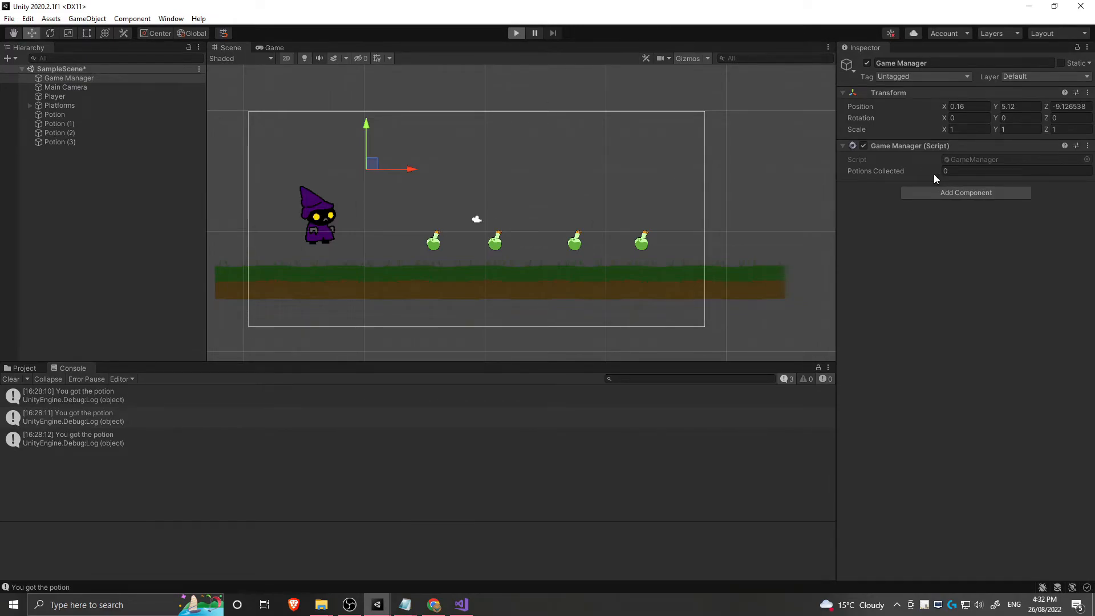
click(272, 47)
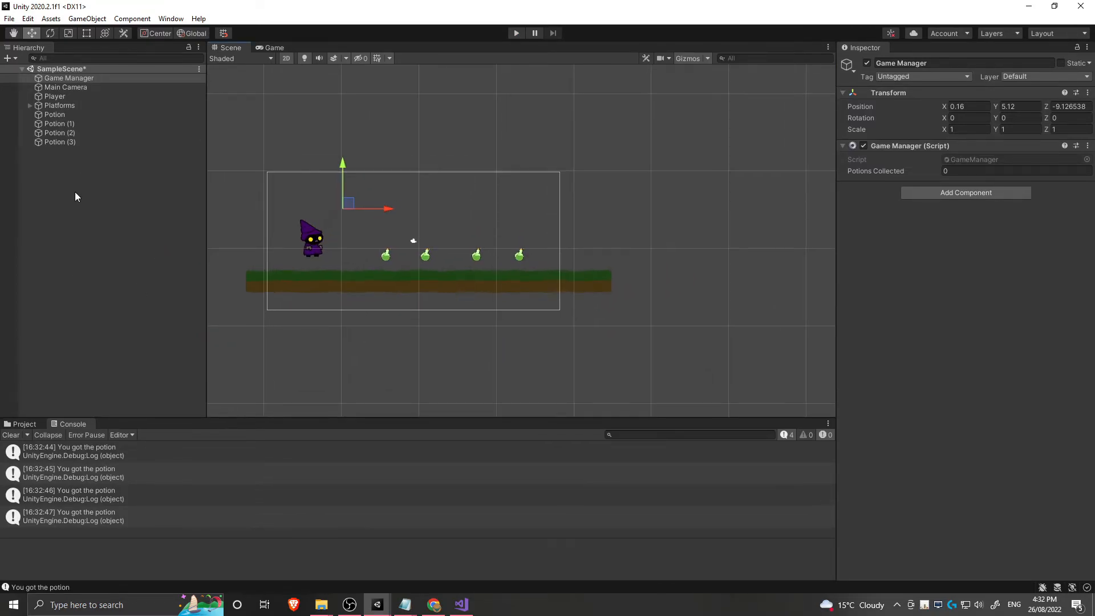
Create an empty Collectables object and group the potions under it.
right_click(77, 196)
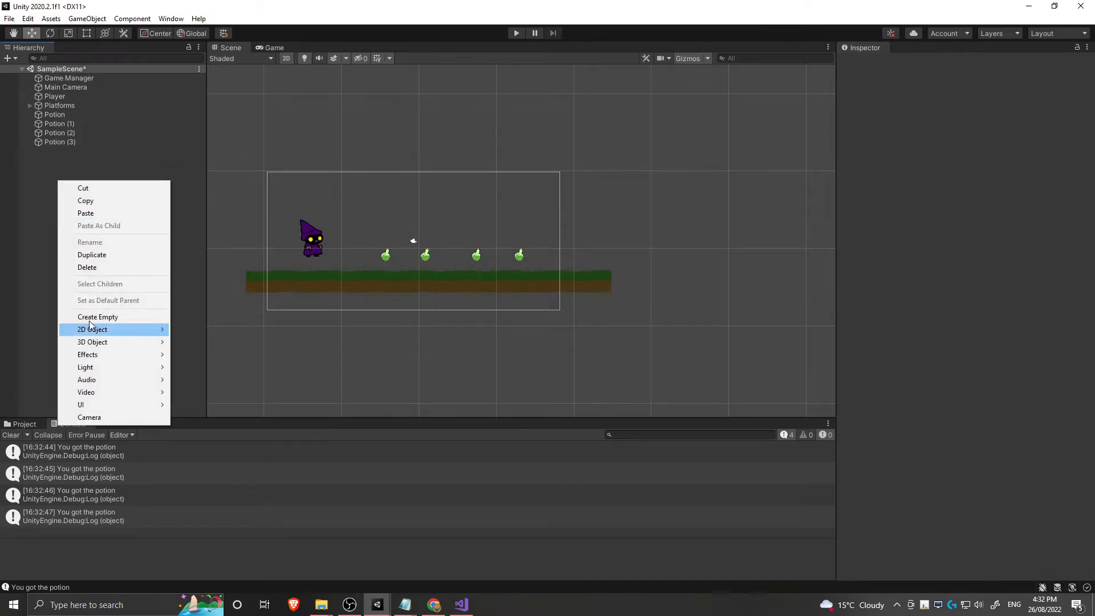
click(97, 316)
text(Collectab)
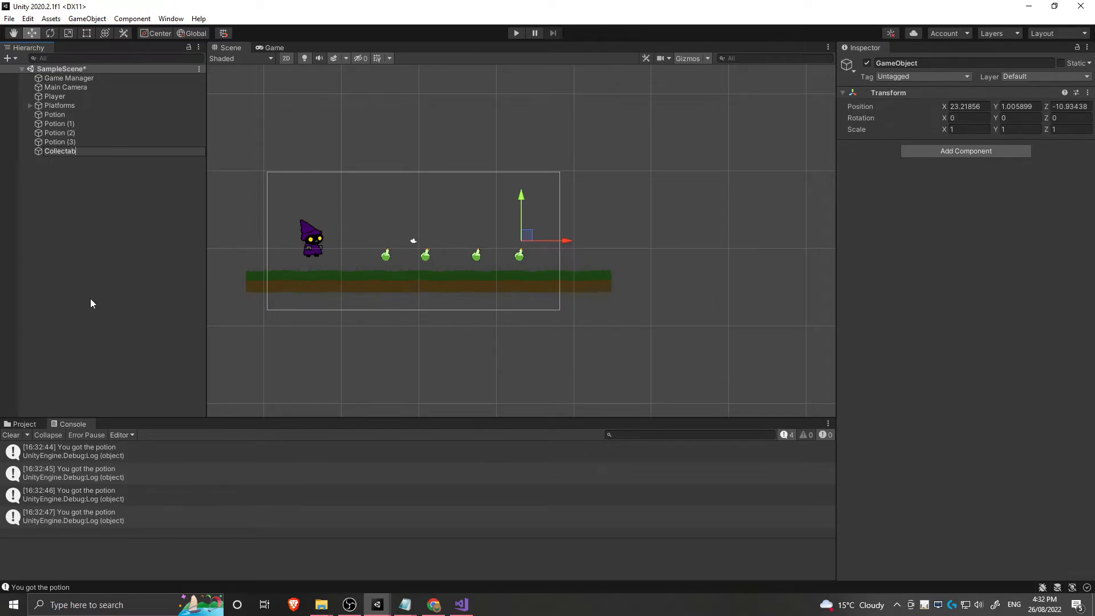
click(54, 114)
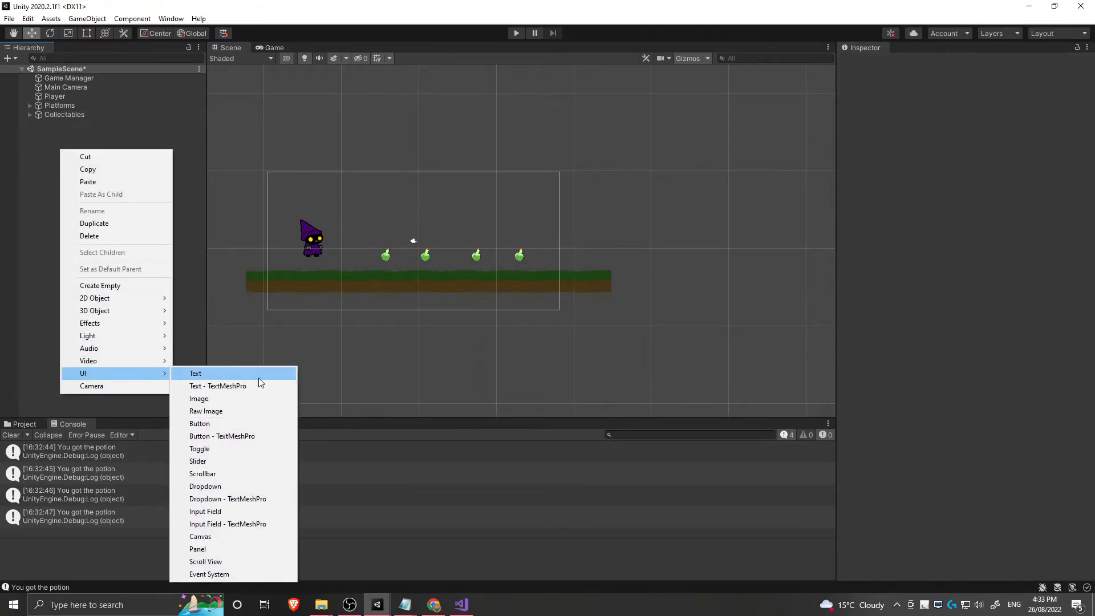
Add a UI Canvas named General Canvas and create a Text element inside it.
click(195, 373)
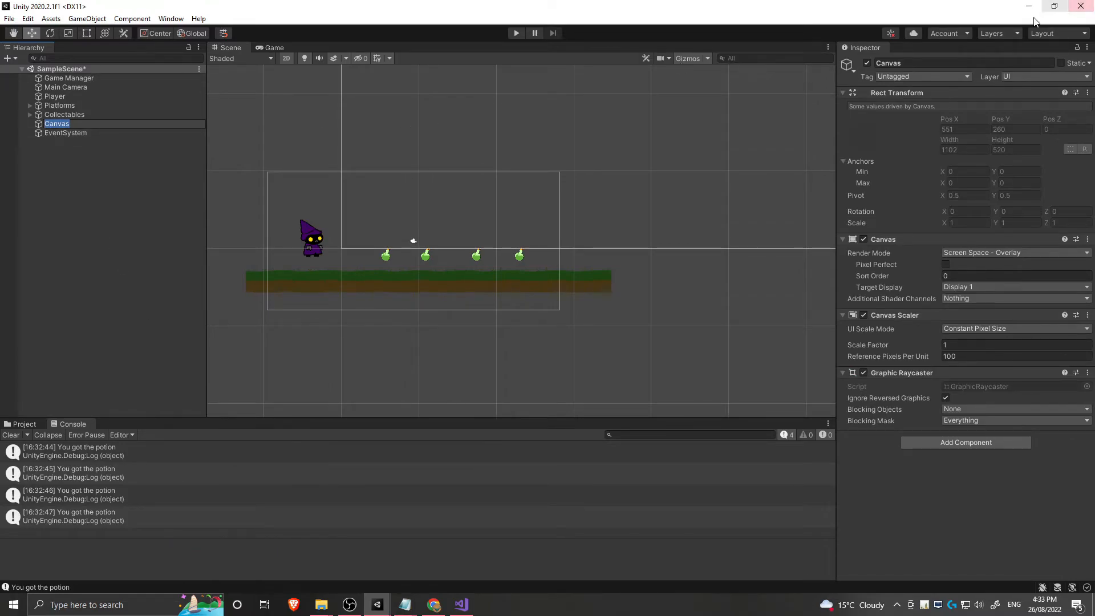
double_click(888, 62)
text(General )
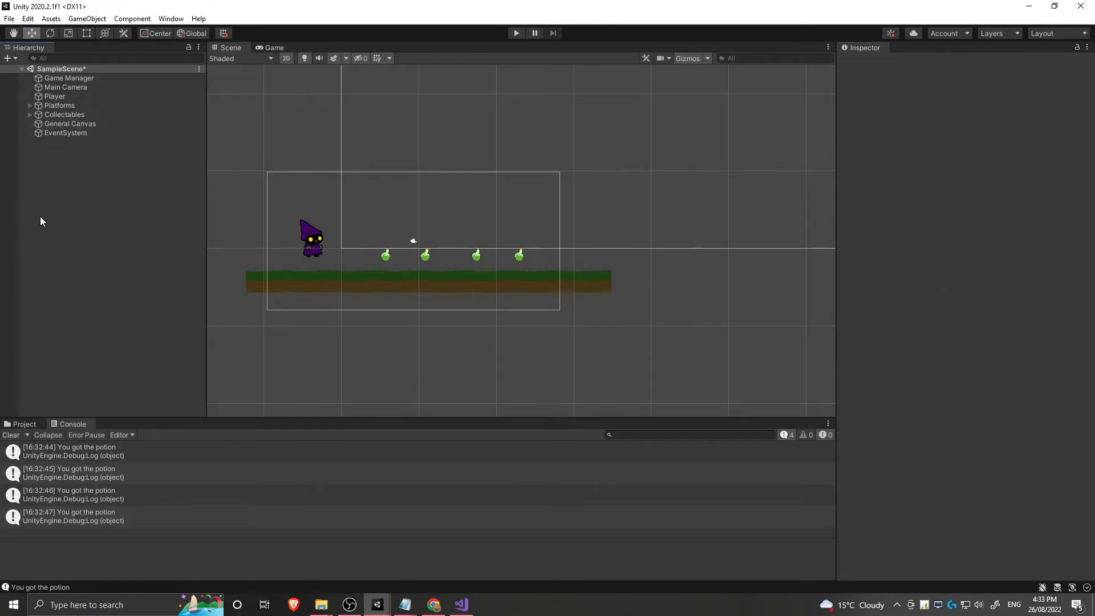
click(70, 124)
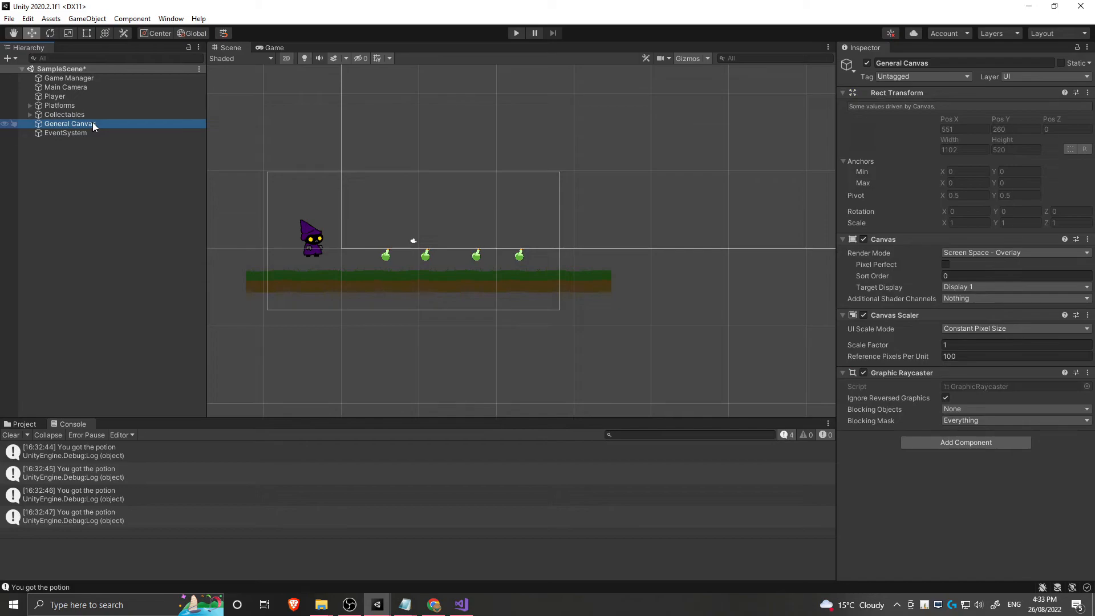
right_click(69, 124)
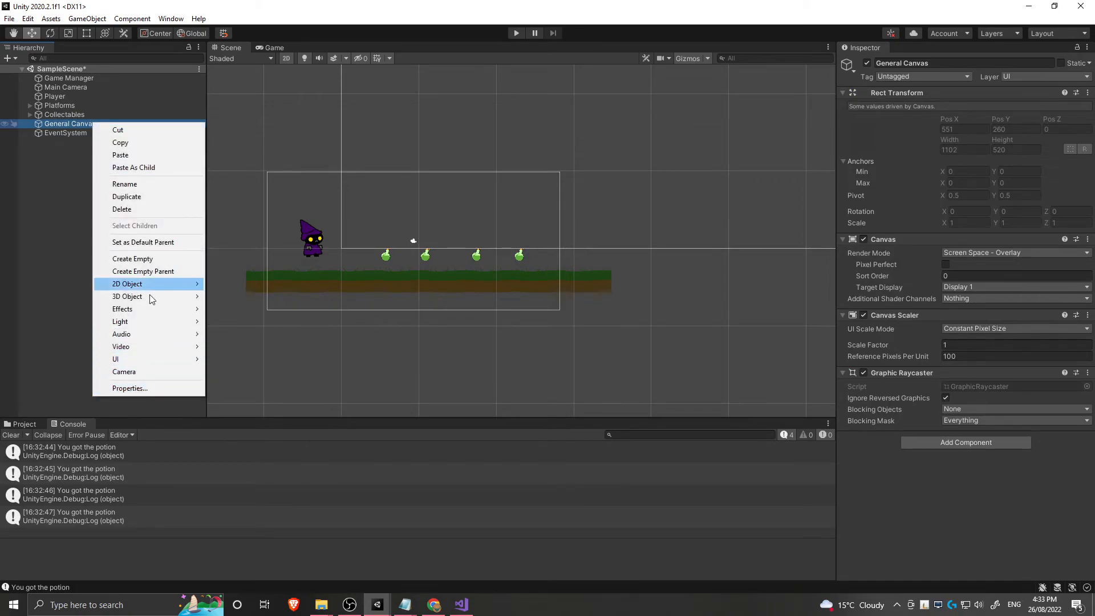
mouse_move(116, 359)
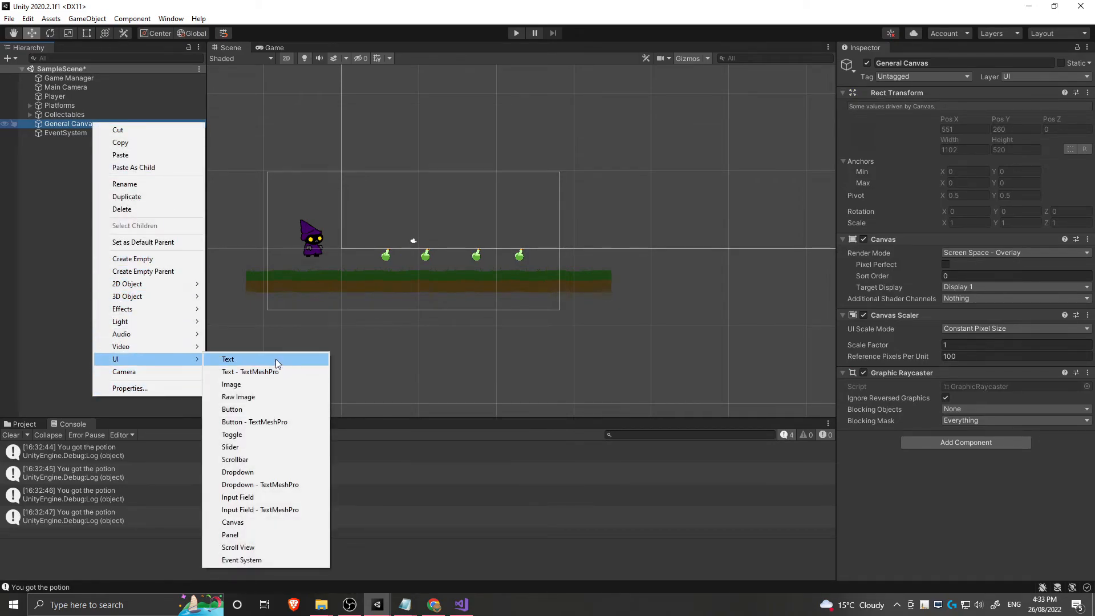
click(227, 359)
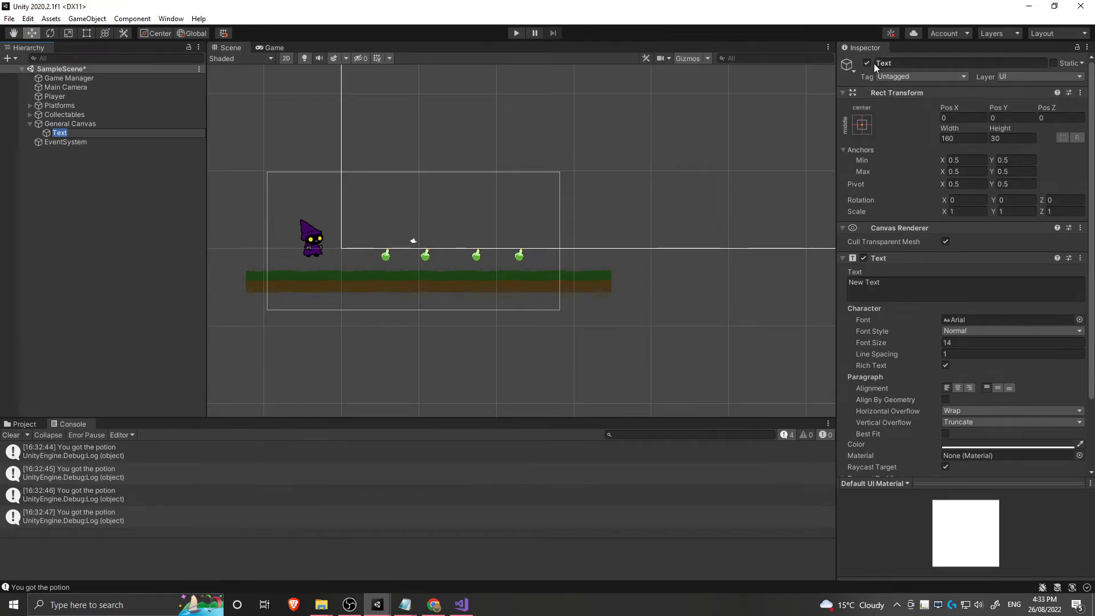
Rename the text element to ScoreText and set its text to 'Potions'.
text(ScoreText)
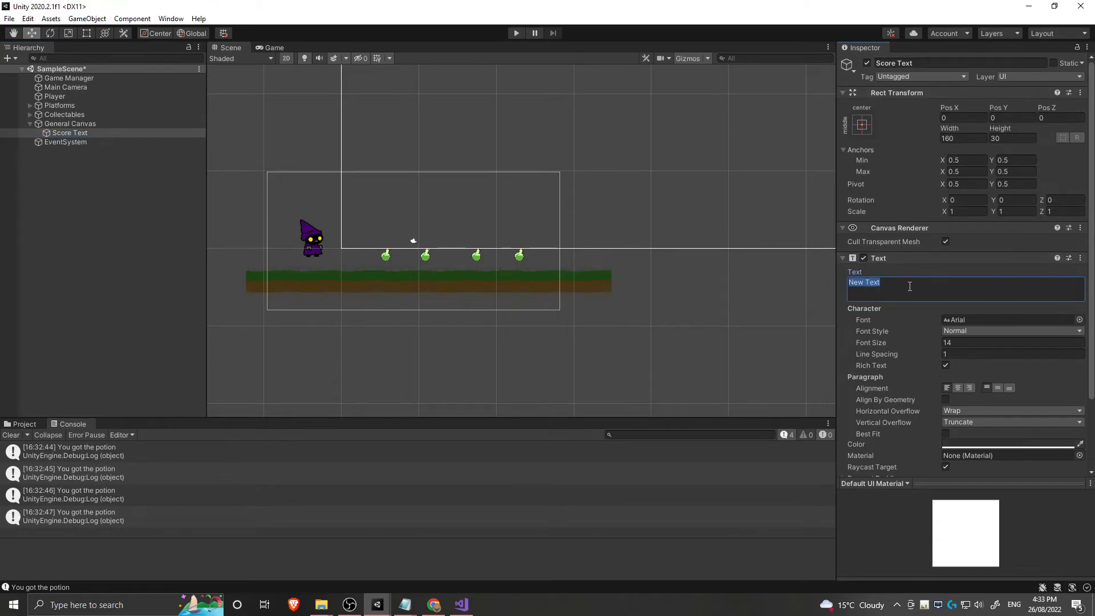
text(Potions)
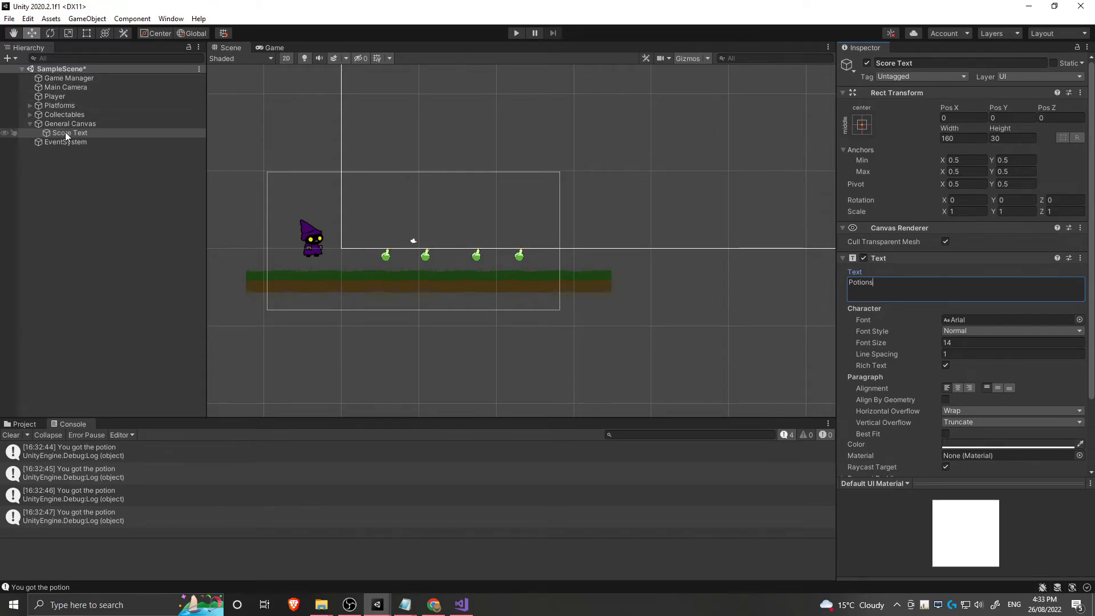
click(70, 124)
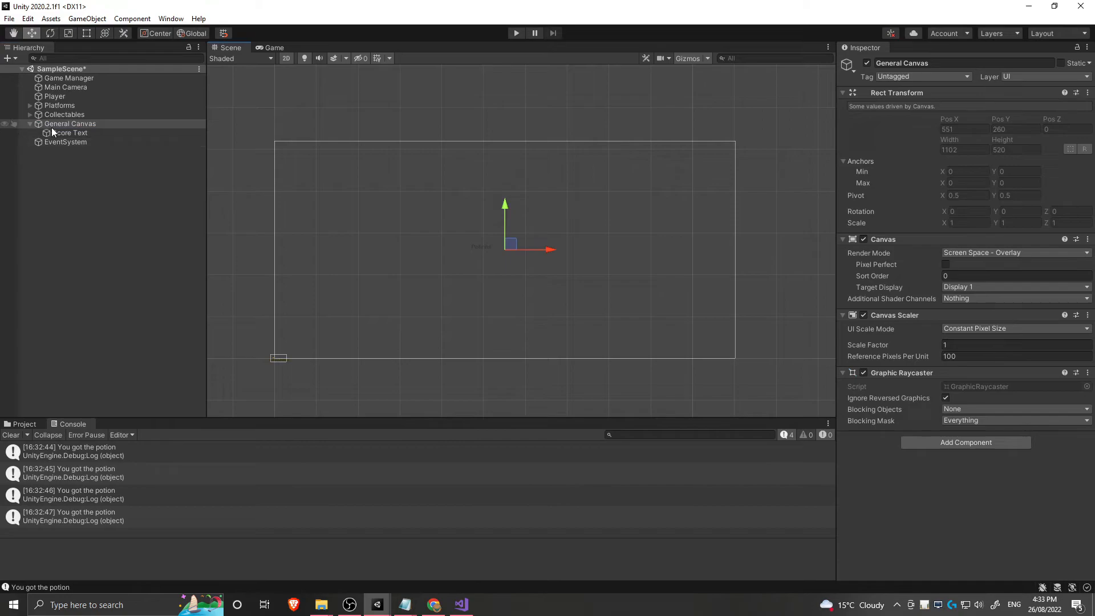
Give Score Text height 500, anchor it top-left, and set font size to 70.
click(70, 132)
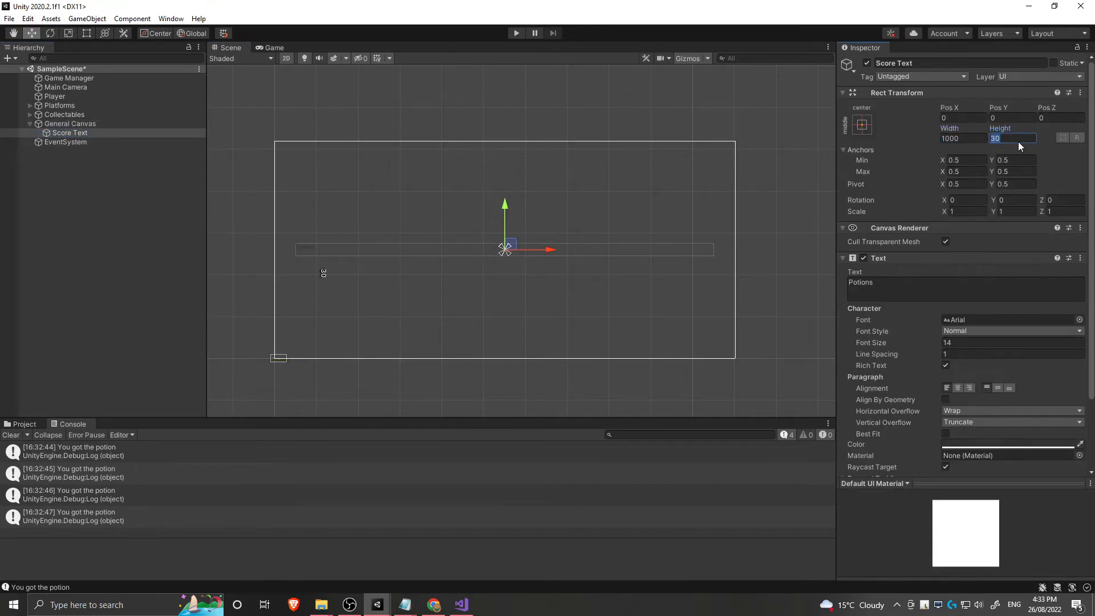
text(500)
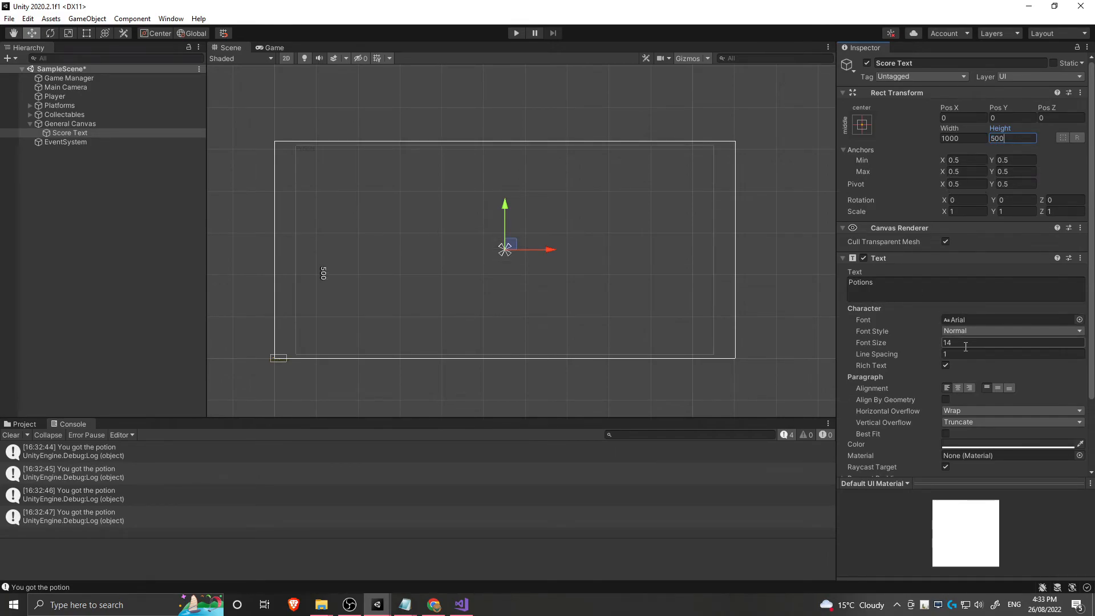
text(100)
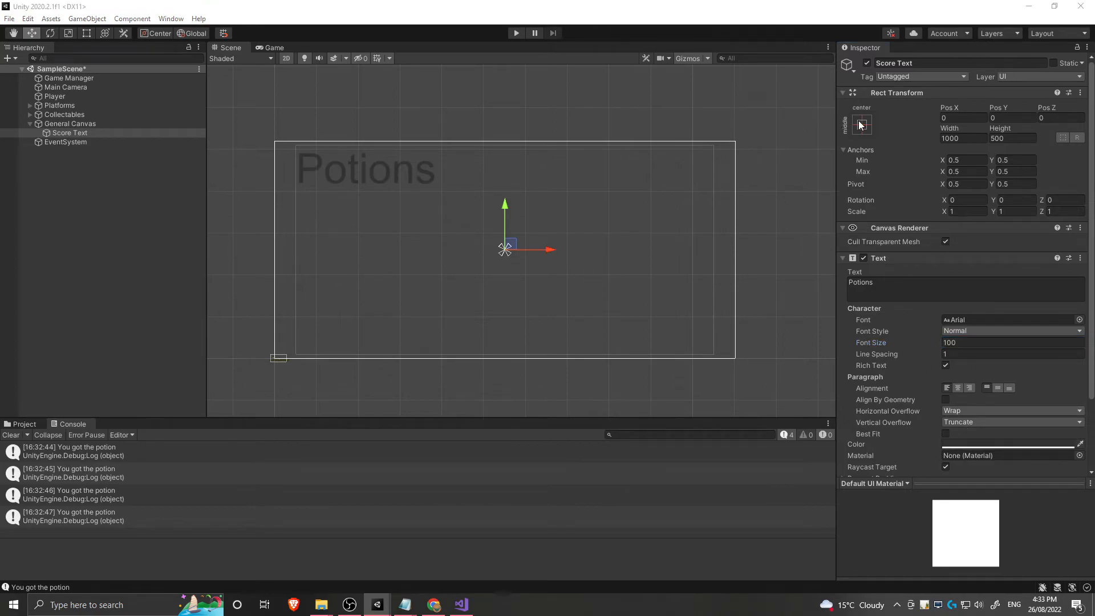
click(862, 125)
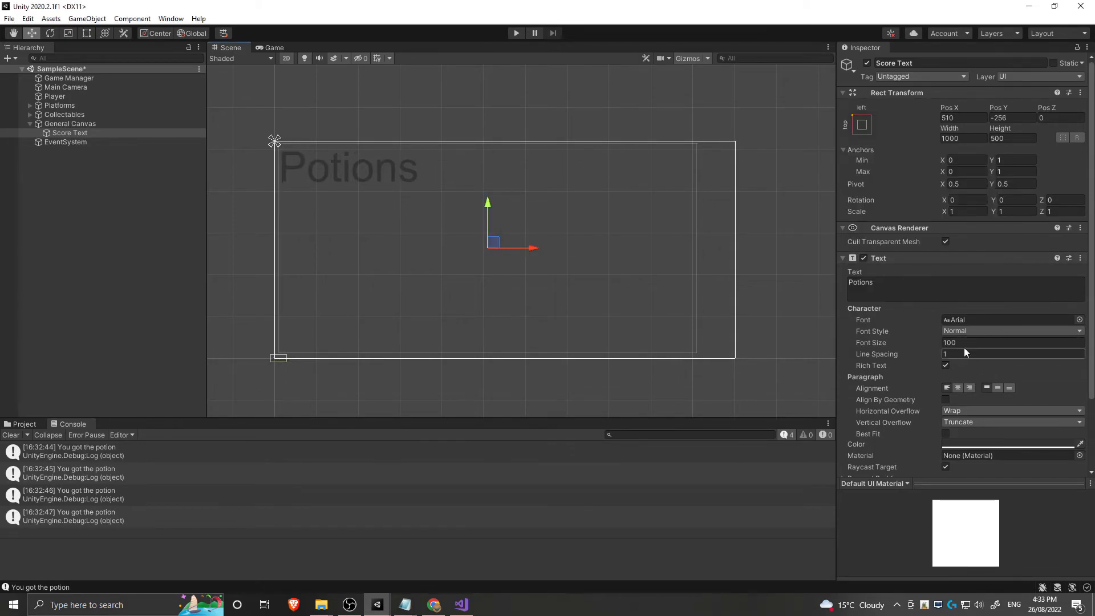
text(70)
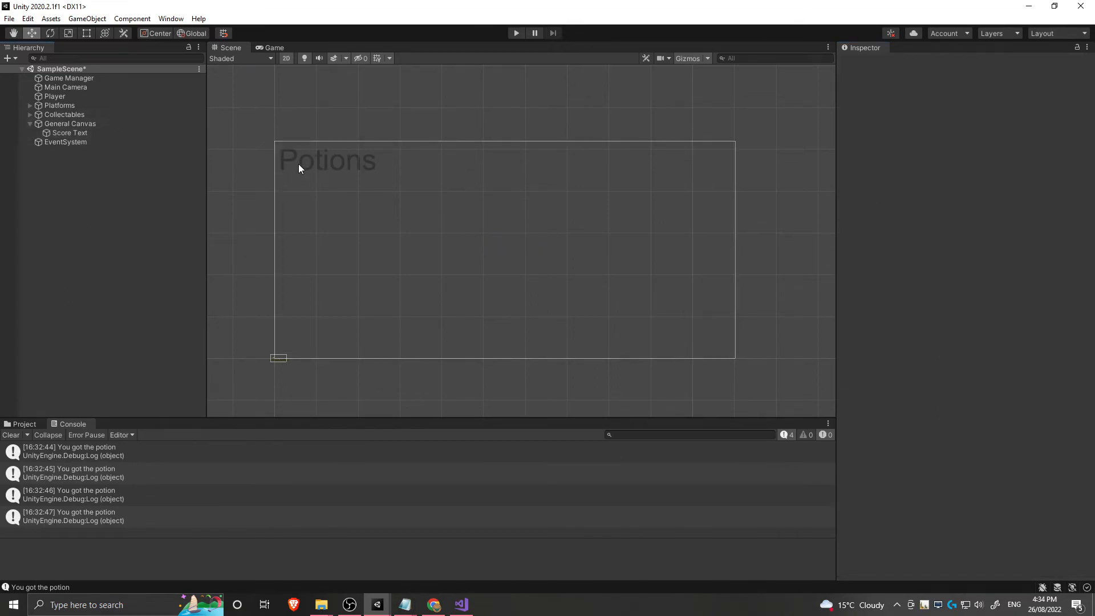
mouse_move(247, 184)
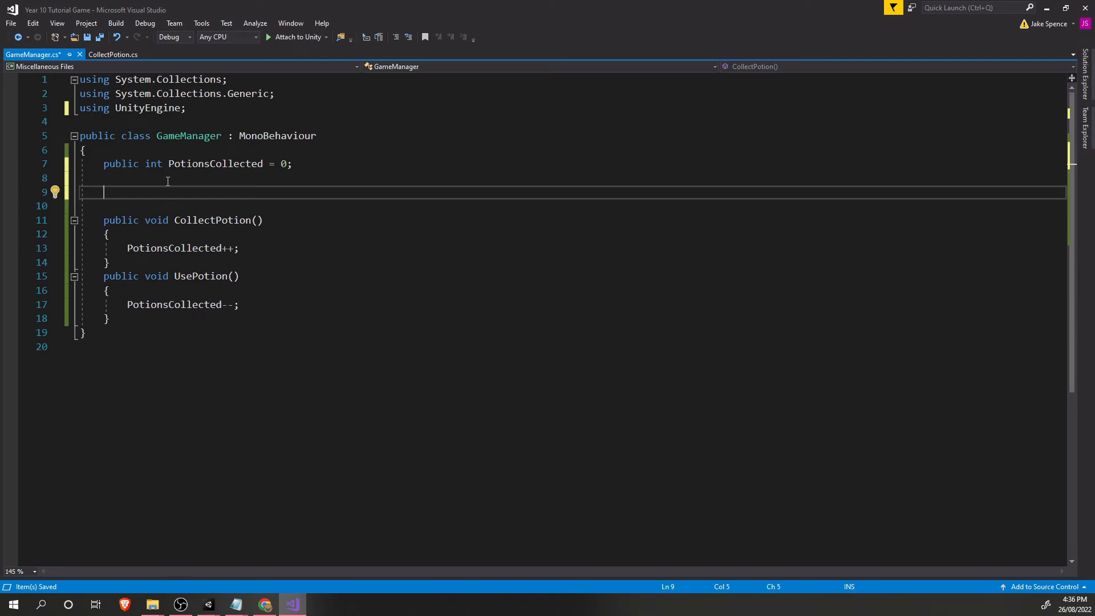
mouse_move(245, 174)
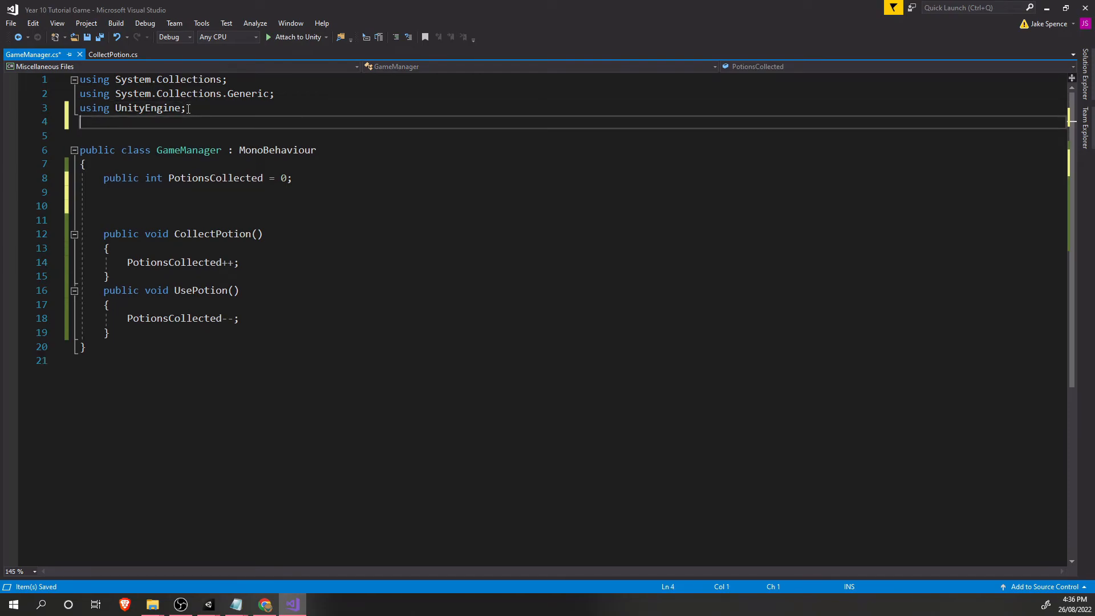
Change GameManager's duplicate using line to import UnityEngine.UI.
text(using)
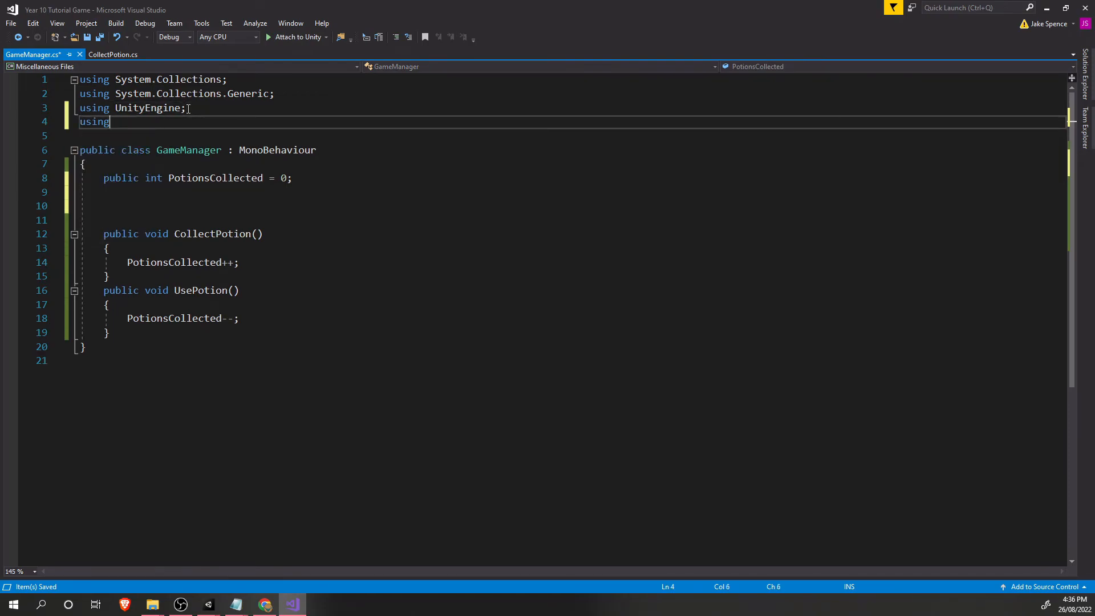
text(Unity)
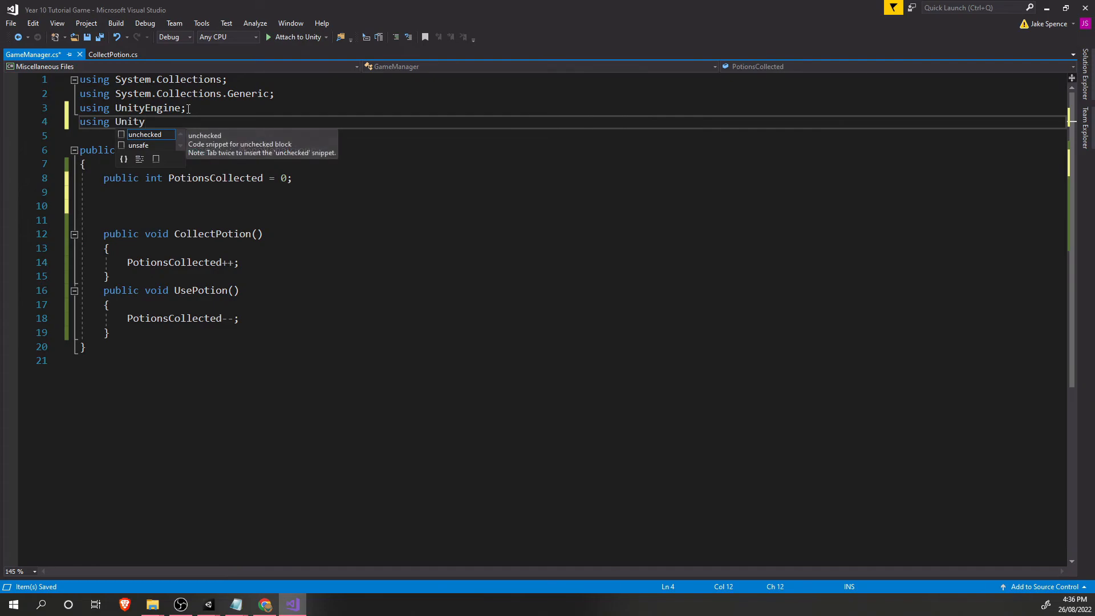
text(Engines)
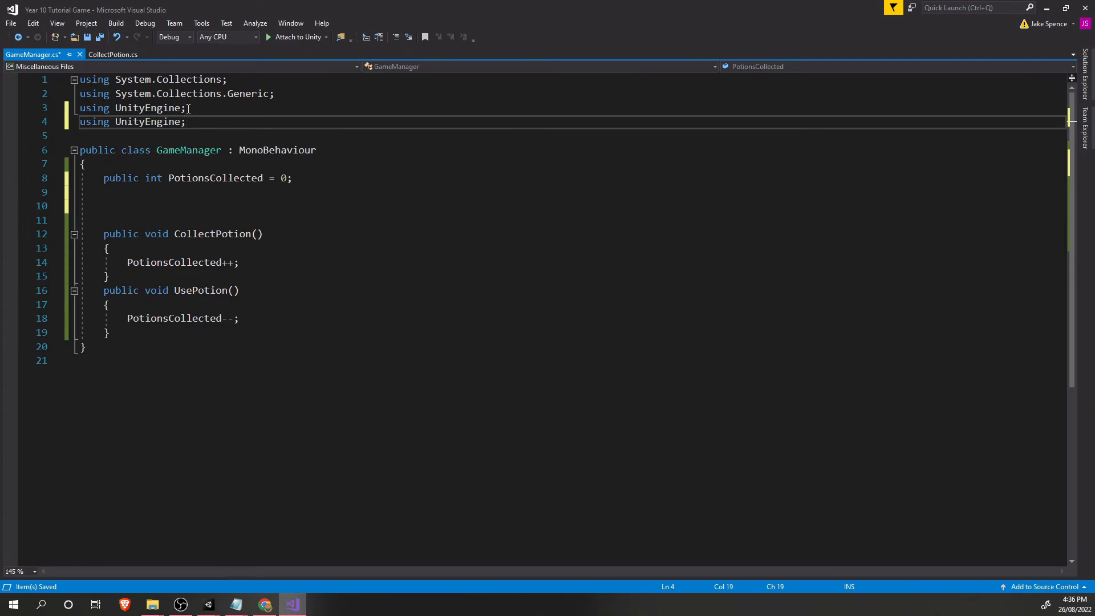
text(.UI)
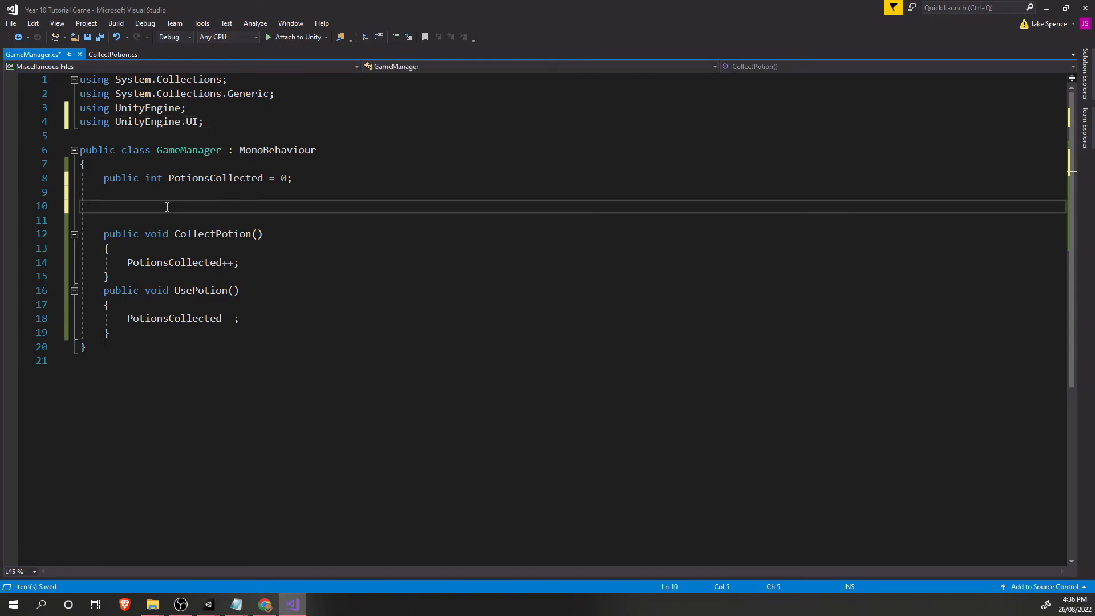
Add an empty 'void Update()' method to GameManager.
text(void)
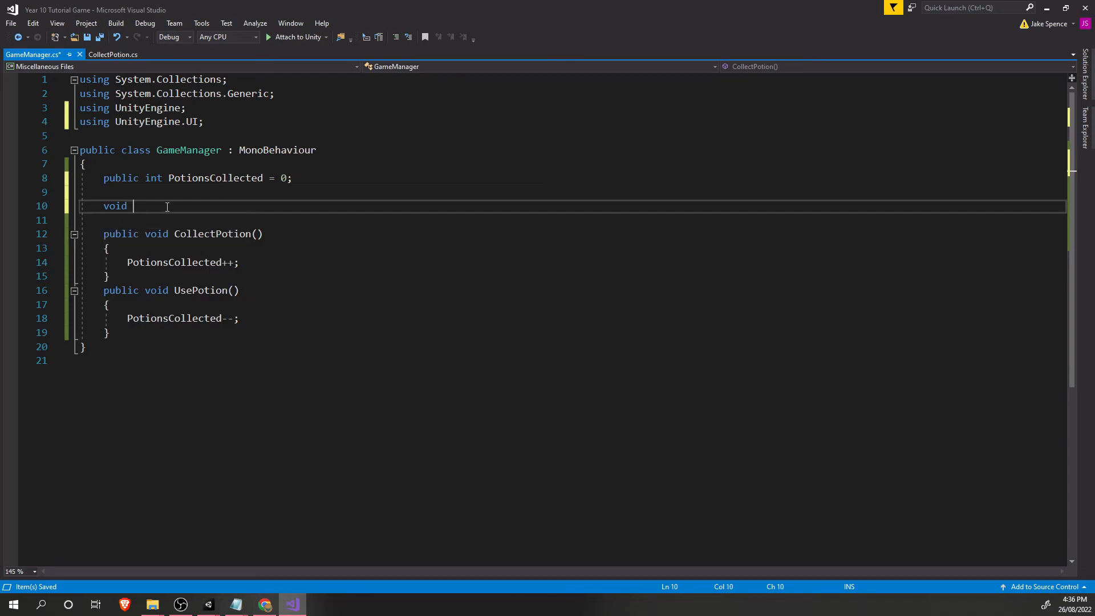
text(Update)
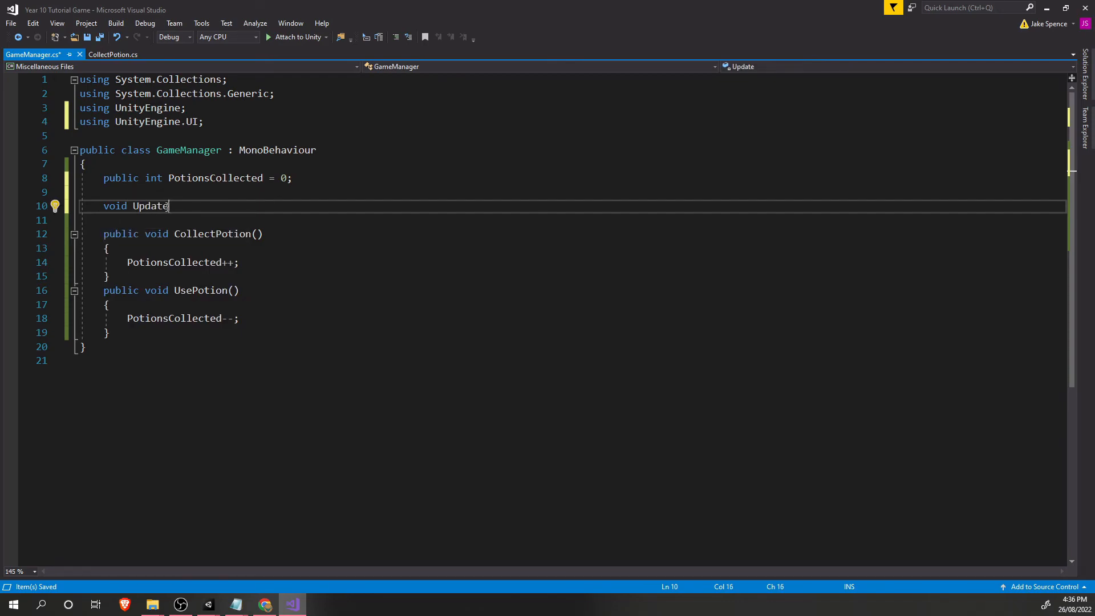
text(())
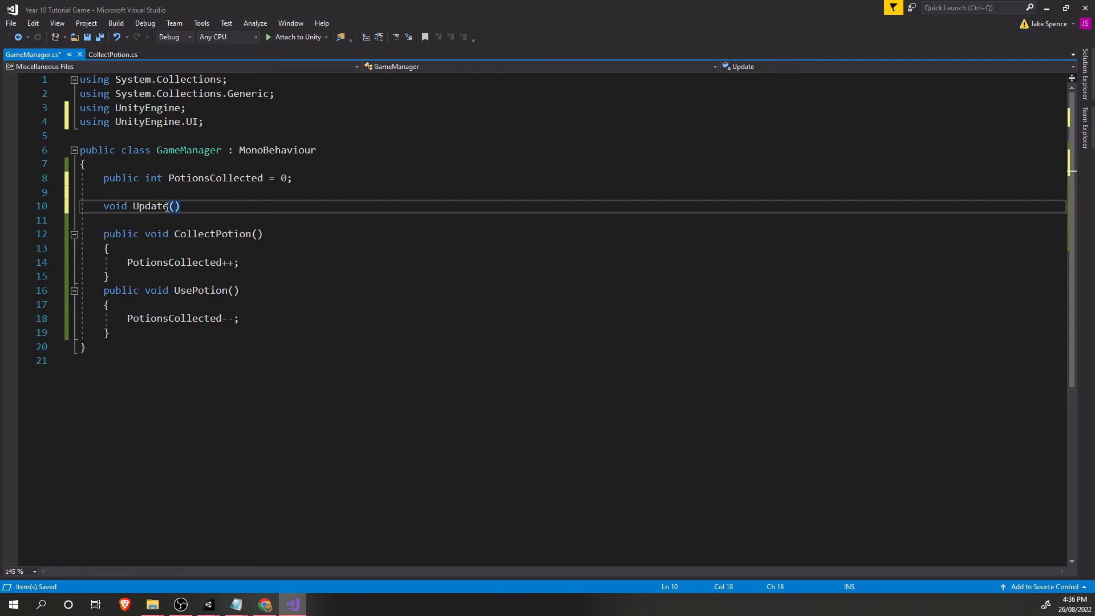
key(Enter)
text({)
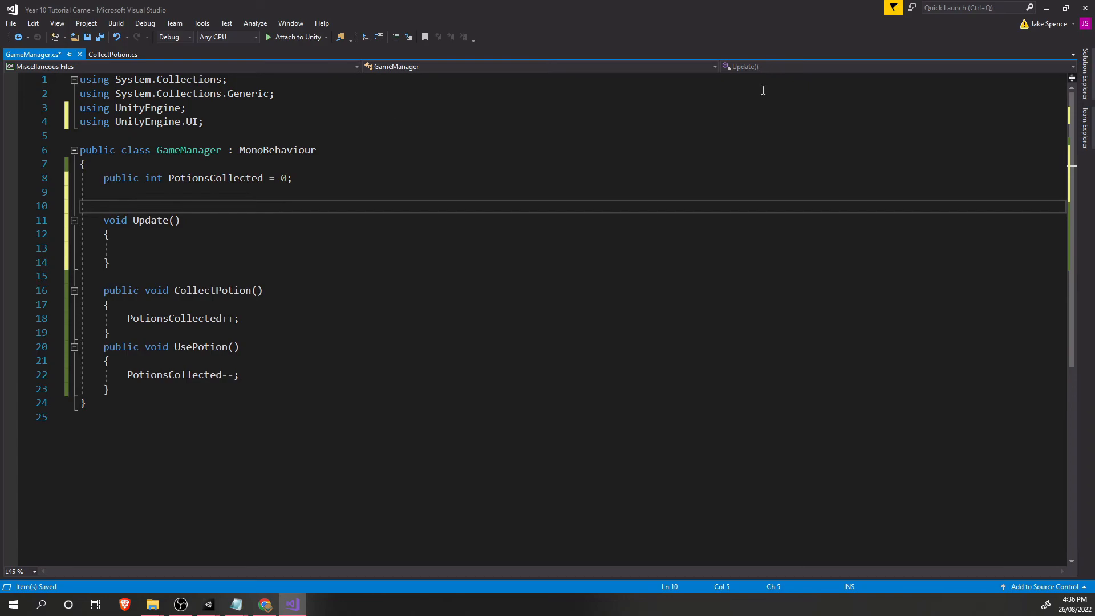
Declare a public Text field named PotionsOutput in GameManager.
text(public Text)
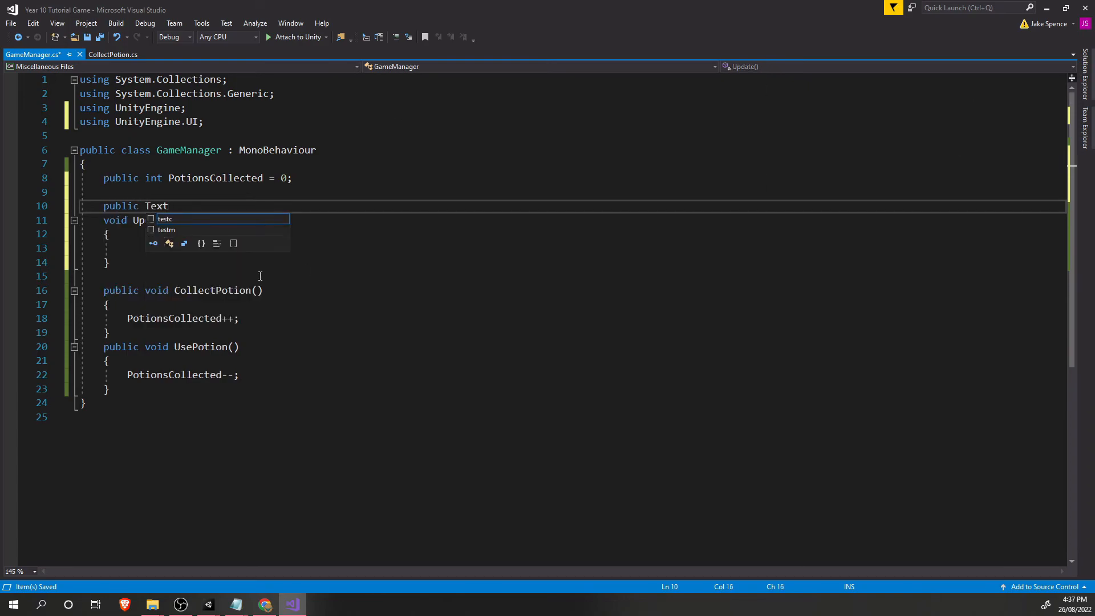
text(PotionsOutp)
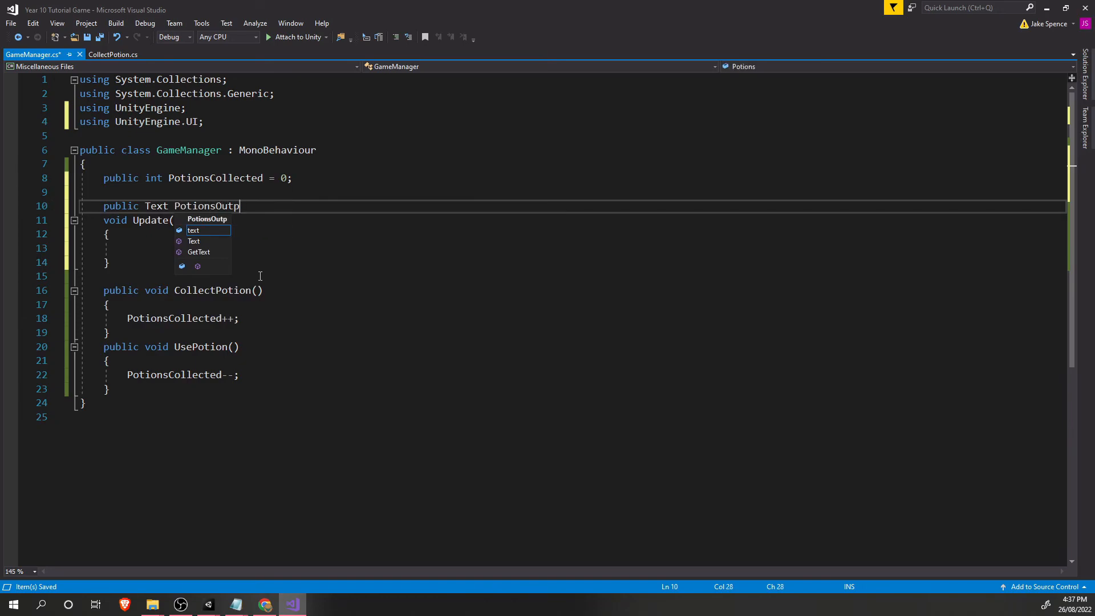
text(ut;)
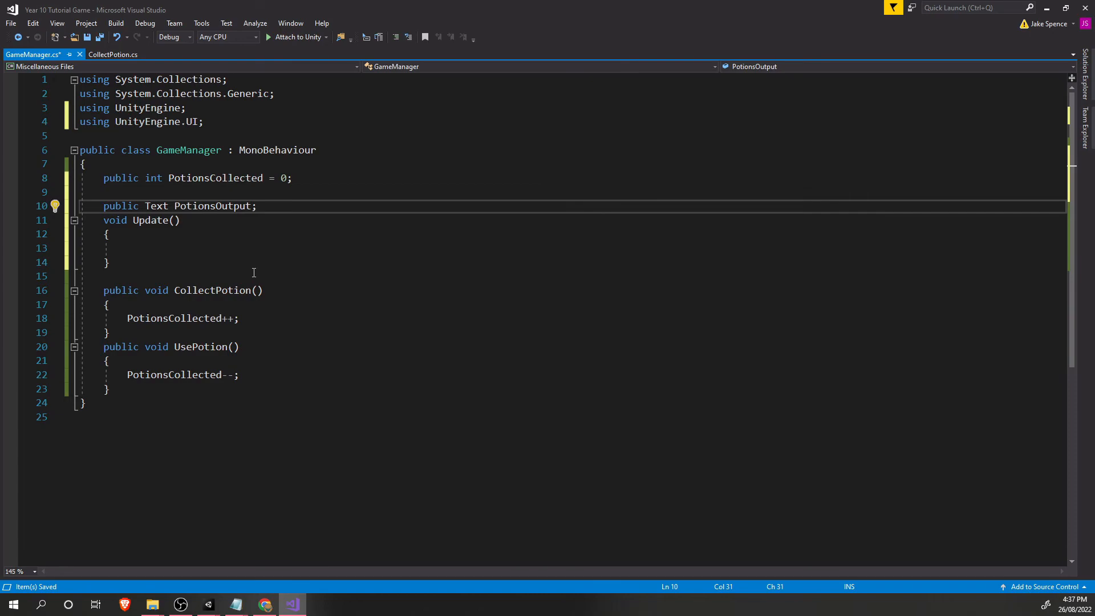
In Update, assign PotionsOutput.text = "Potions: " + PotionsCollected.
text(P)
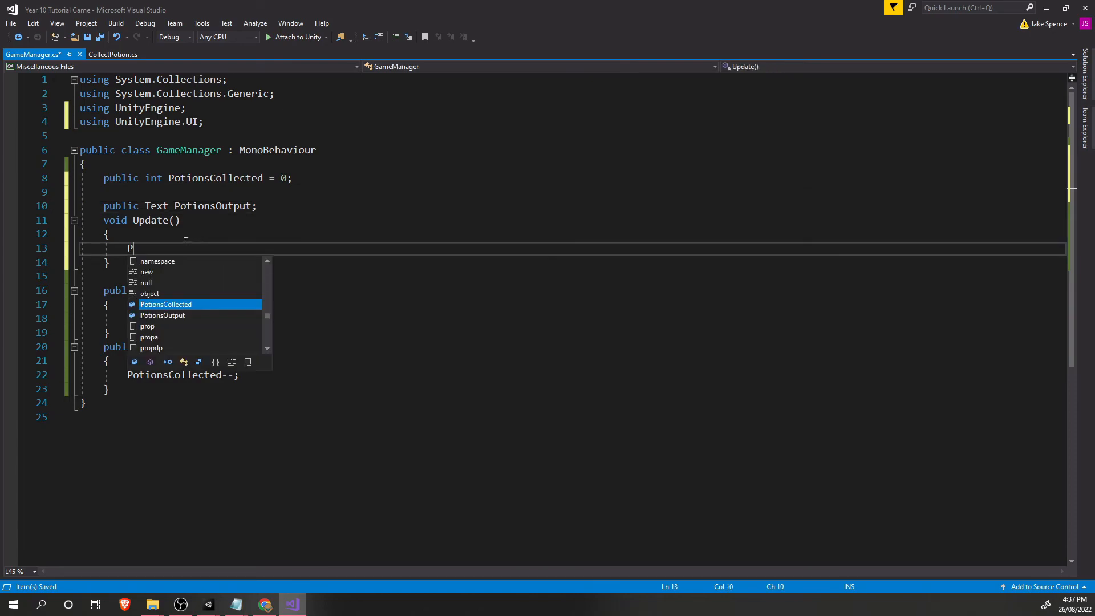
text(otionsOutput.text)
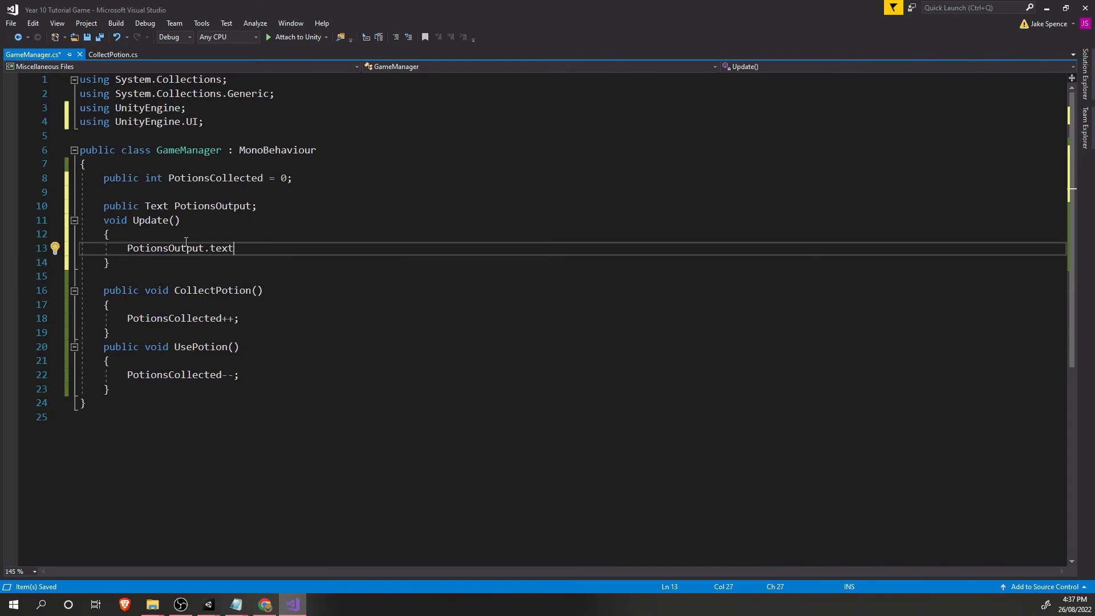
text(= ")
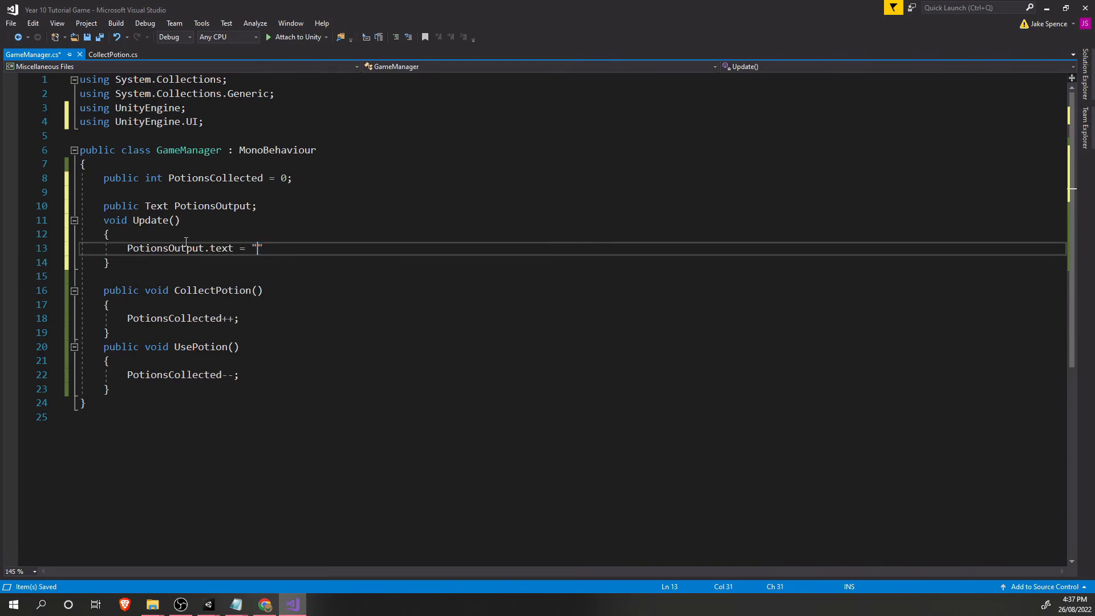
text(Potions:)
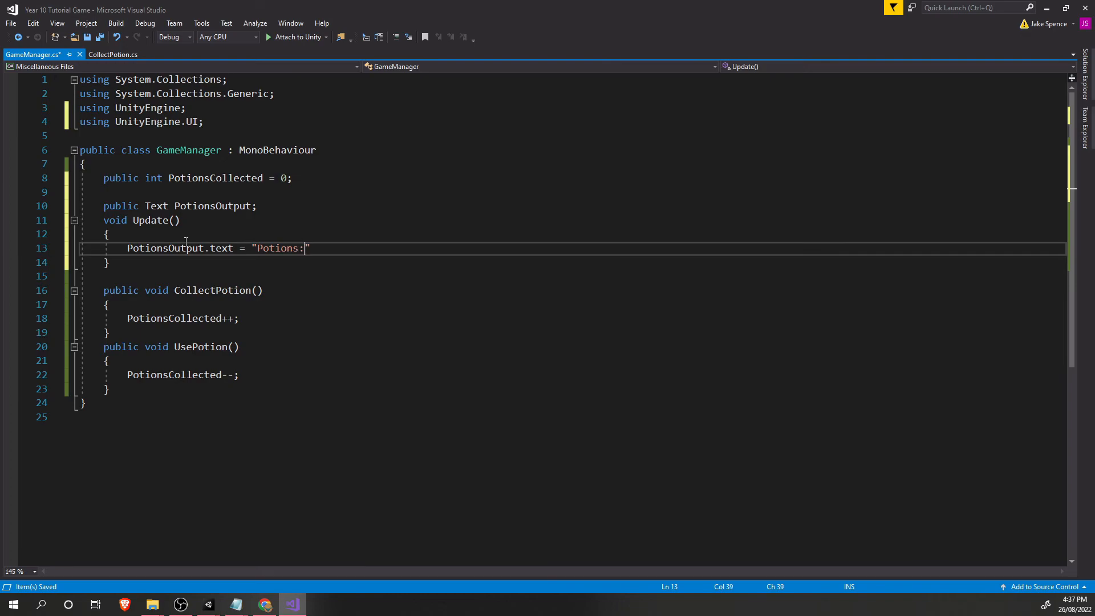
text(+)
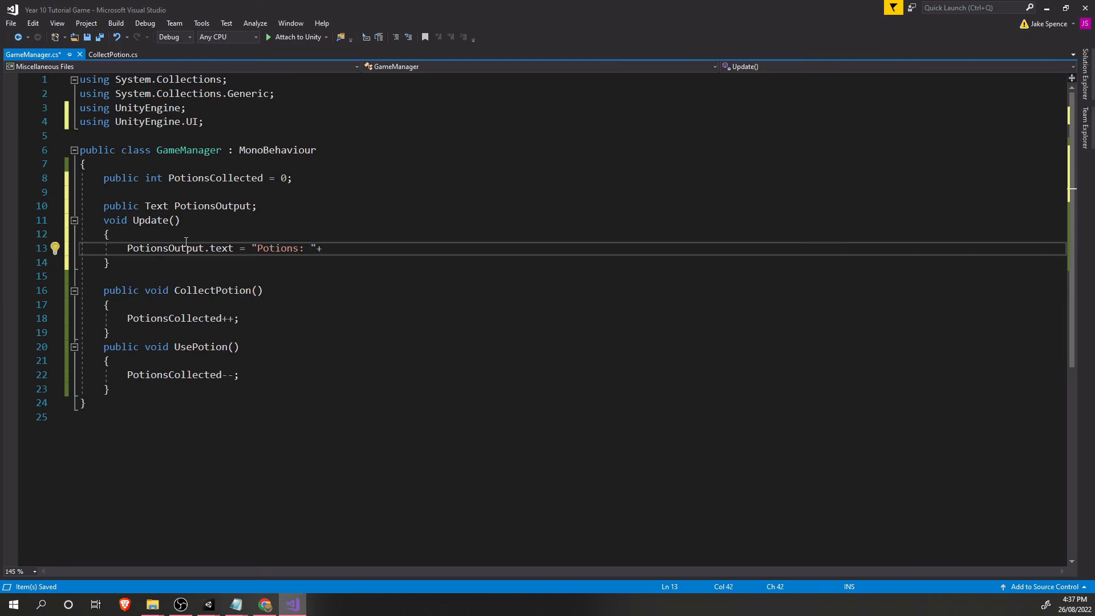
text(PotionsOutput)
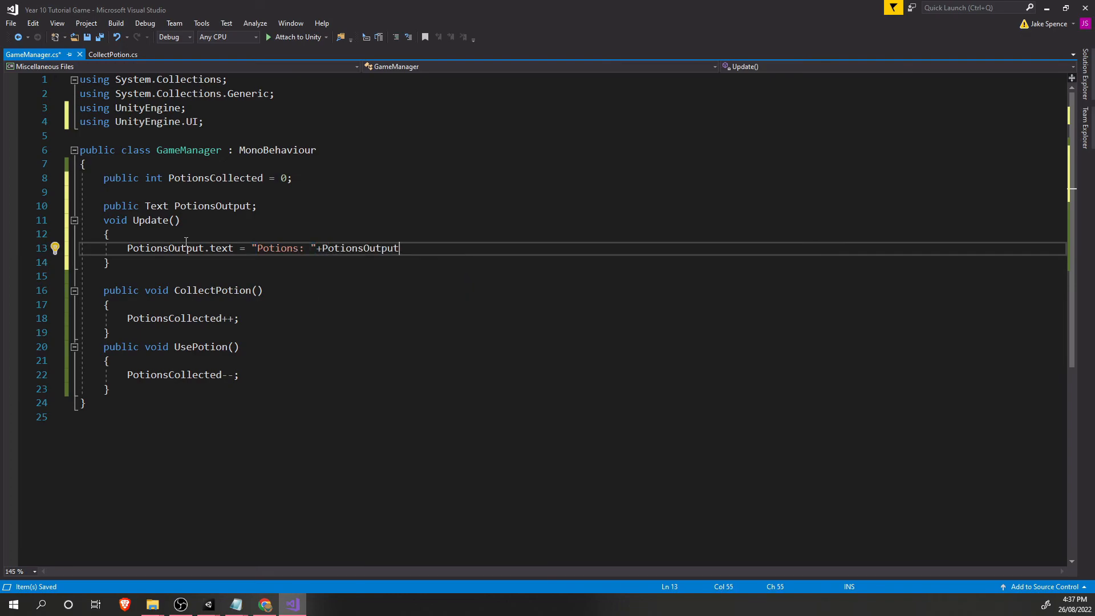
key(BackSpace)
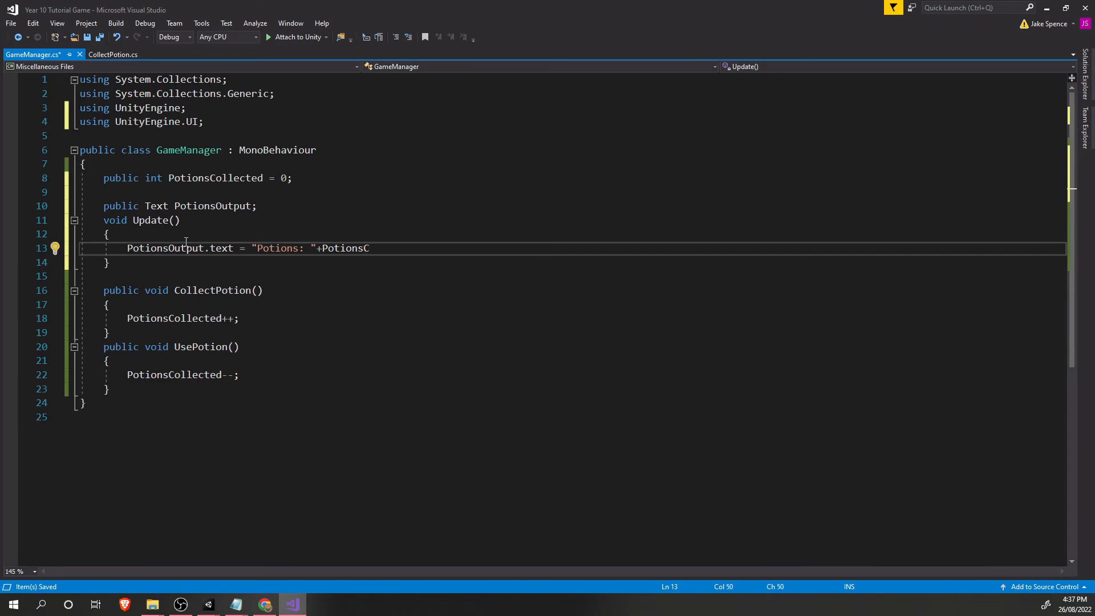
text(ollecte)
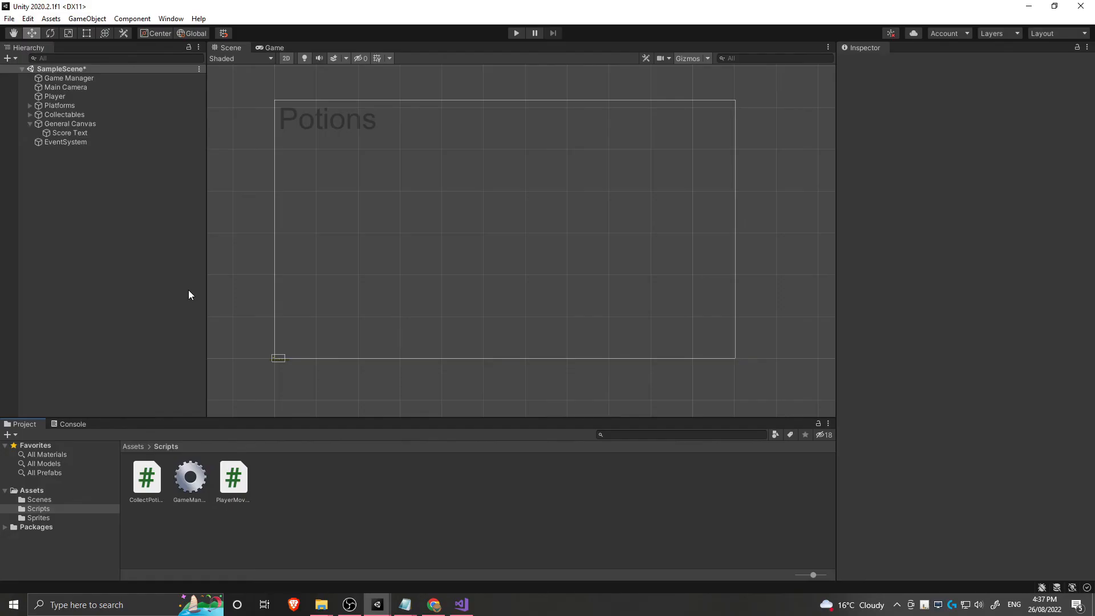
Assign Score Text to the Game Manager's Potions Output field in the Inspector.
click(70, 77)
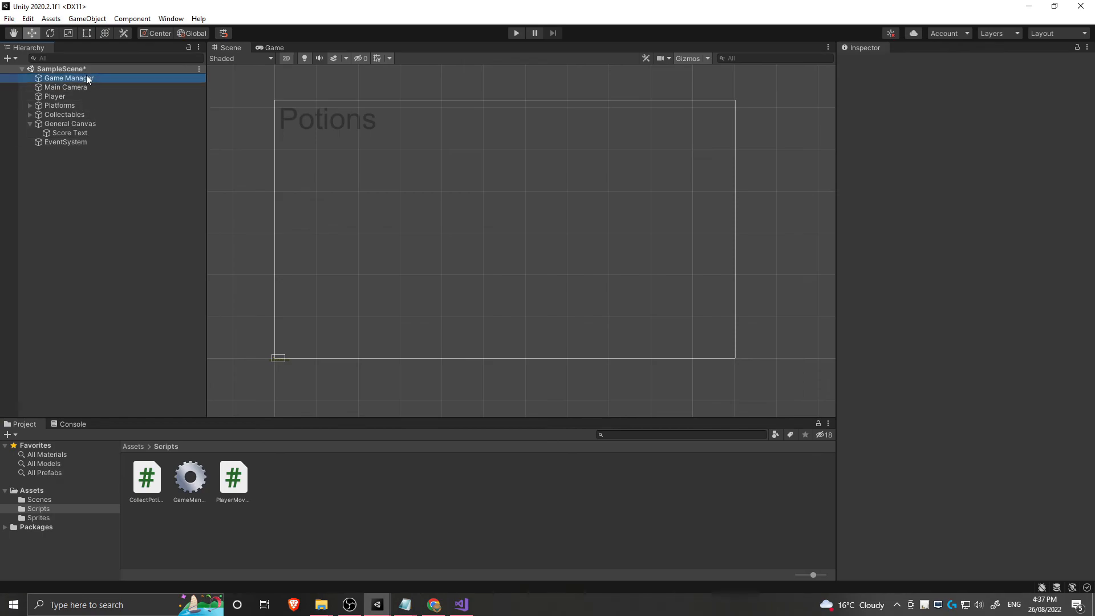
click(69, 78)
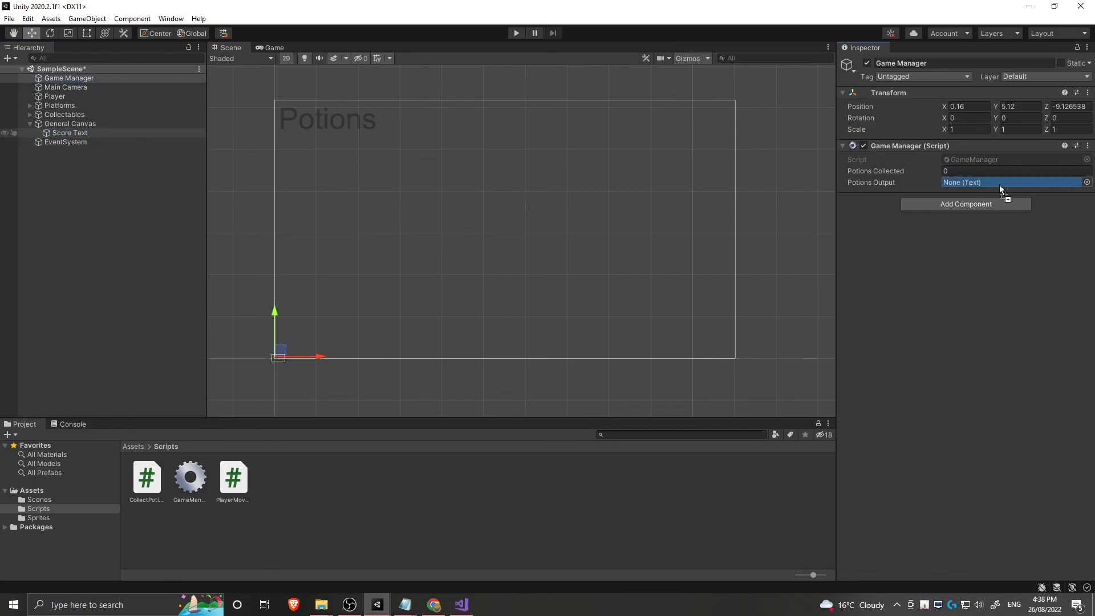
drag(69, 132, 1013, 183)
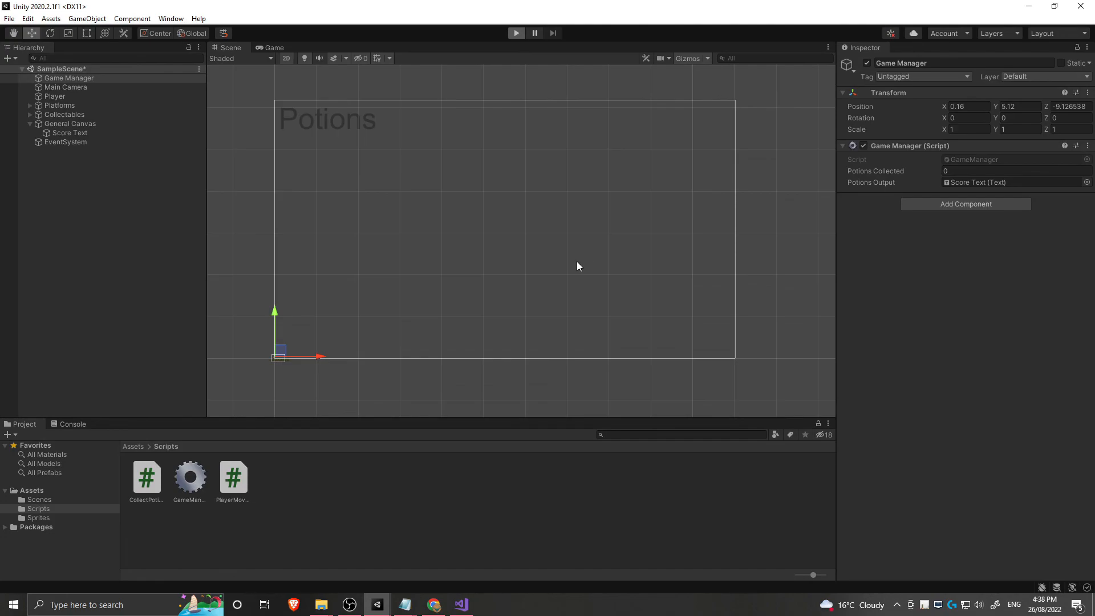
Play-test the game, collecting all four potions until the counter shows Potions: 4.
click(516, 33)
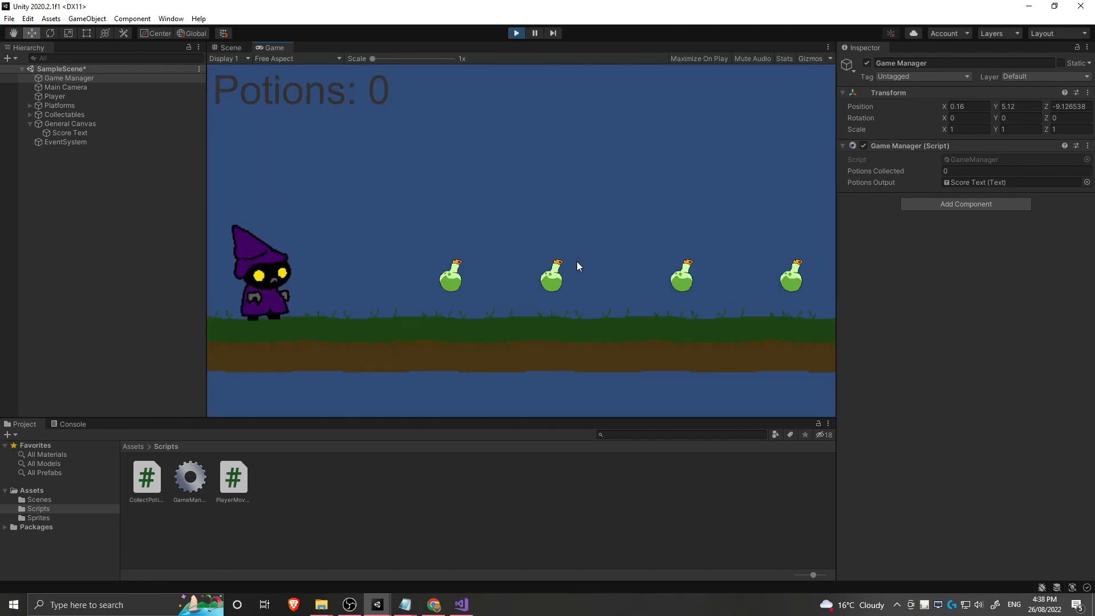
mouse_move(419, 103)
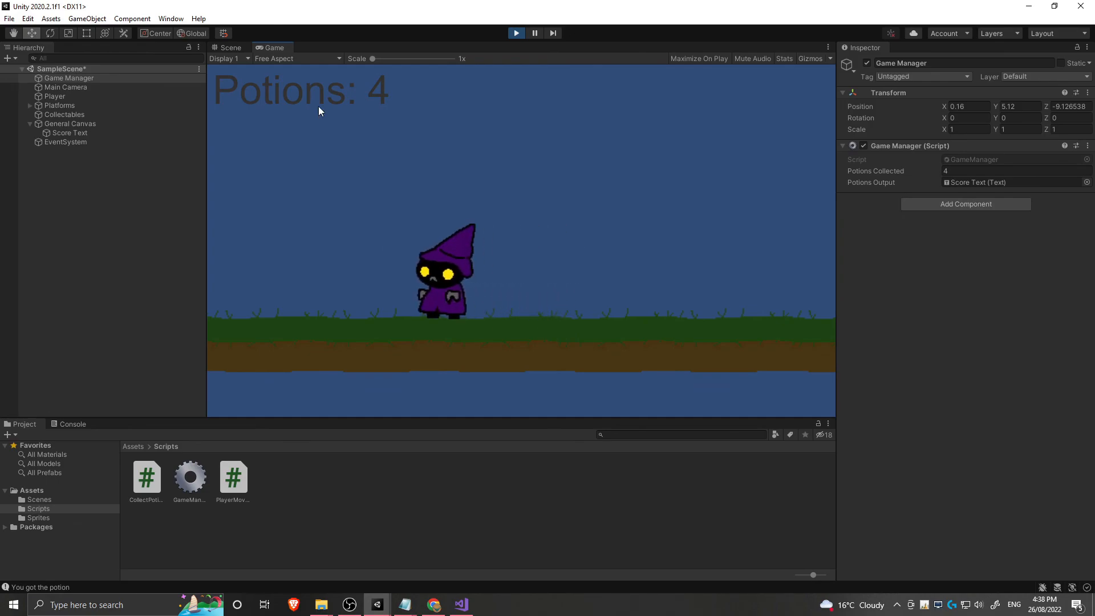
click(1016, 171)
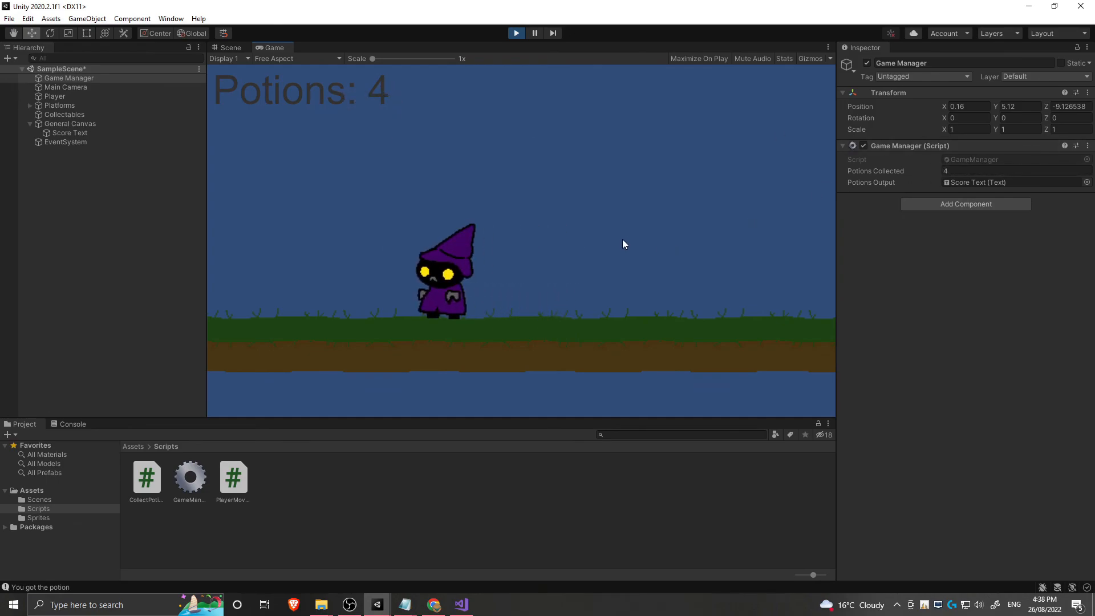
mouse_move(538, 113)
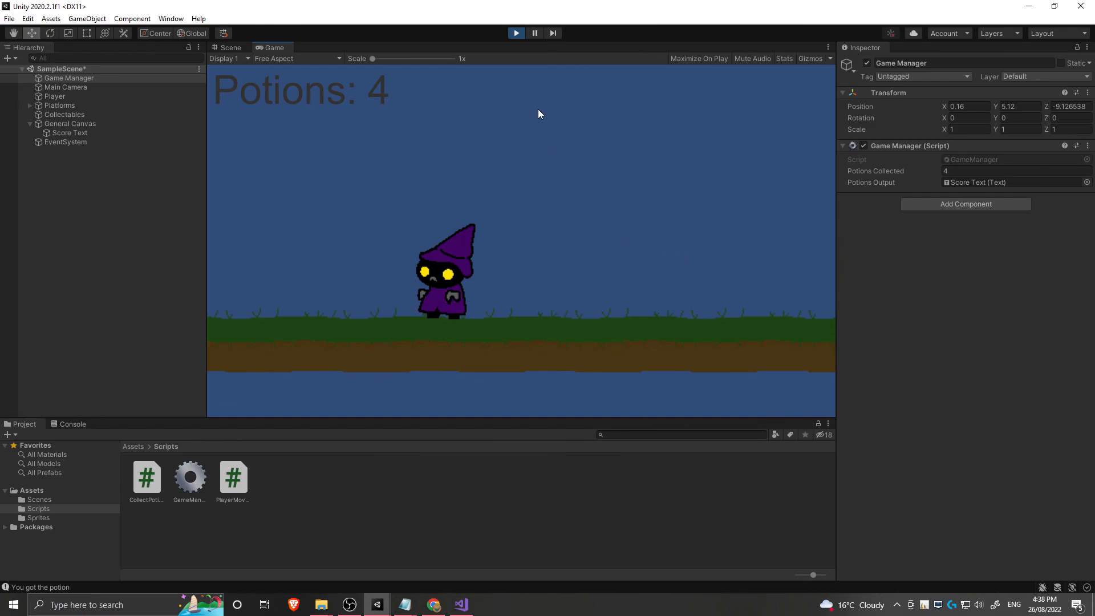